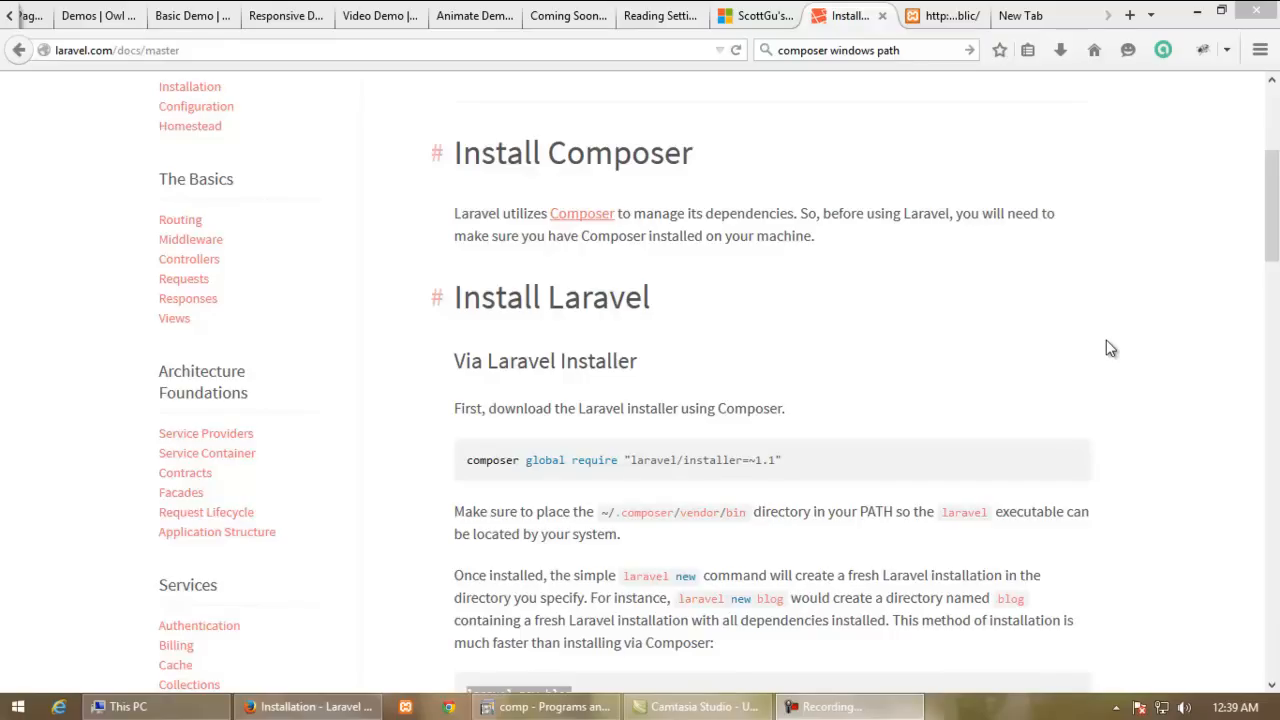
mouse_move(1088, 272)
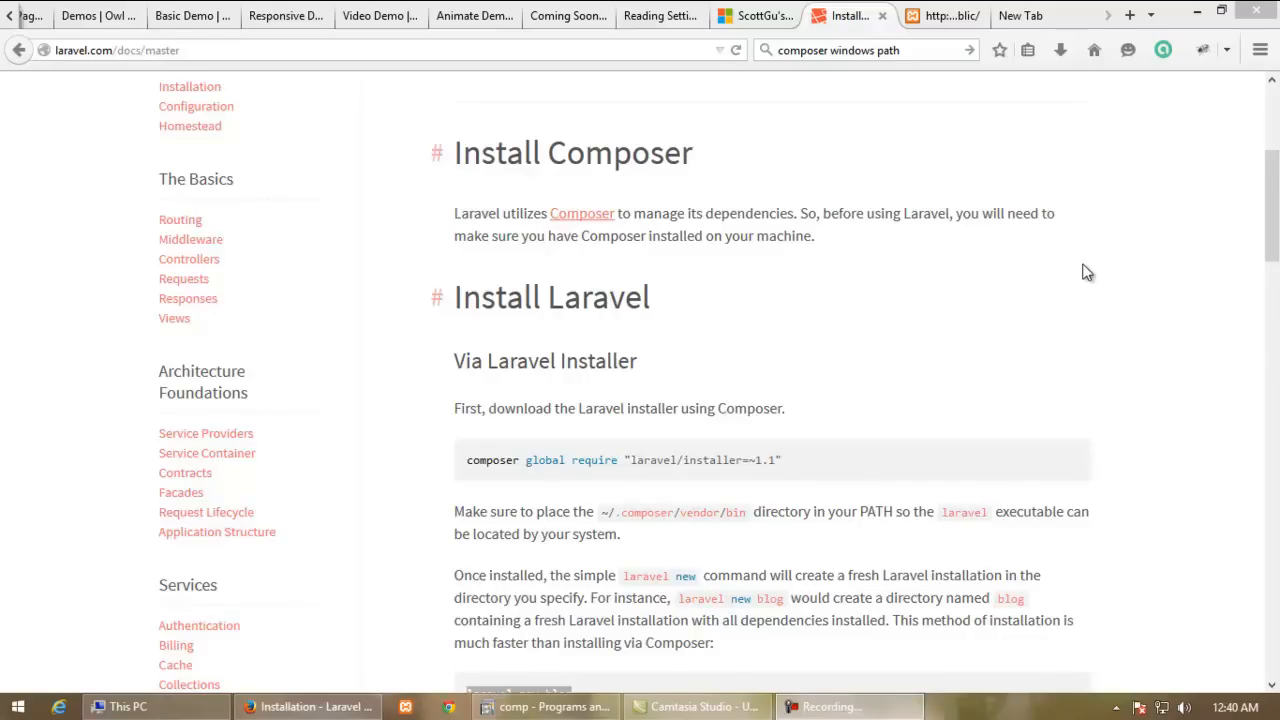
mouse_move(582, 228)
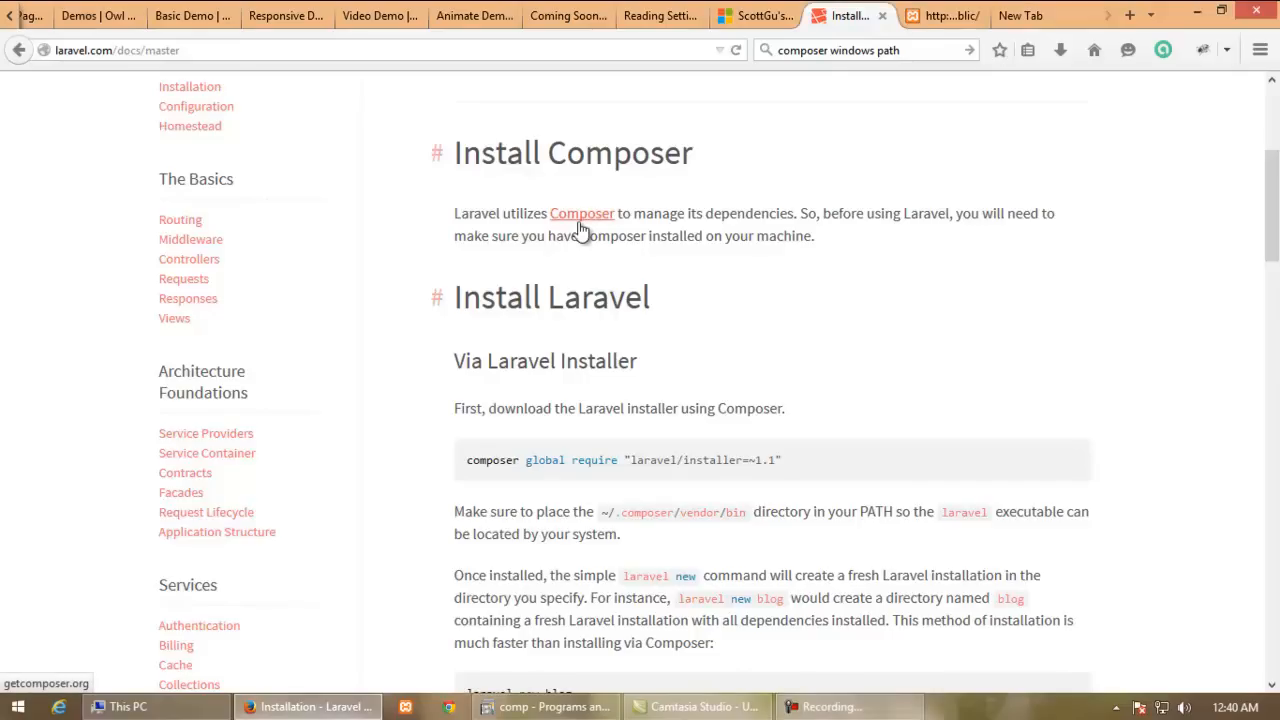
mouse_move(584, 220)
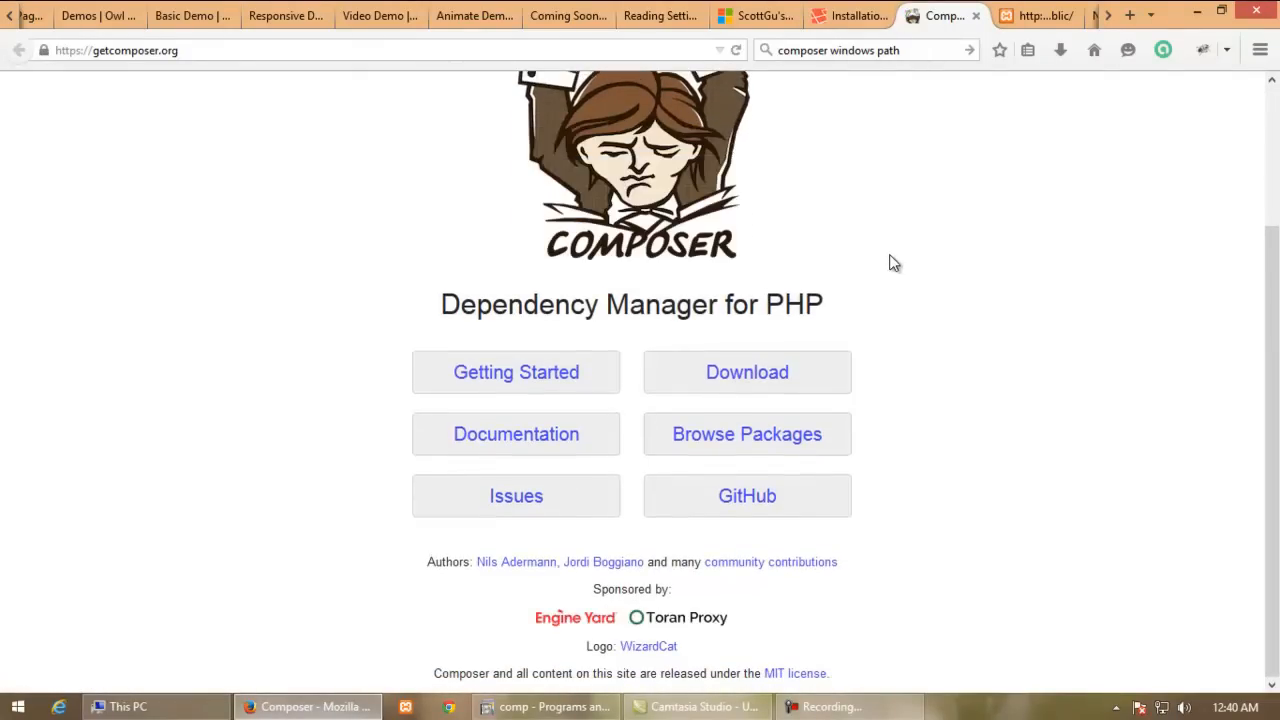
mouse_move(888, 320)
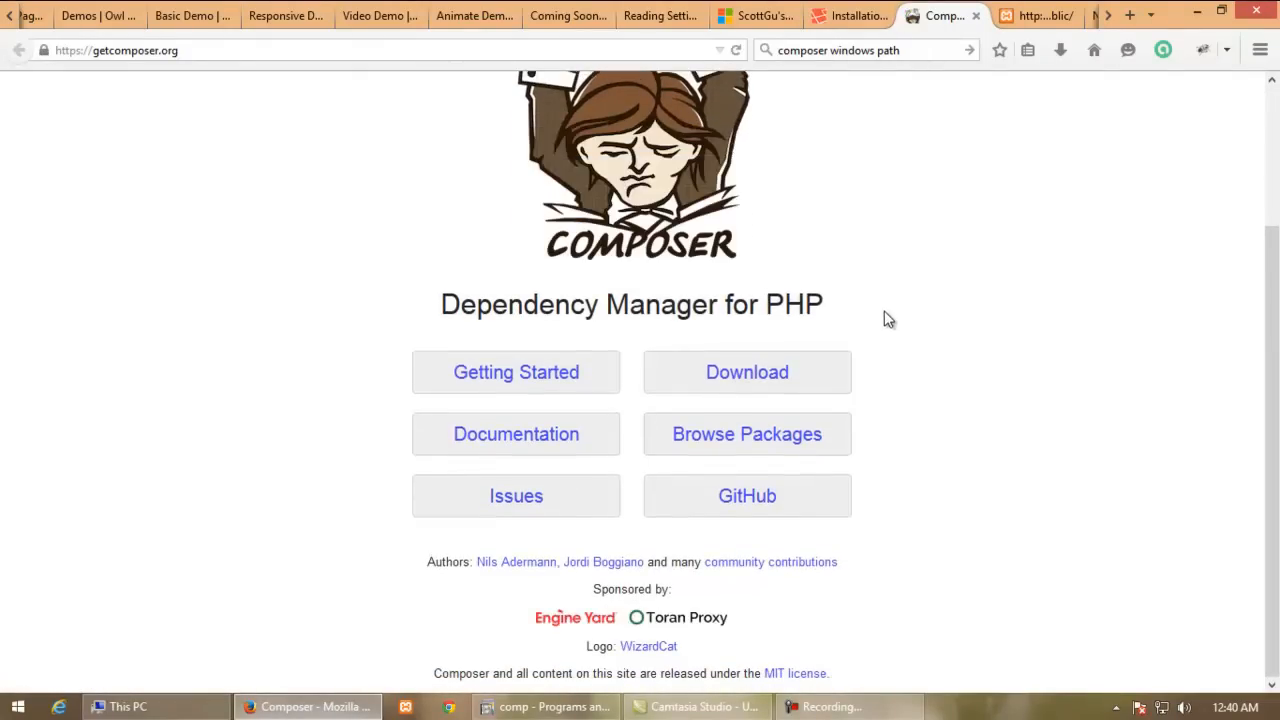
Download Composer-Setup.exe from the Windows Installer section and launch it from the downloads list
left_click(748, 372)
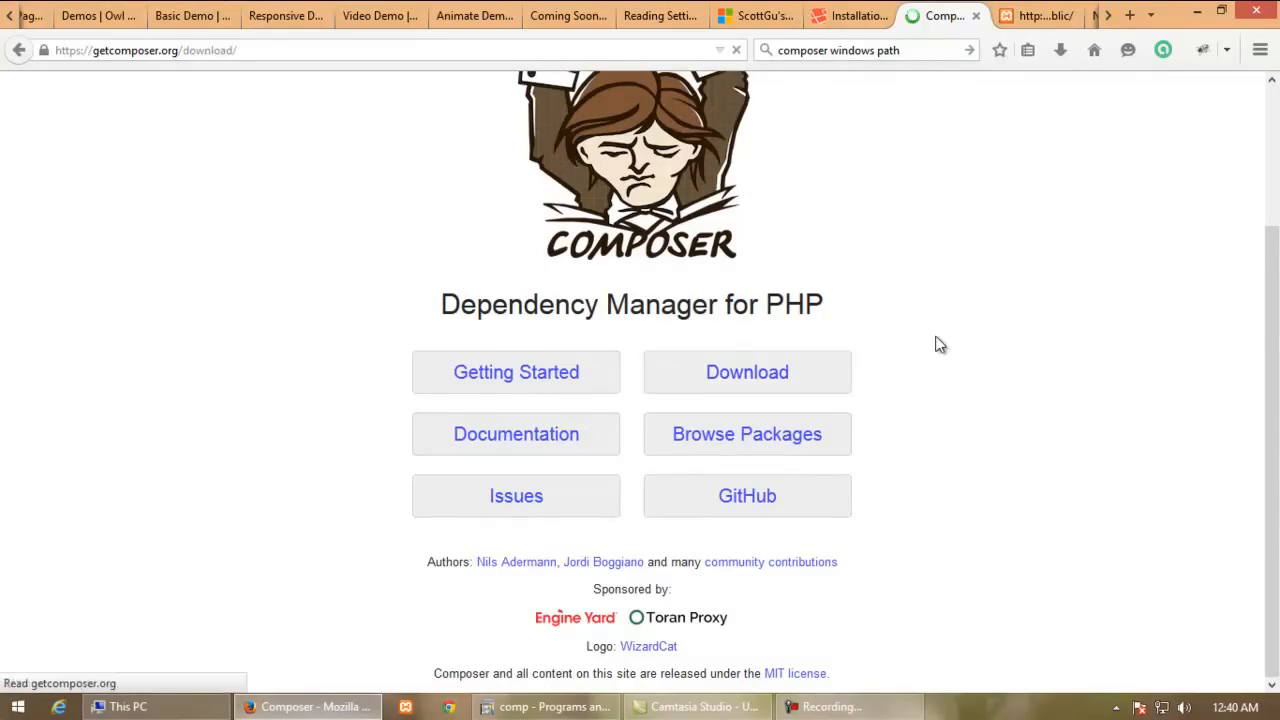
scroll("down", 3)
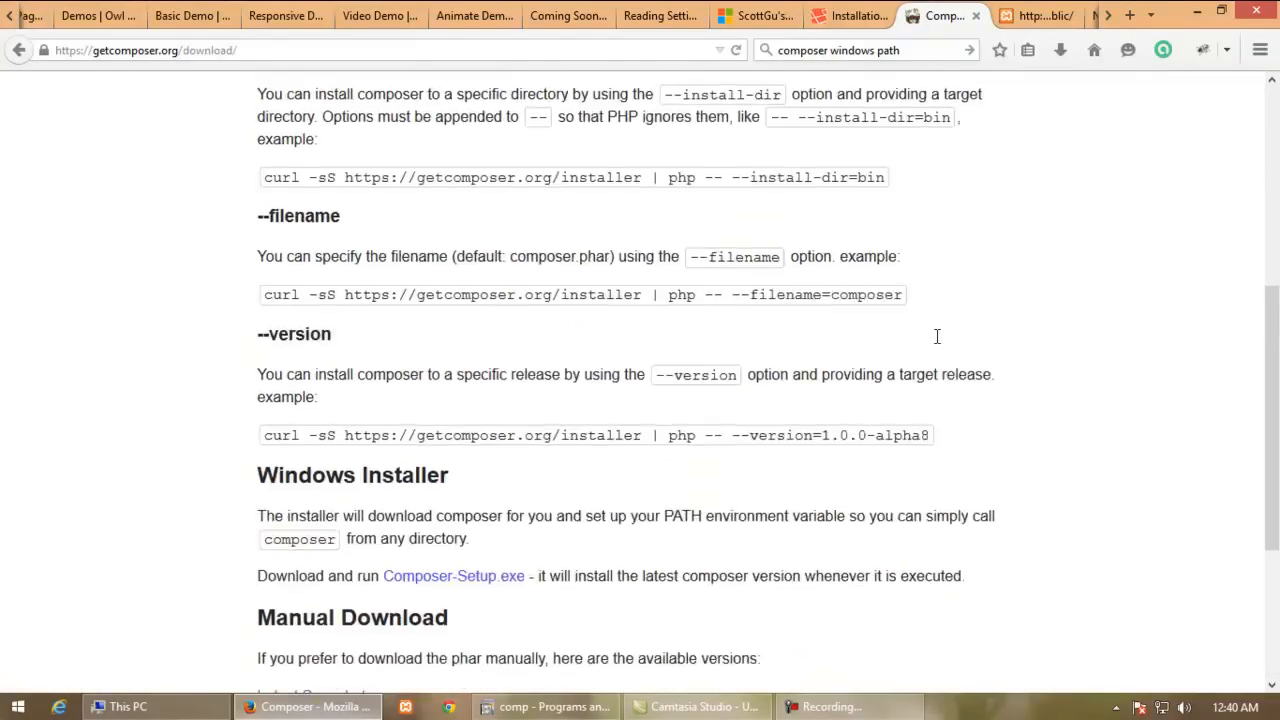
scroll("down", 3)
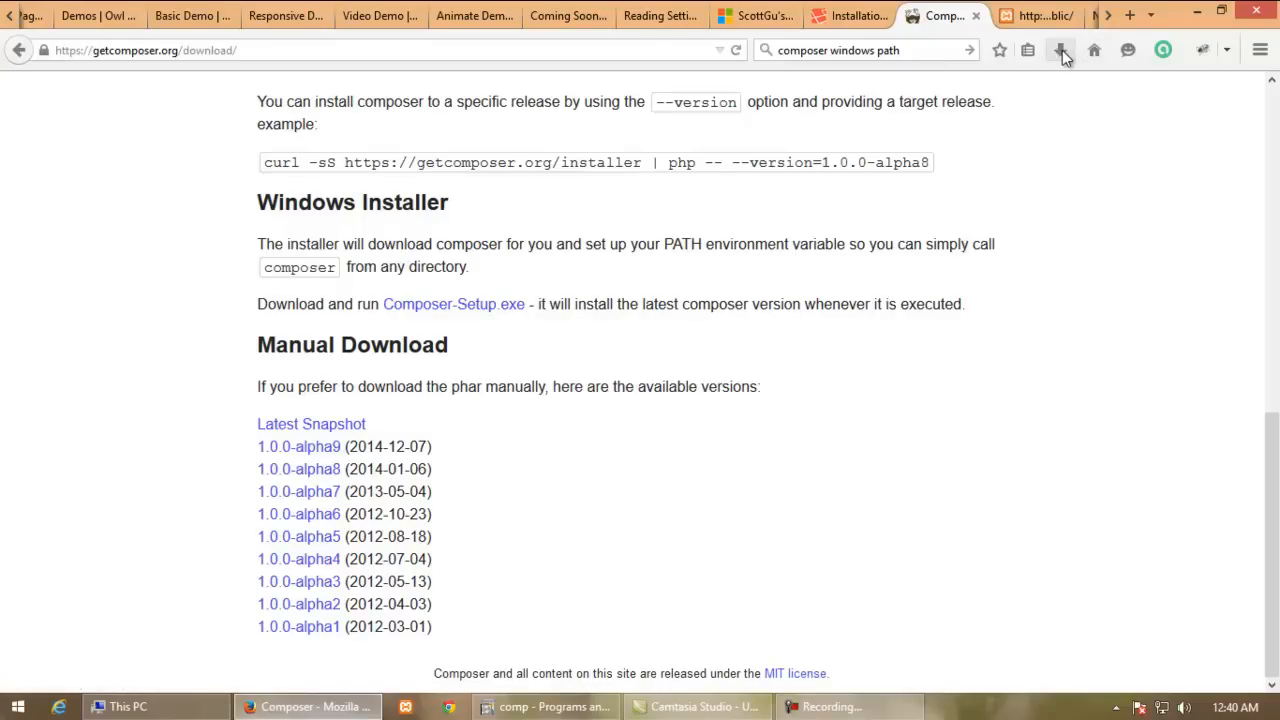
left_click(1060, 50)
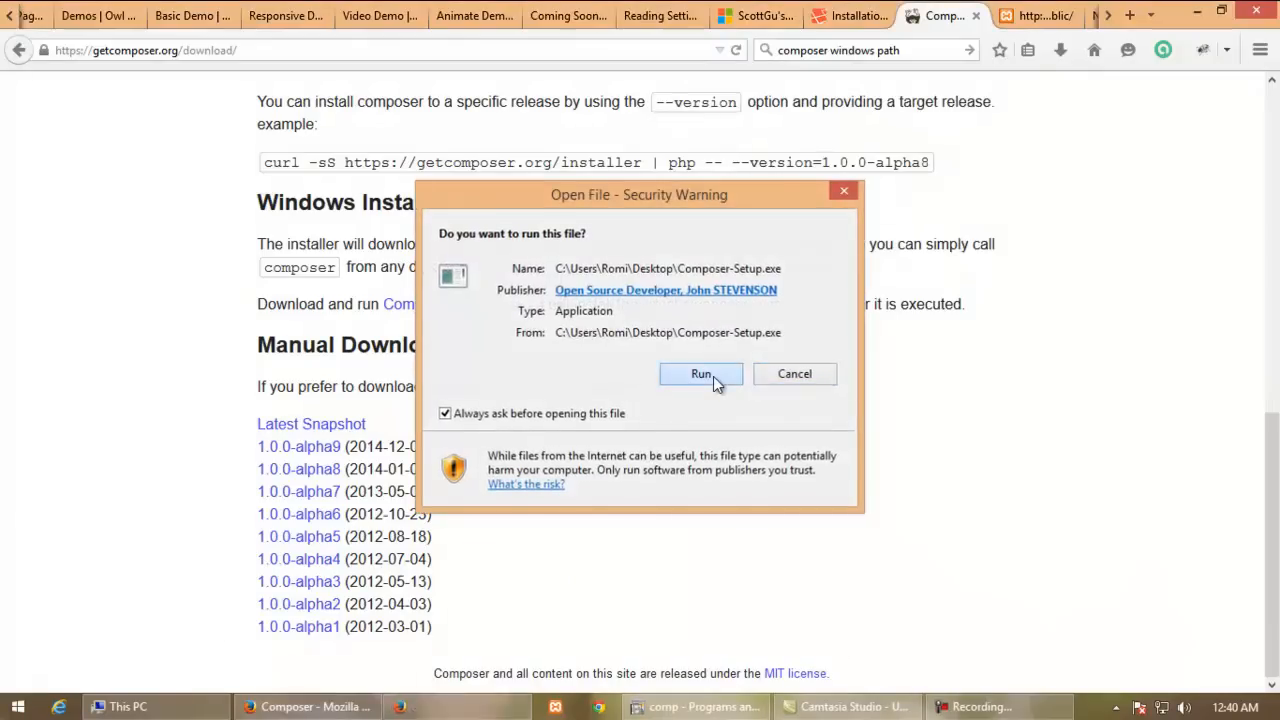
Allow Composer Setup to run and continue past welcome and components without shell menus
left_click(700, 374)
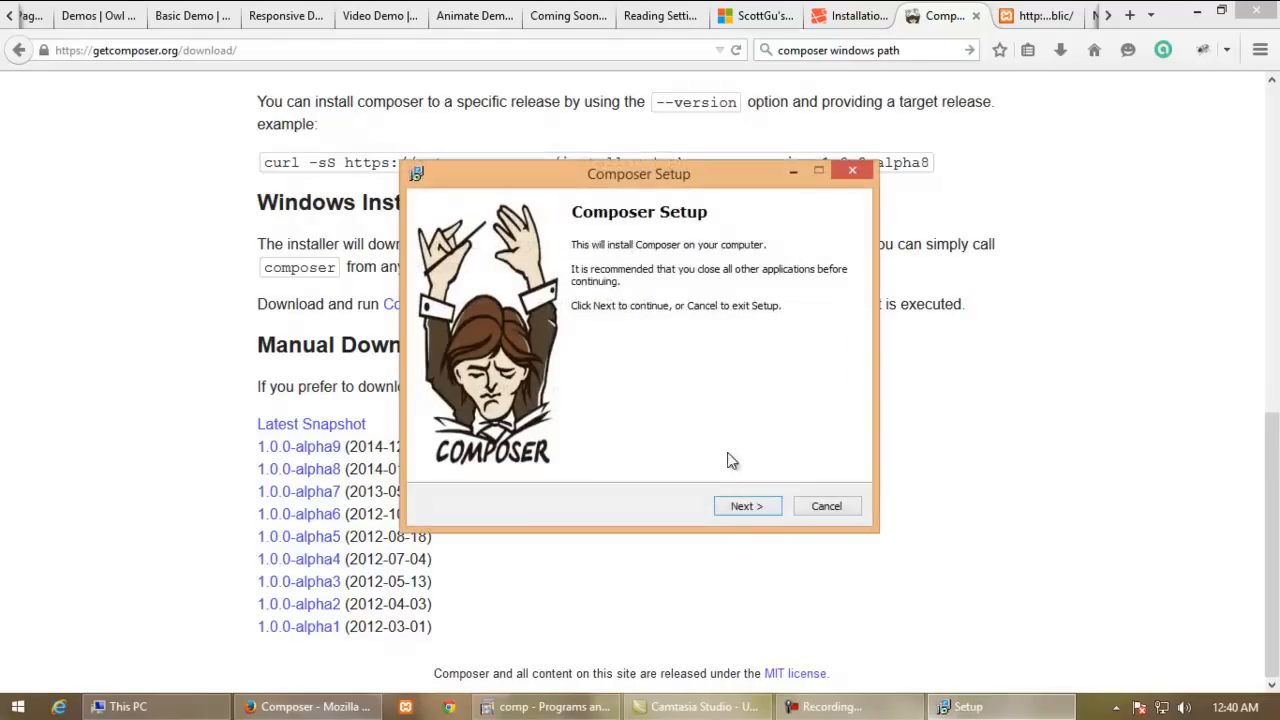
left_click(746, 504)
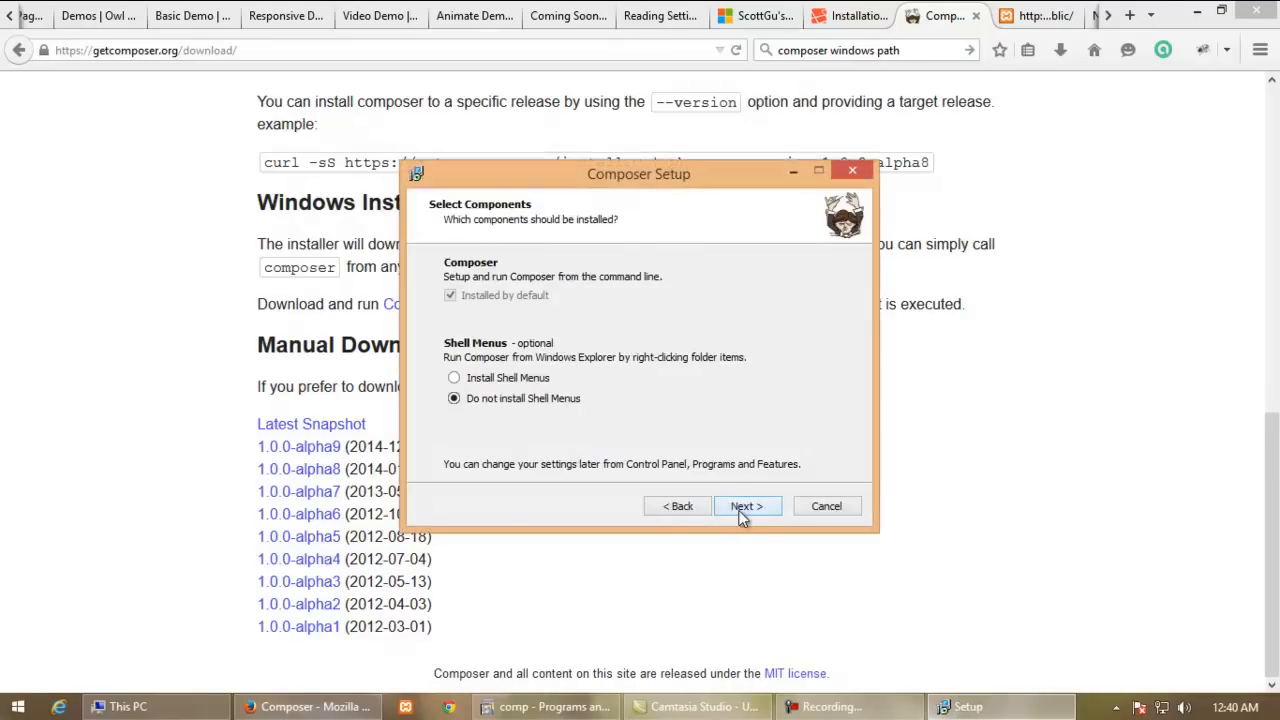
left_click(746, 504)
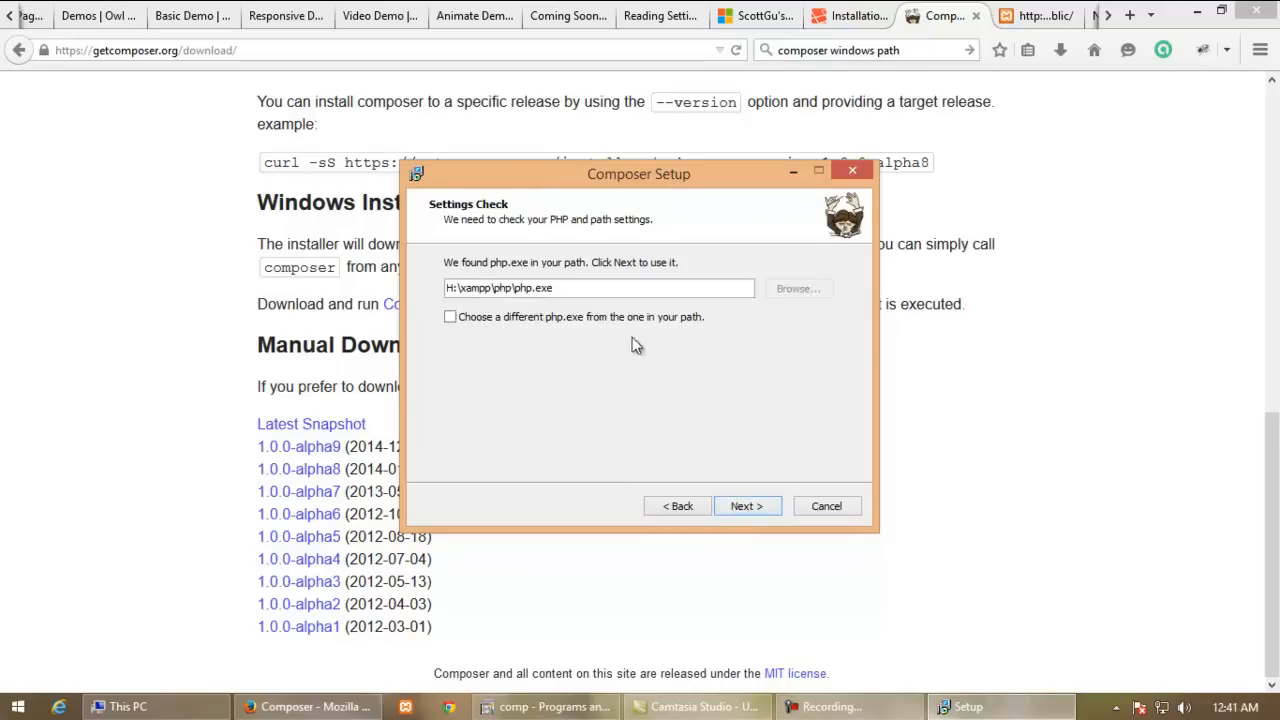
mouse_move(610, 304)
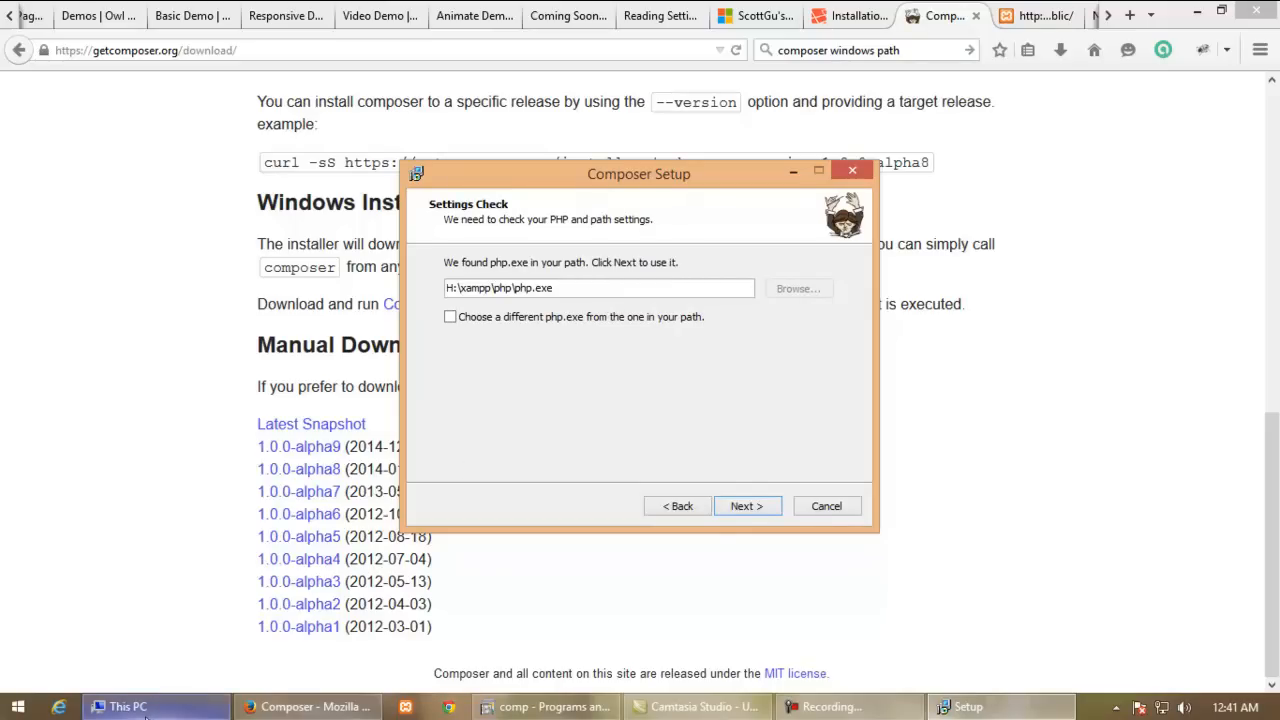
Browse H:\xampp\php in File Explorer and show the folder path containing php.exe
left_click(128, 706)
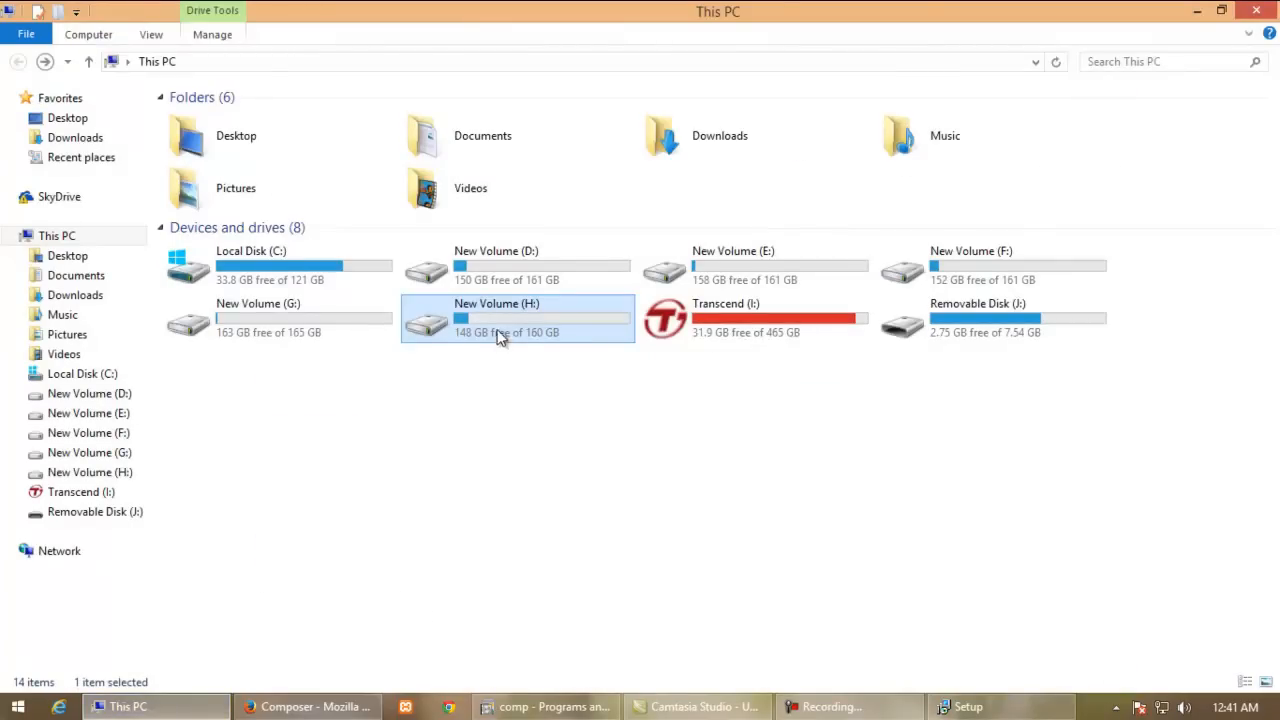
double_click(496, 316)
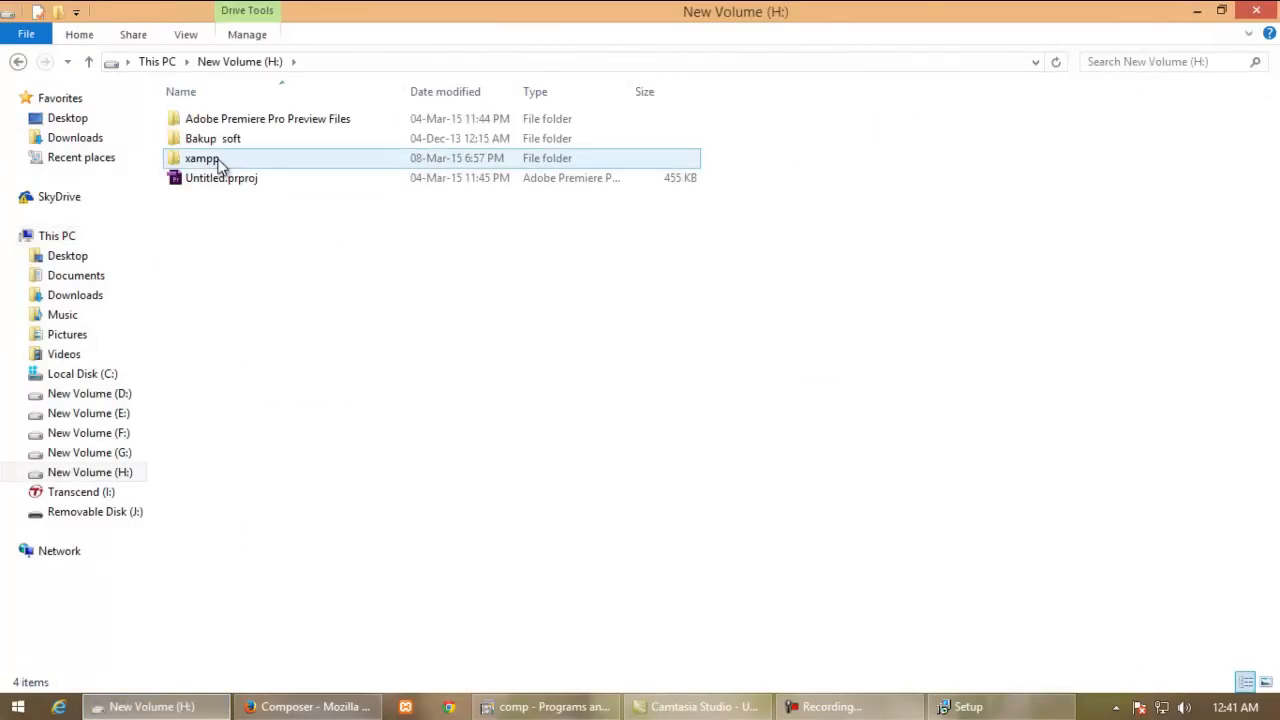
double_click(200, 158)
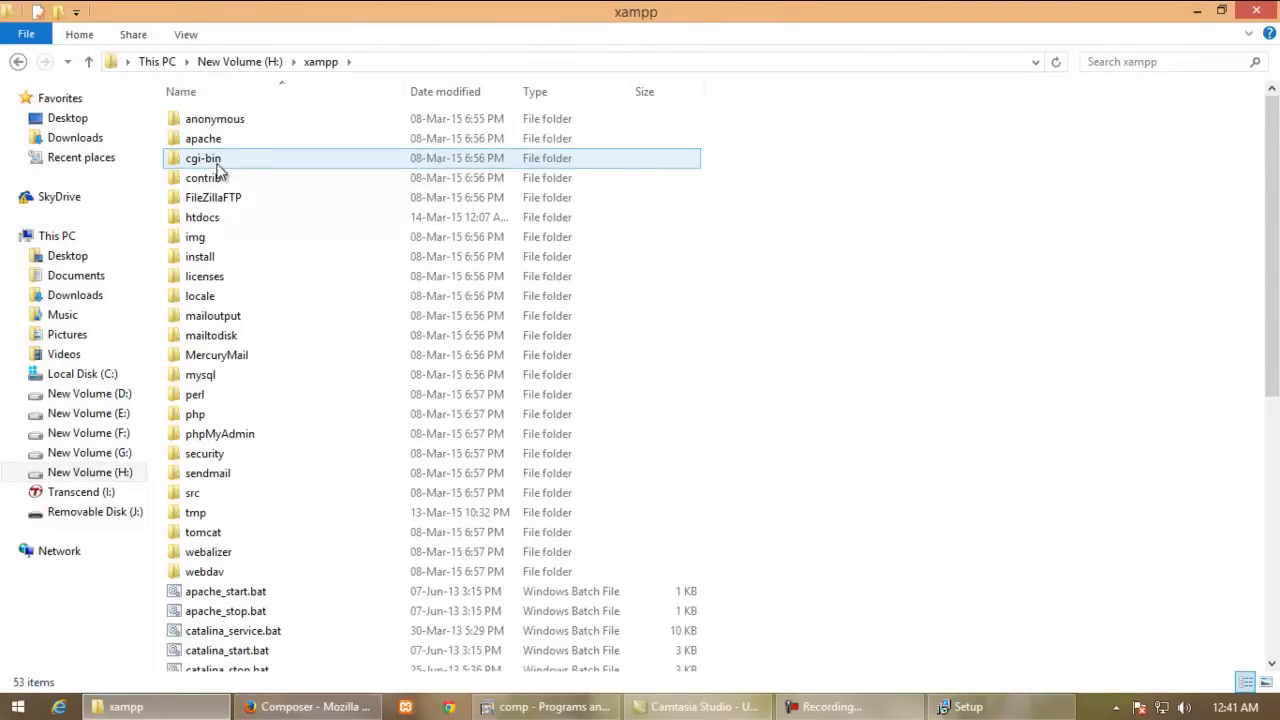
left_click(196, 412)
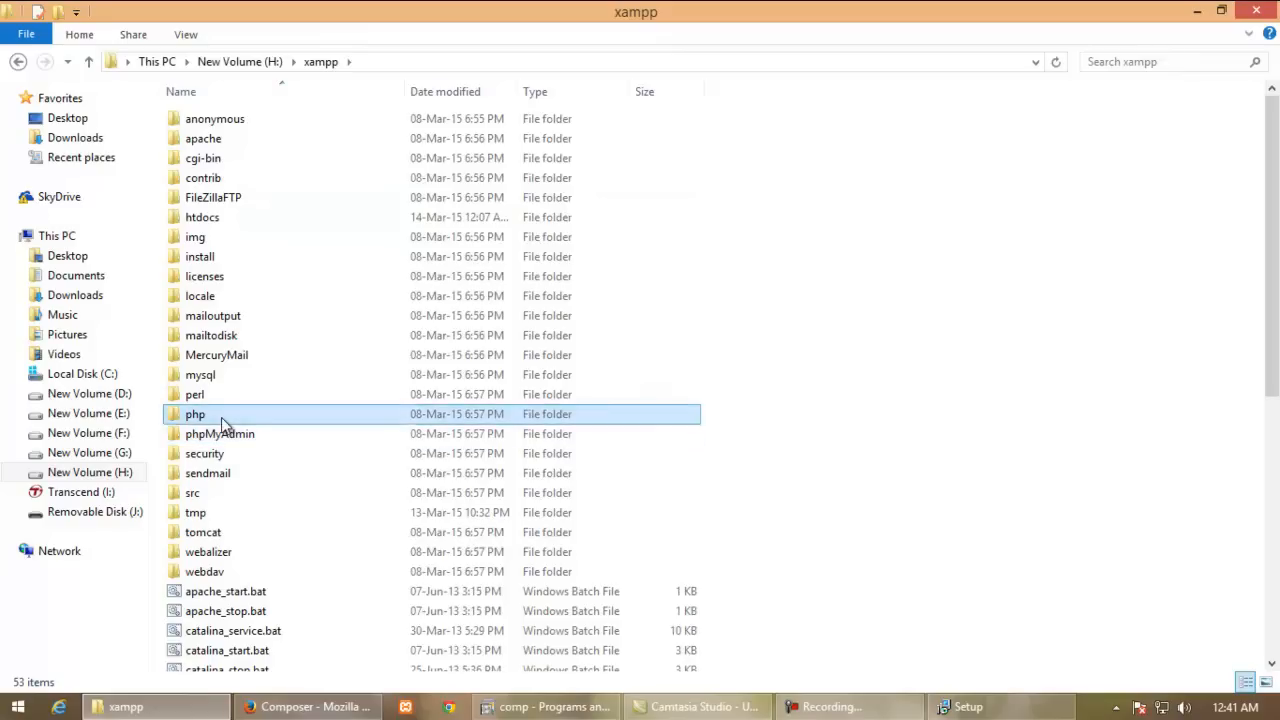
double_click(196, 412)
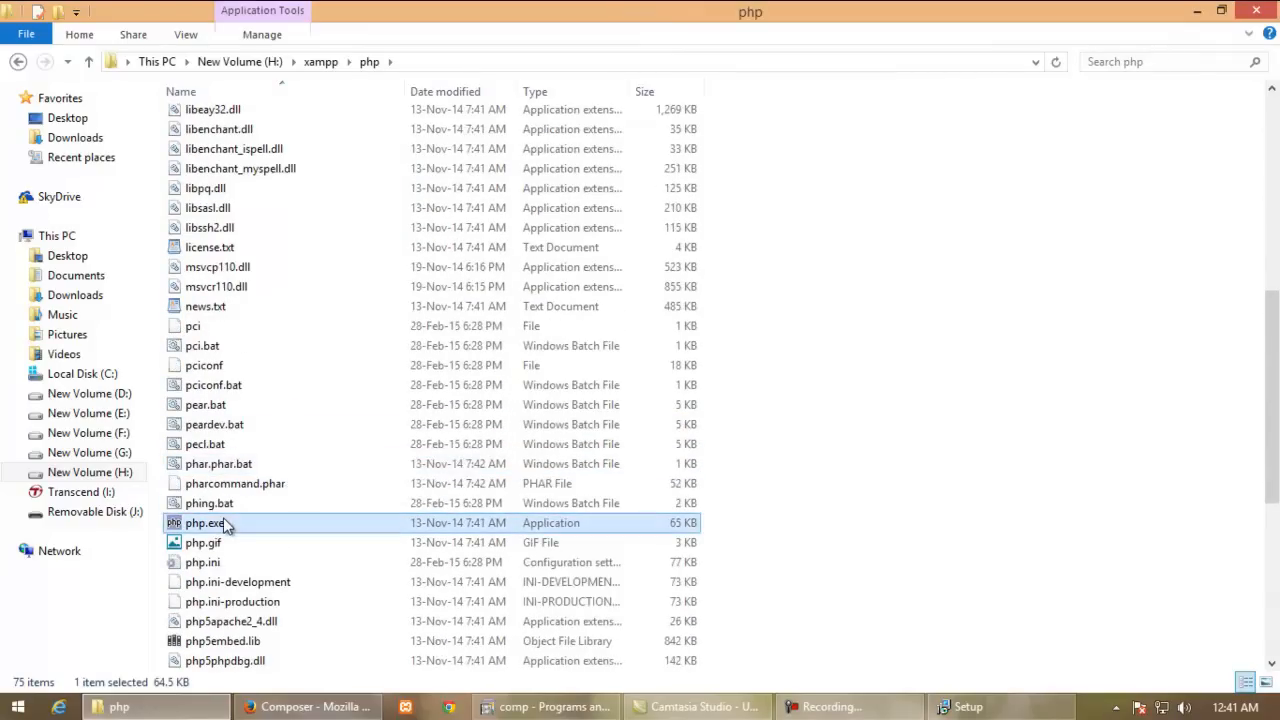
left_click(450, 62)
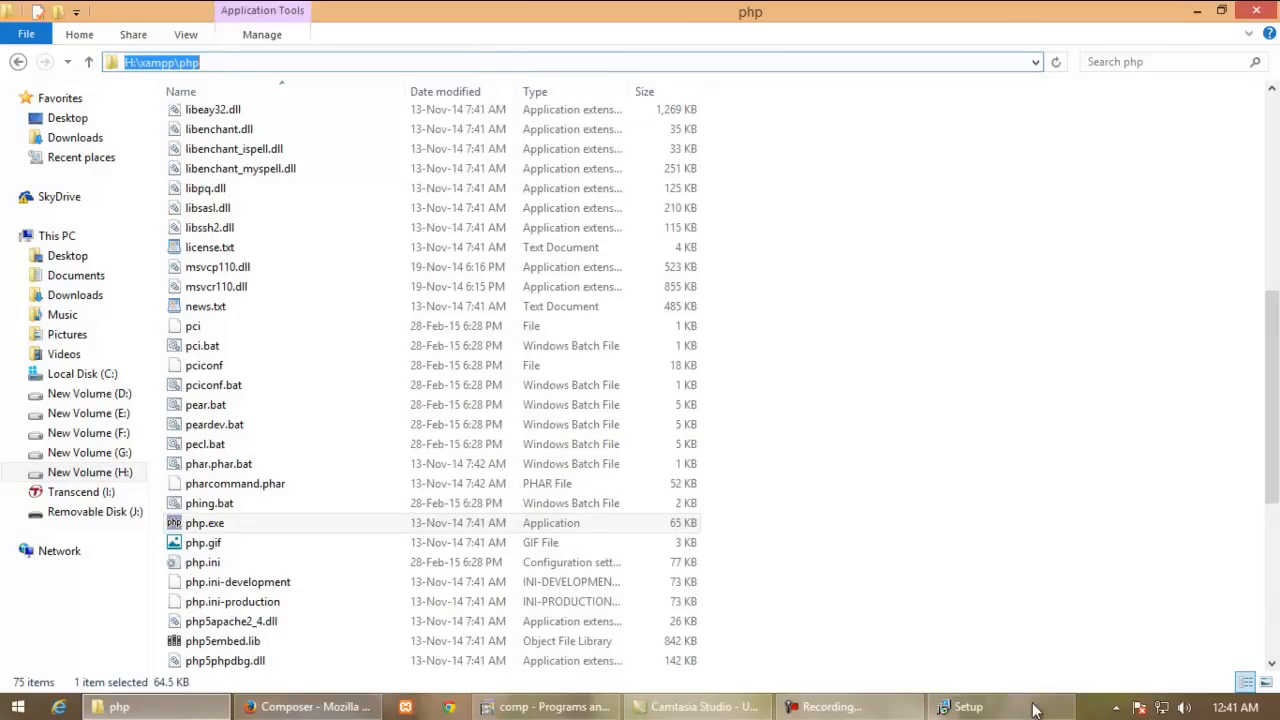
Accept the detected H:\xampp\php\php.exe in Composer Setup and run the installation
left_click(968, 708)
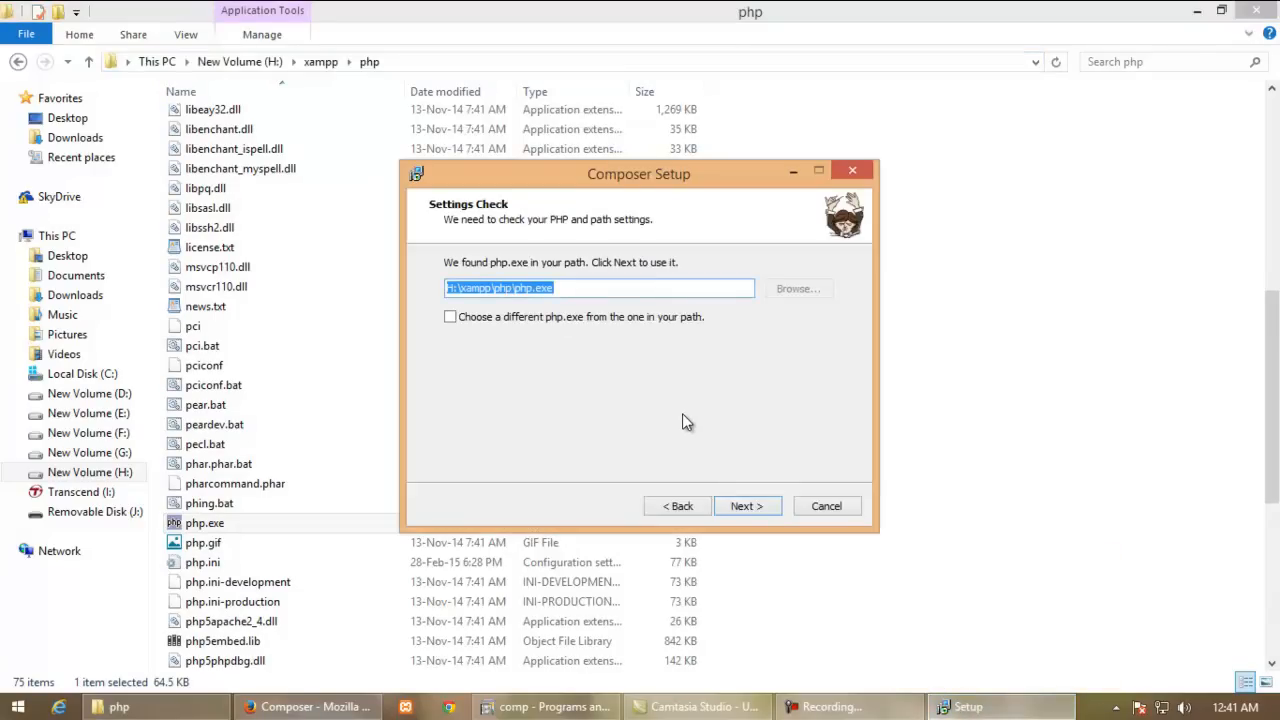
mouse_move(510, 368)
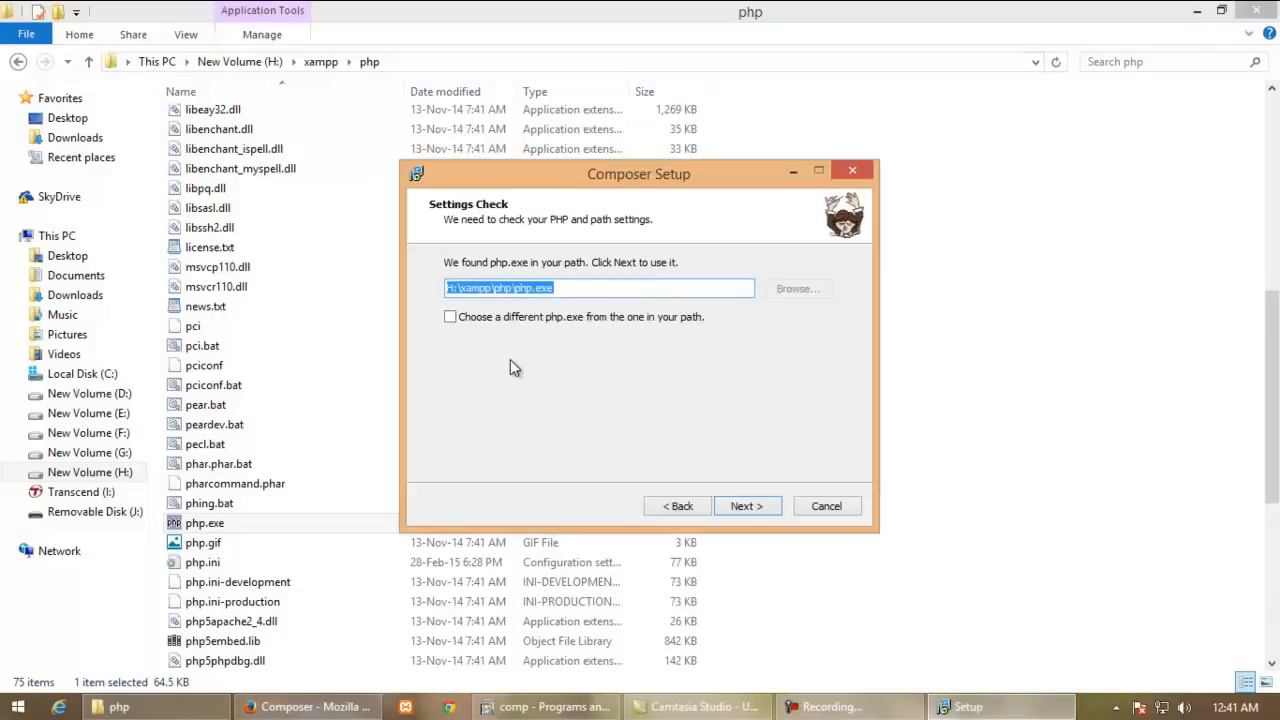
left_click(744, 504)
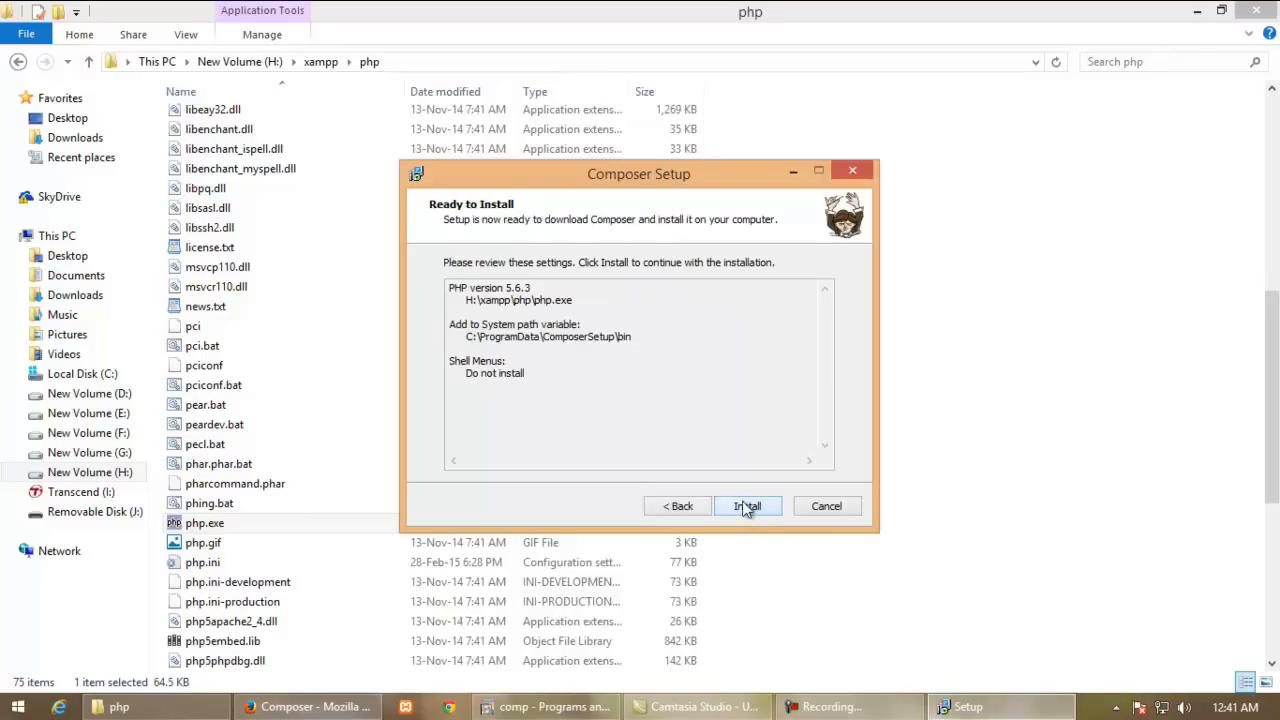
mouse_move(732, 472)
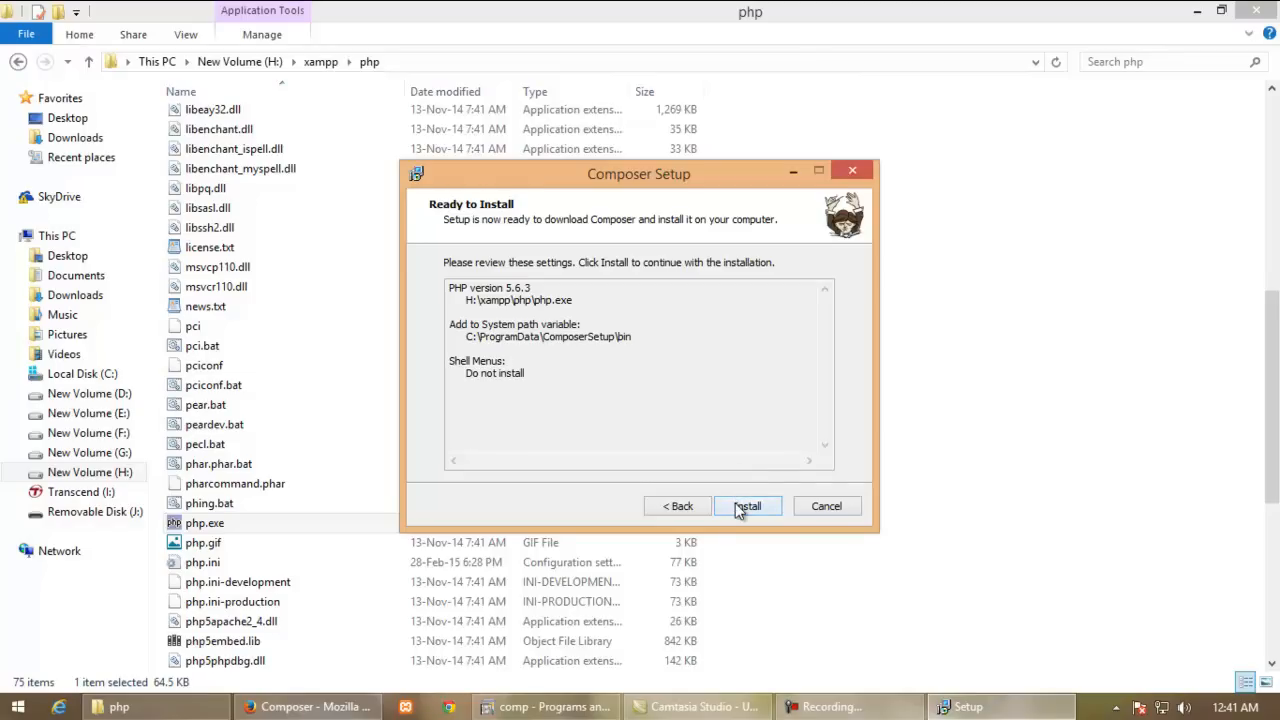
left_click(748, 506)
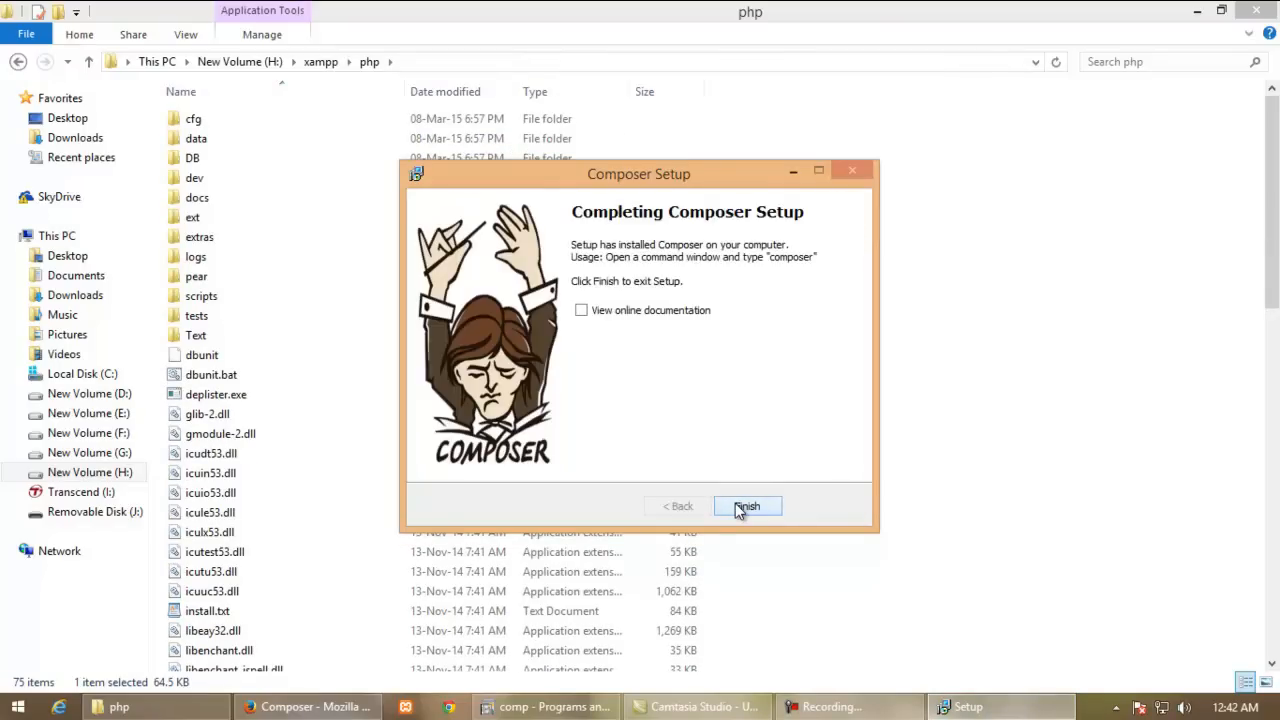
Finish the installer, launch cmd via Win+R and run composer to list its commands
left_click(748, 506)
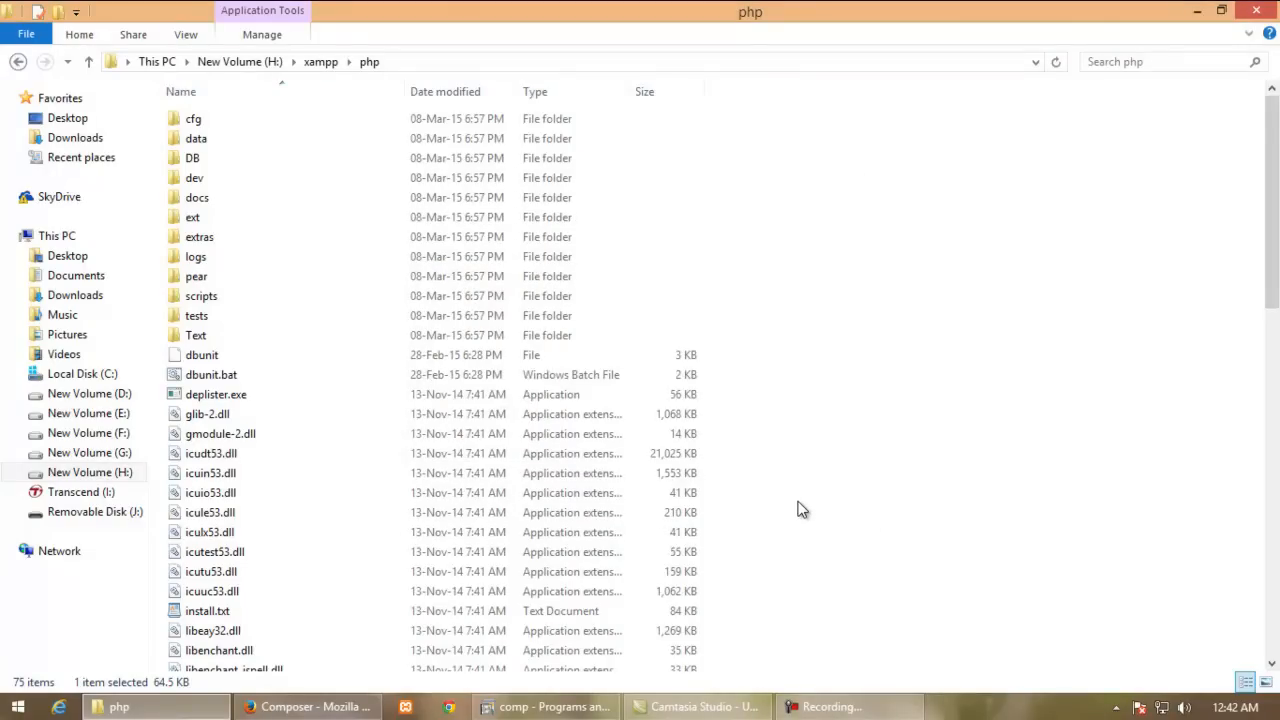
key("Win+r")
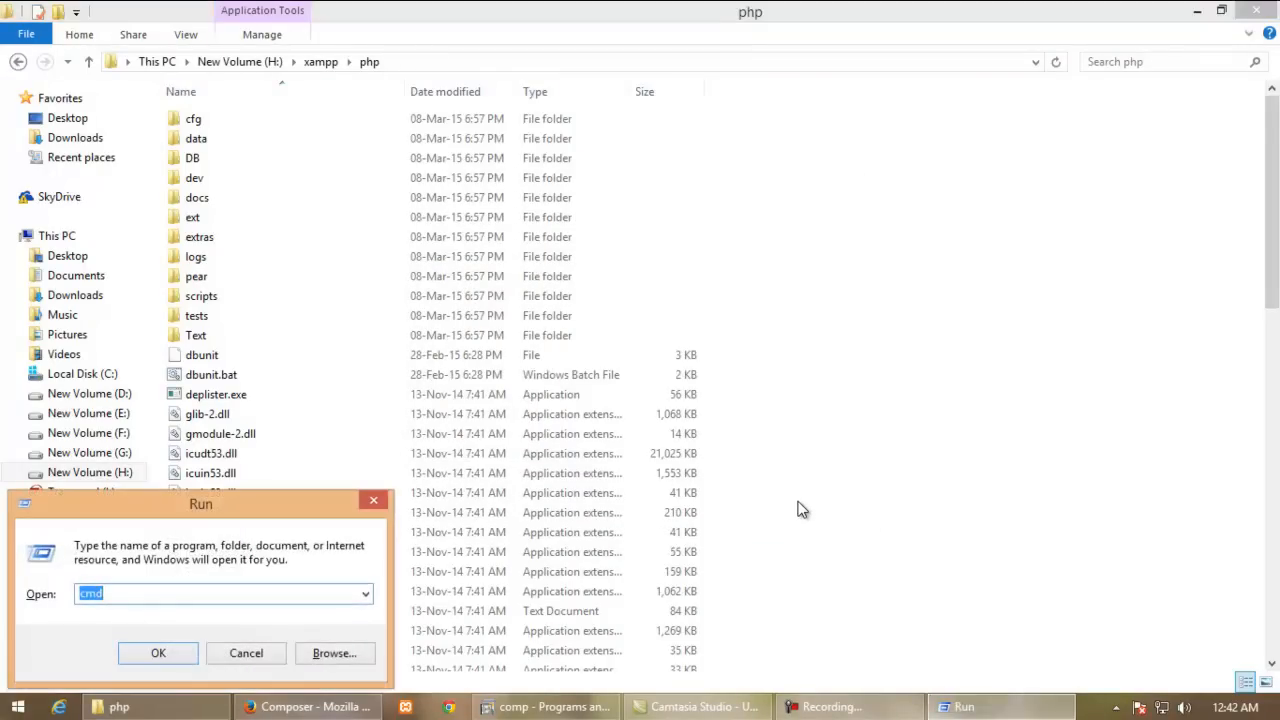
left_click(156, 652)
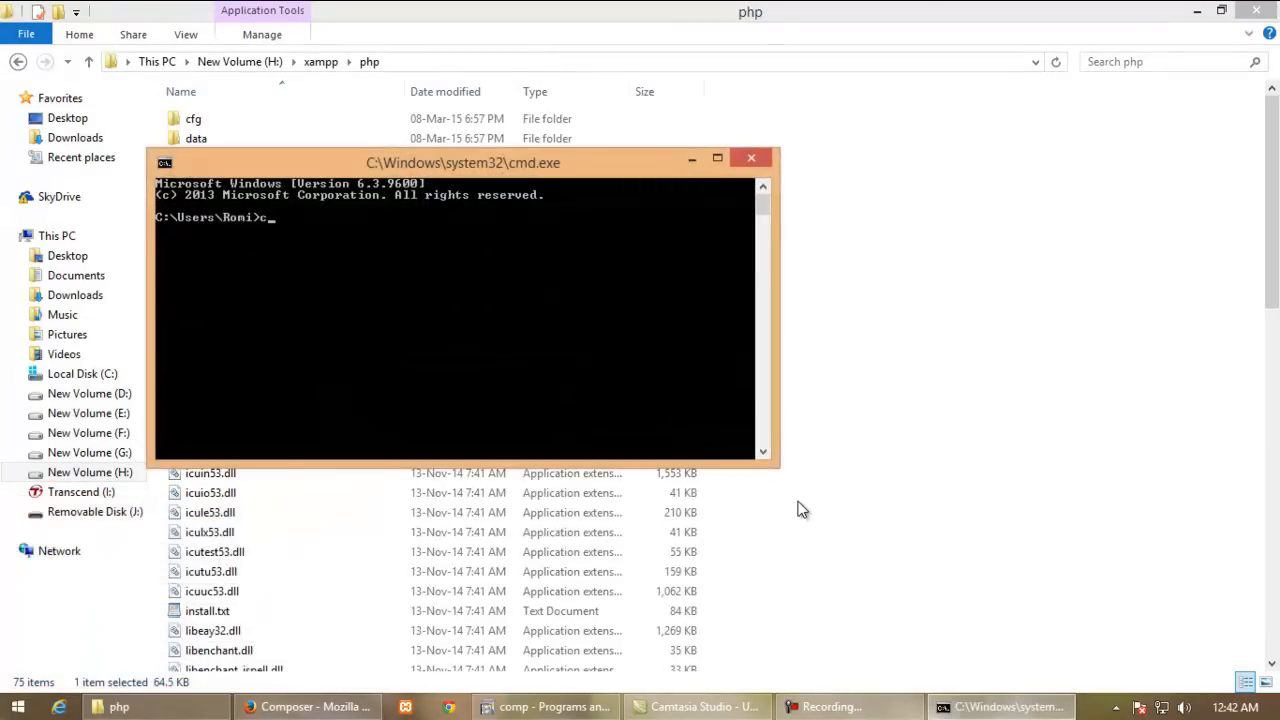
type("omp")
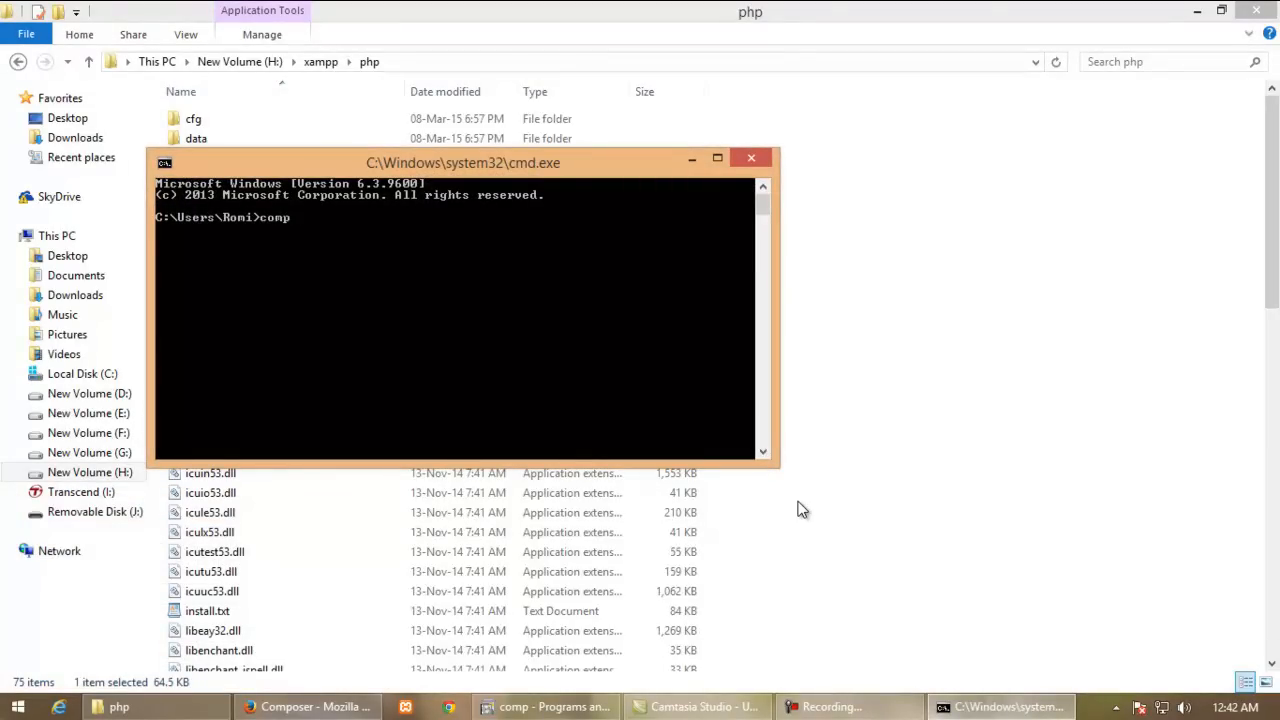
type("oser")
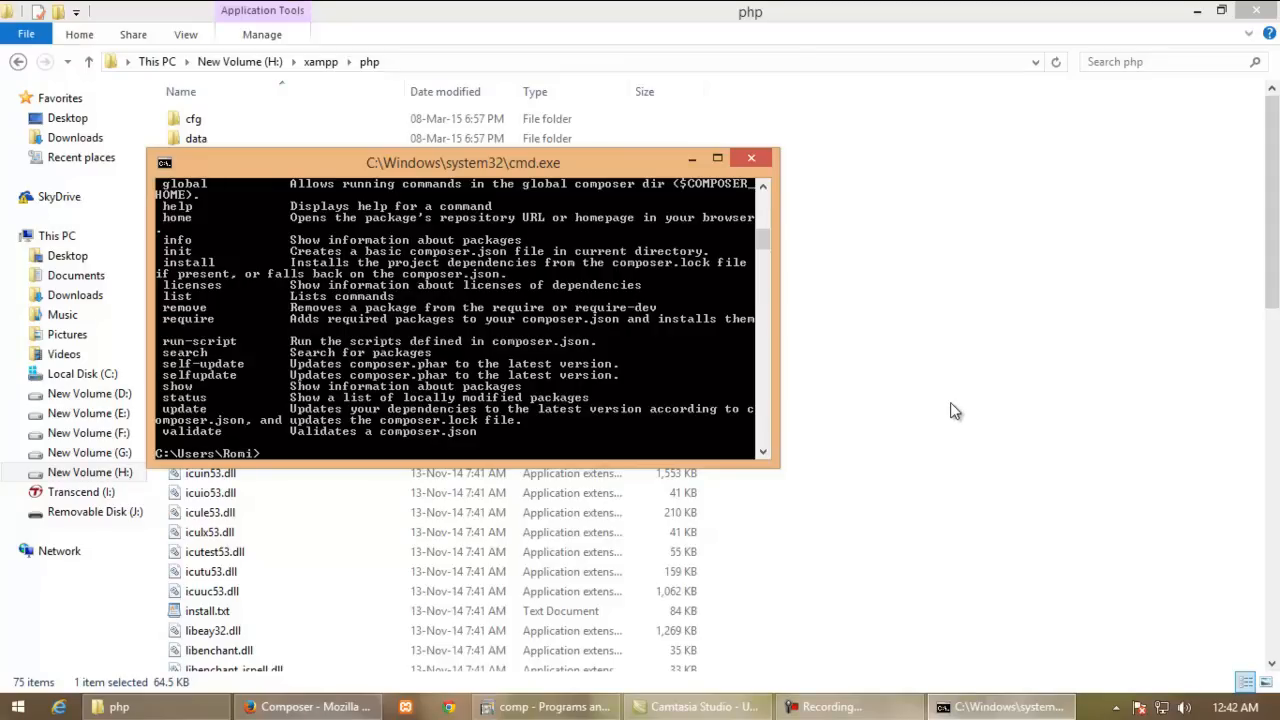
mouse_move(996, 408)
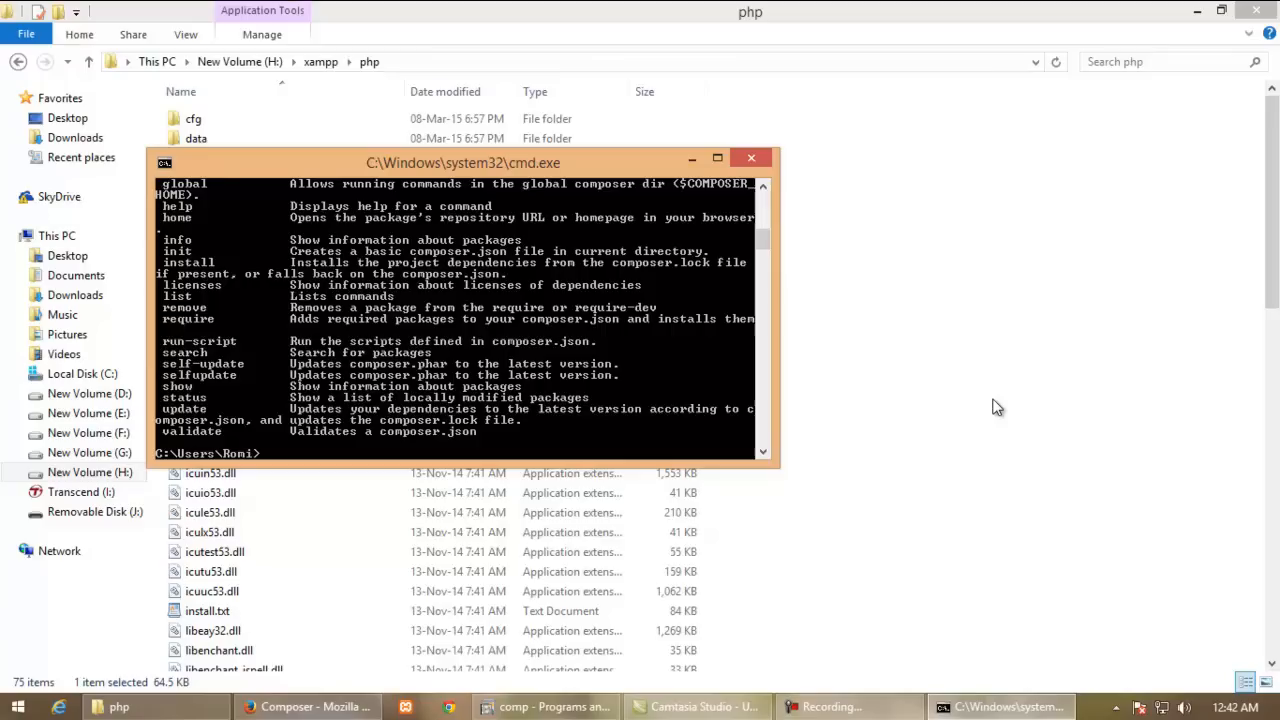
mouse_move(932, 448)
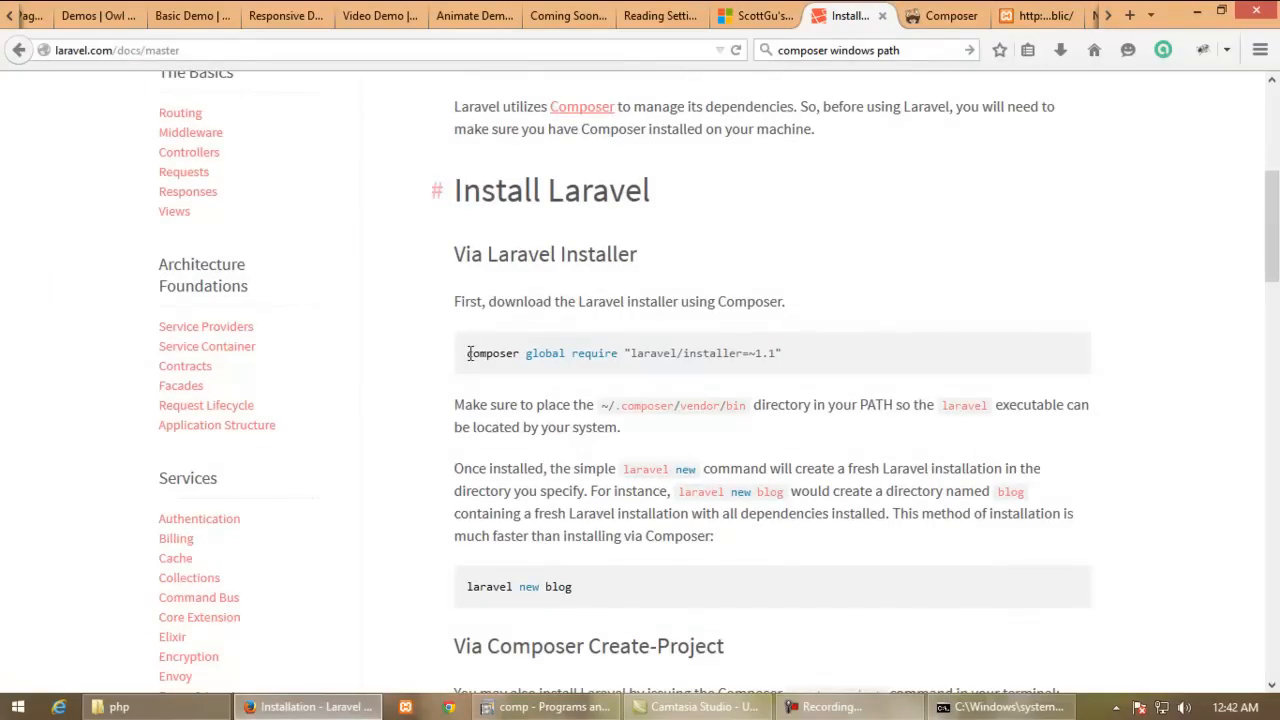
Copy 'composer global require laravel/installer' from the docs and paste it into the command prompt
right_click(620, 352)
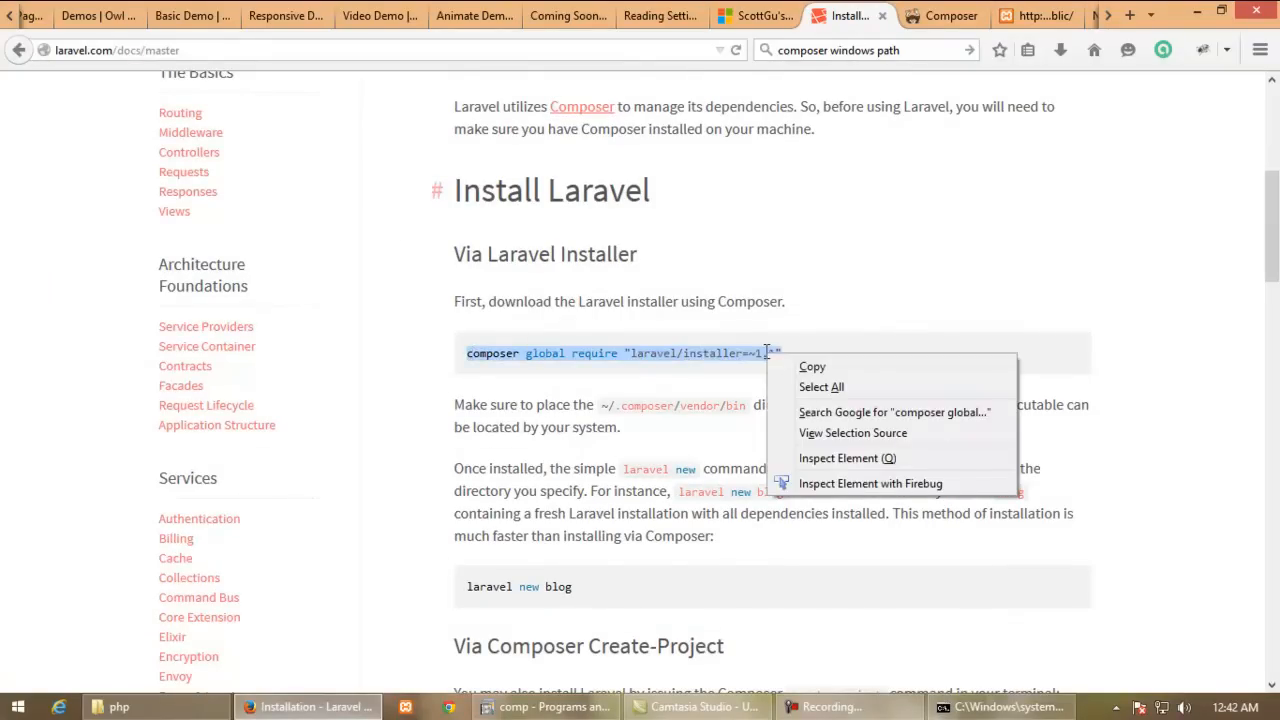
left_click(1000, 708)
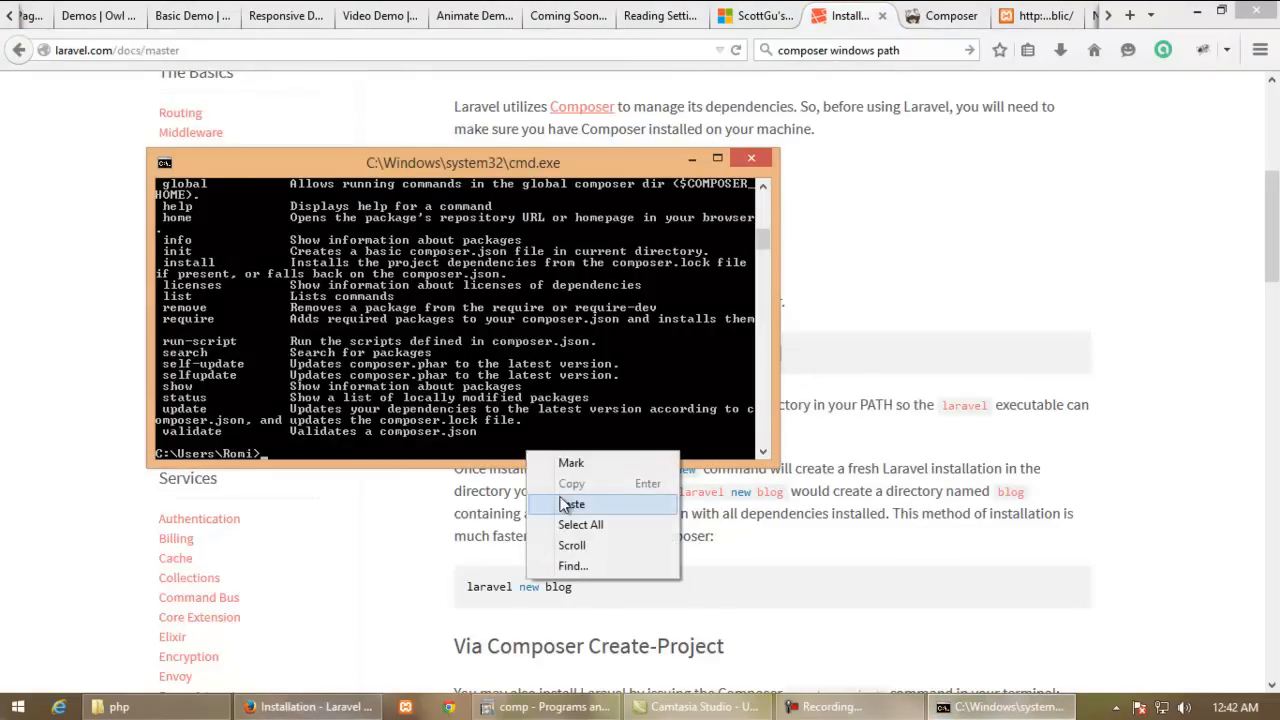
left_click(572, 504)
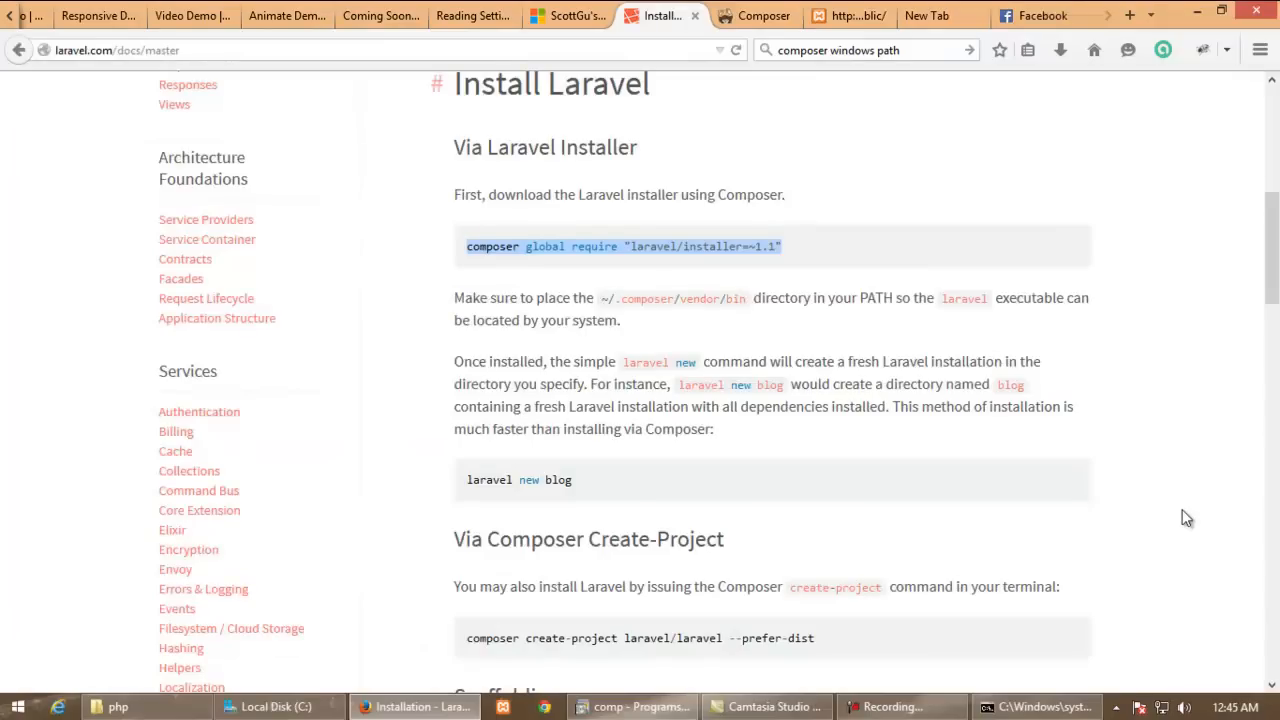
Scroll to the 'laravel new blog' step in the docs, then bring up This PC
scroll("down", 3)
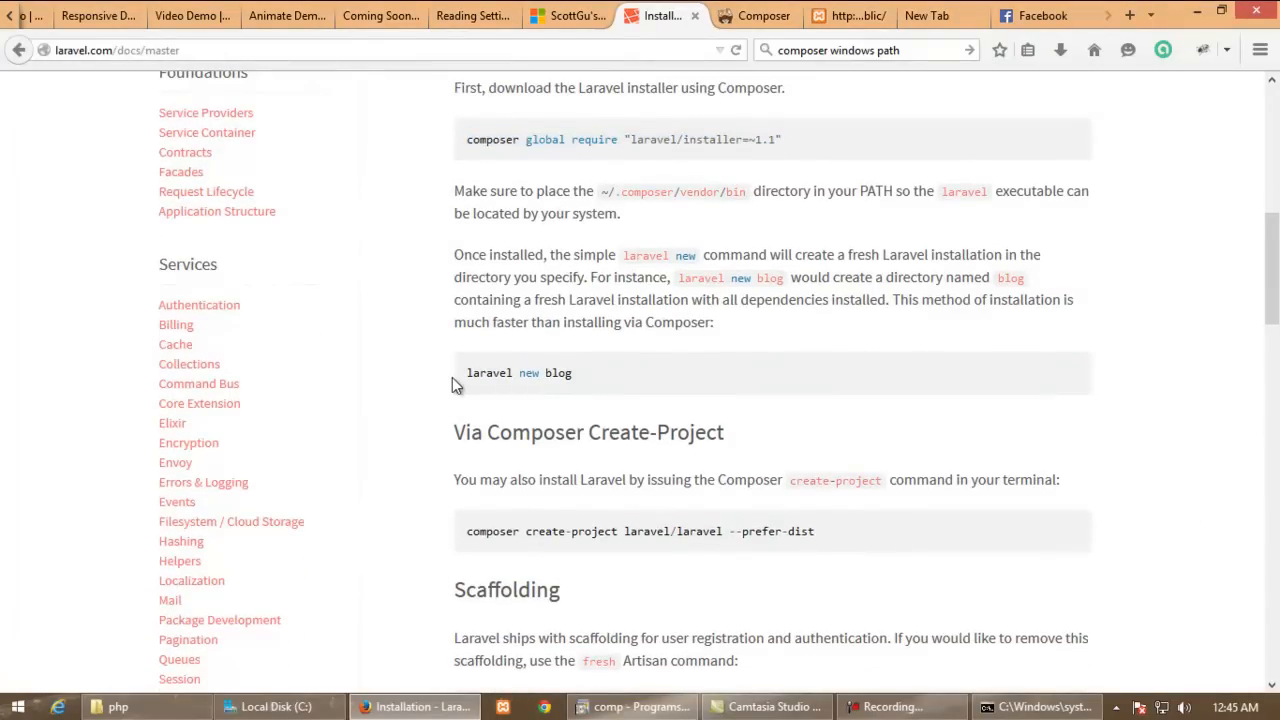
double_click(488, 374)
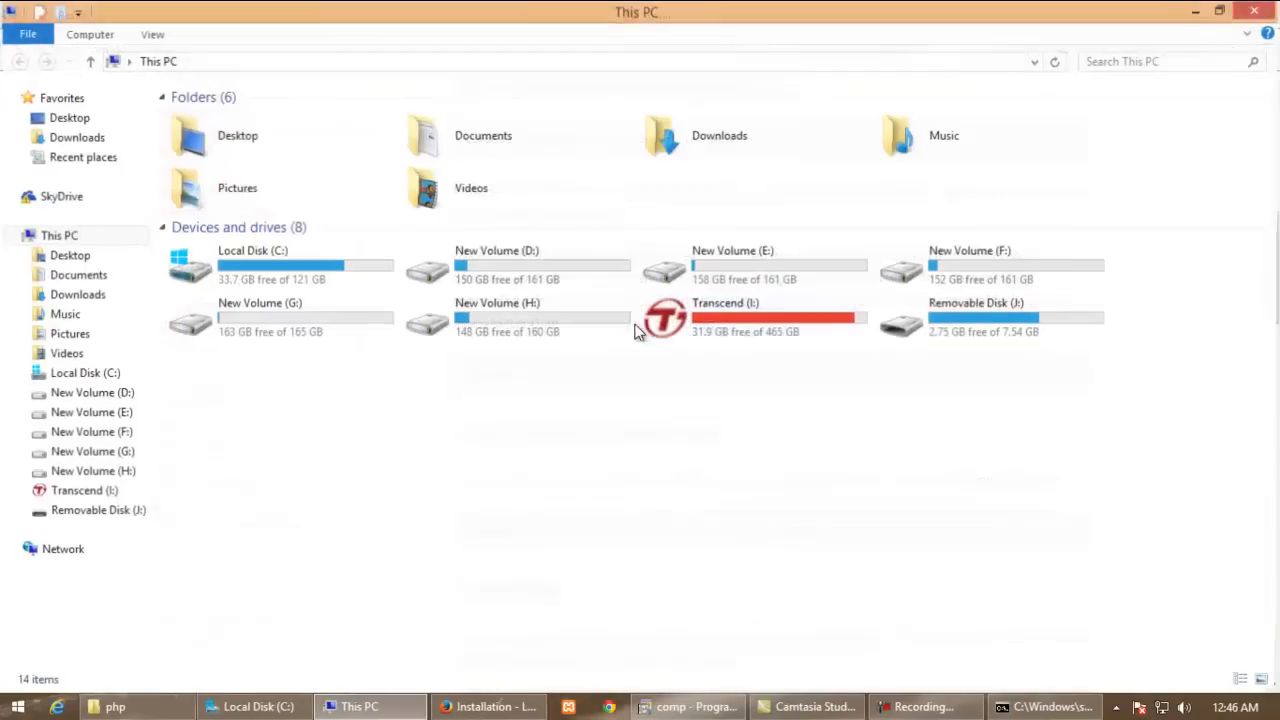
Browse to C: Users AppData\Roaming\Composer\vendor\bin and locate laravel.bat
double_click(252, 264)
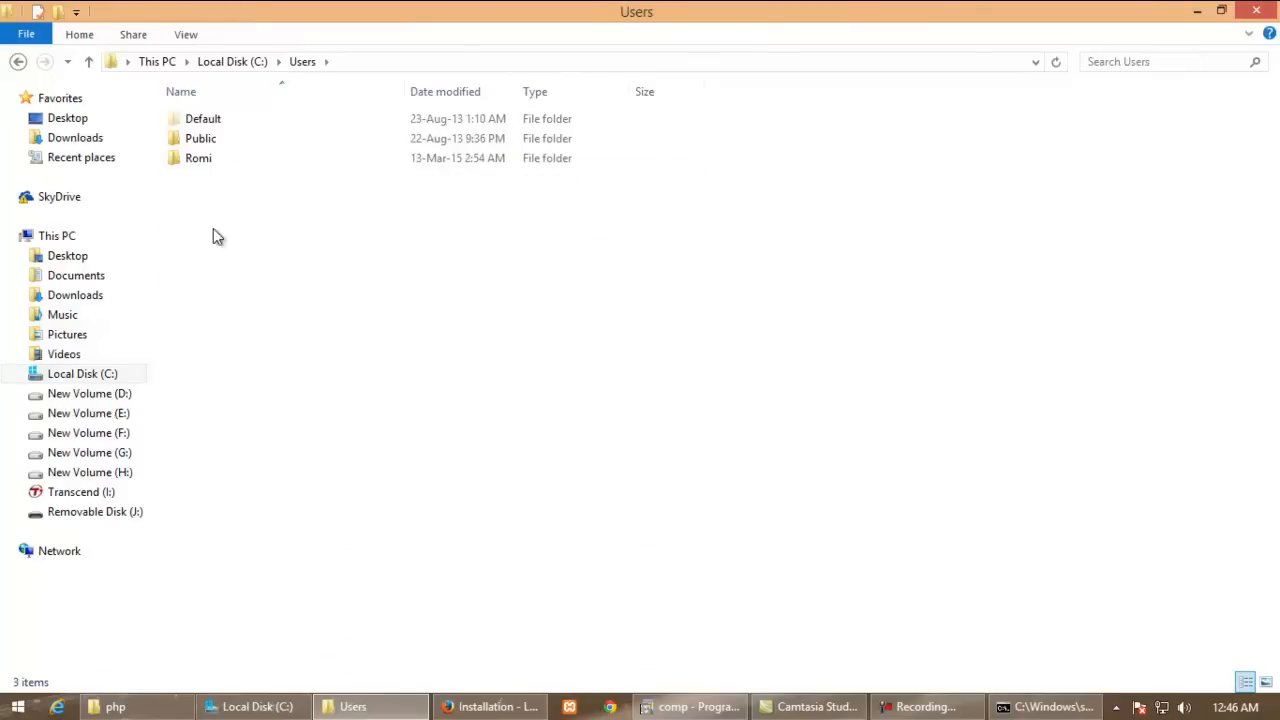
double_click(198, 158)
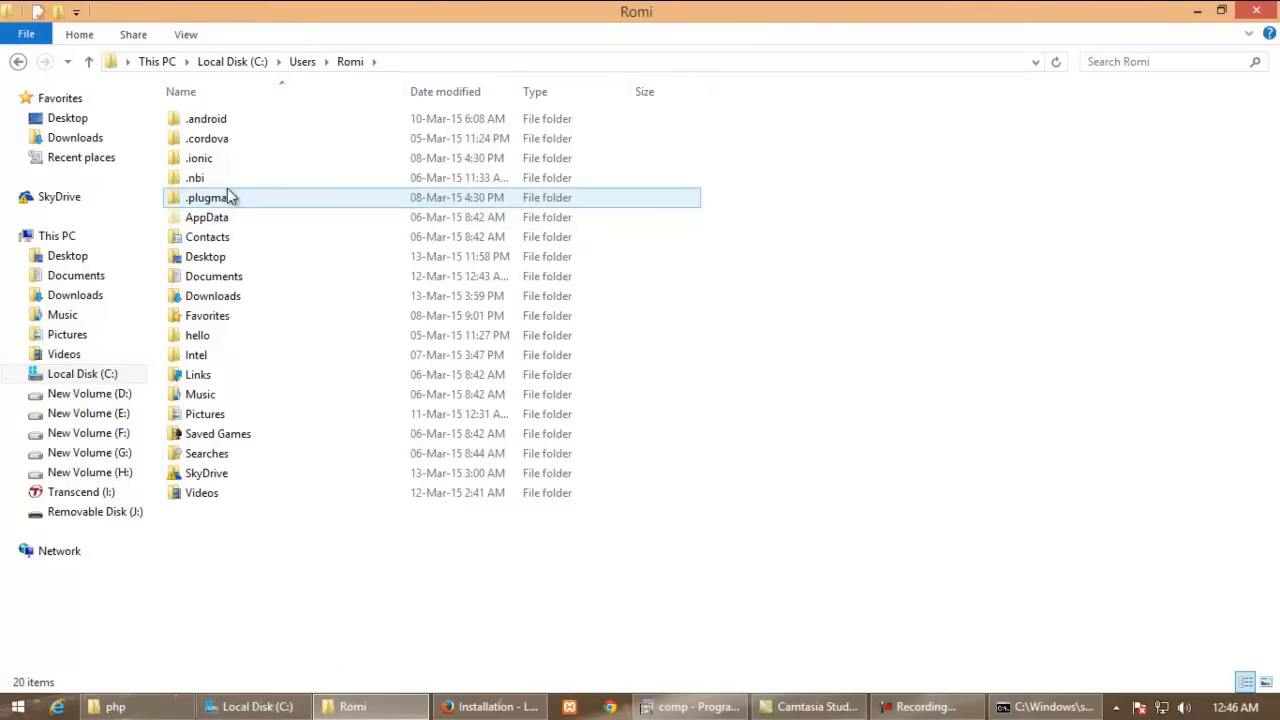
double_click(208, 216)
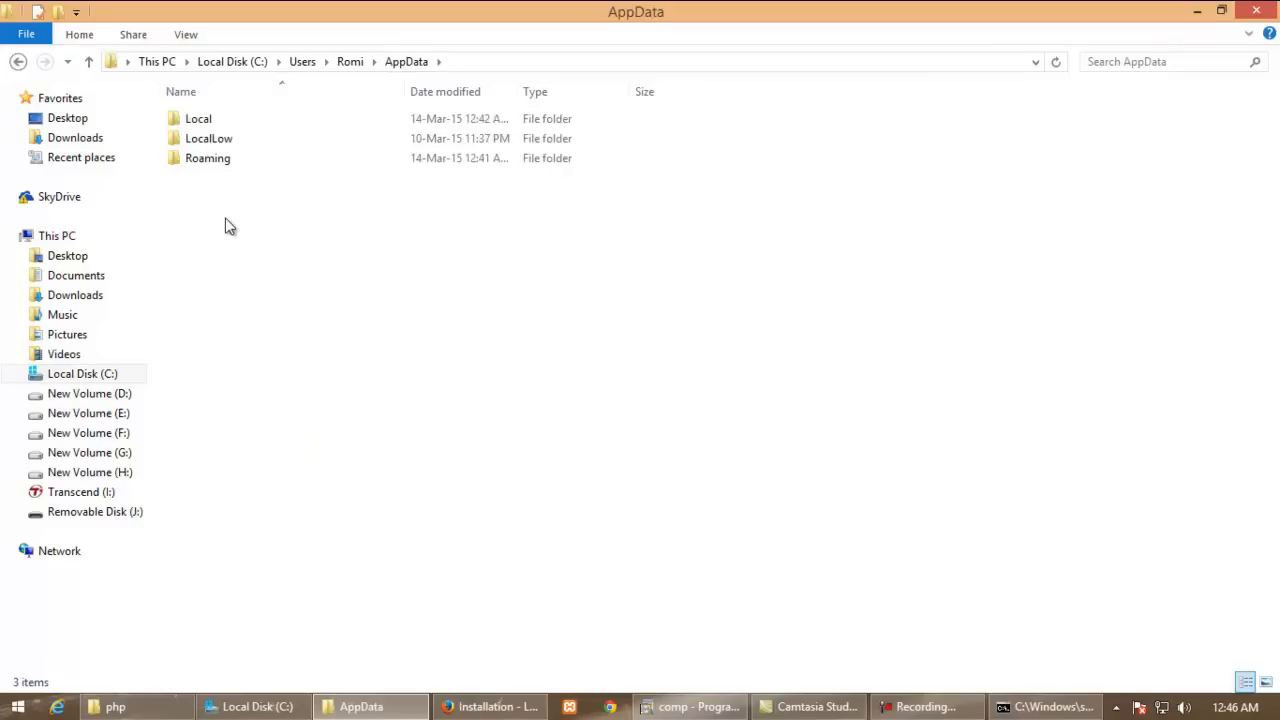
double_click(208, 158)
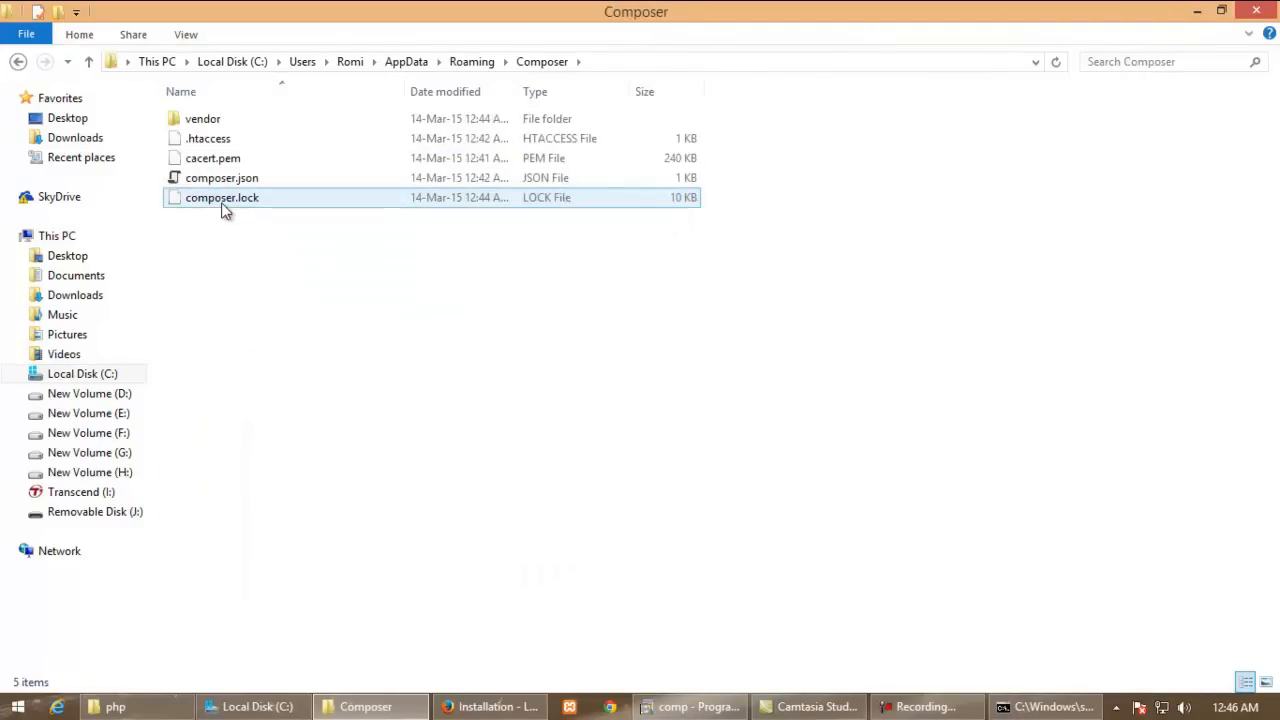
left_click(204, 118)
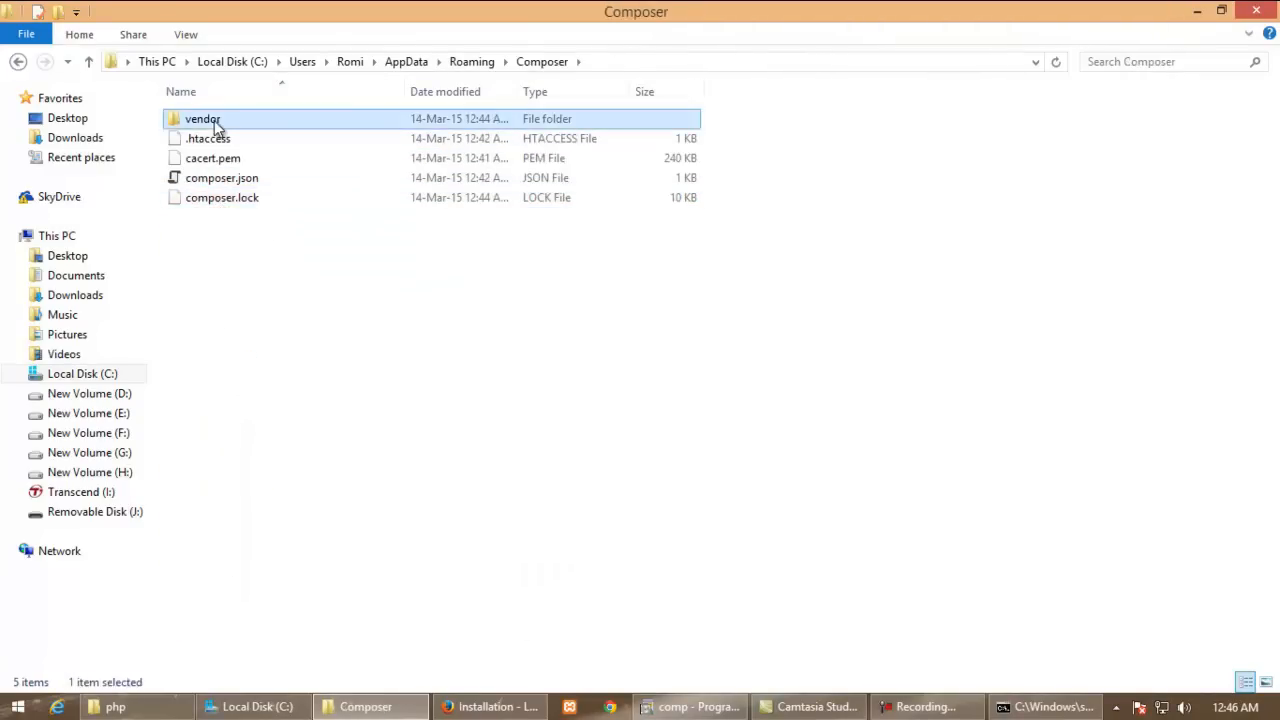
double_click(204, 118)
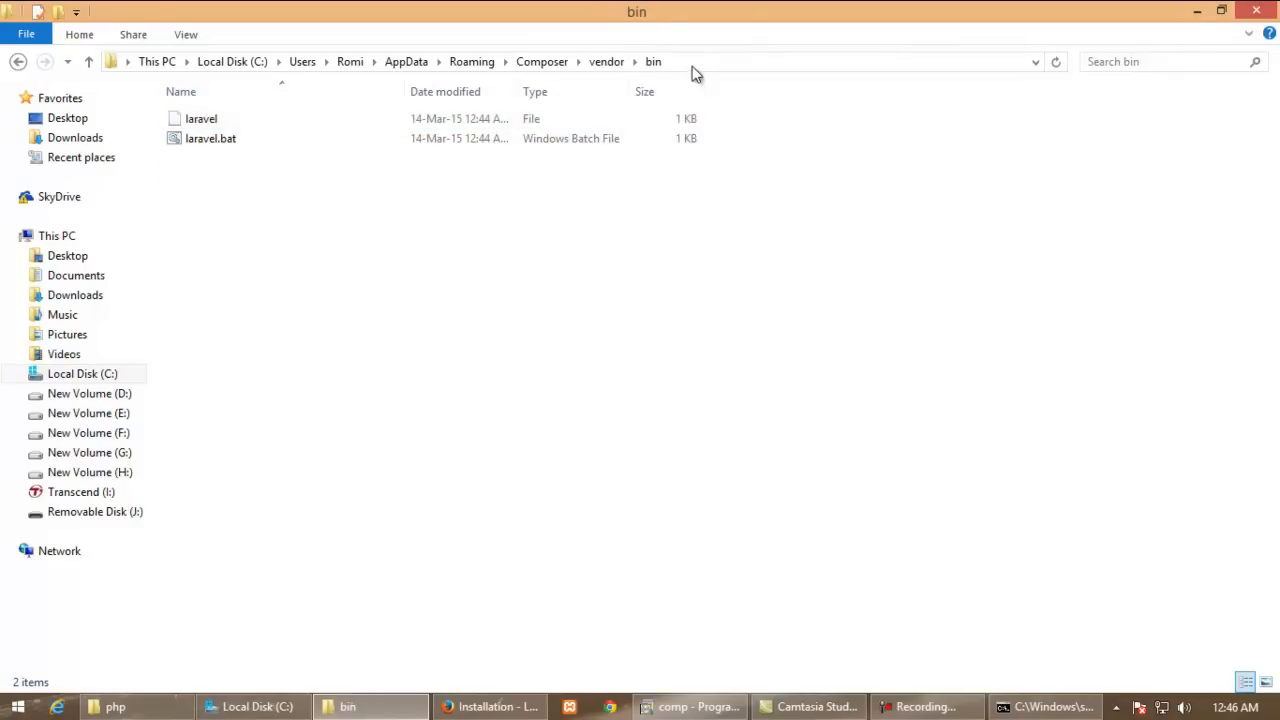
left_click(210, 138)
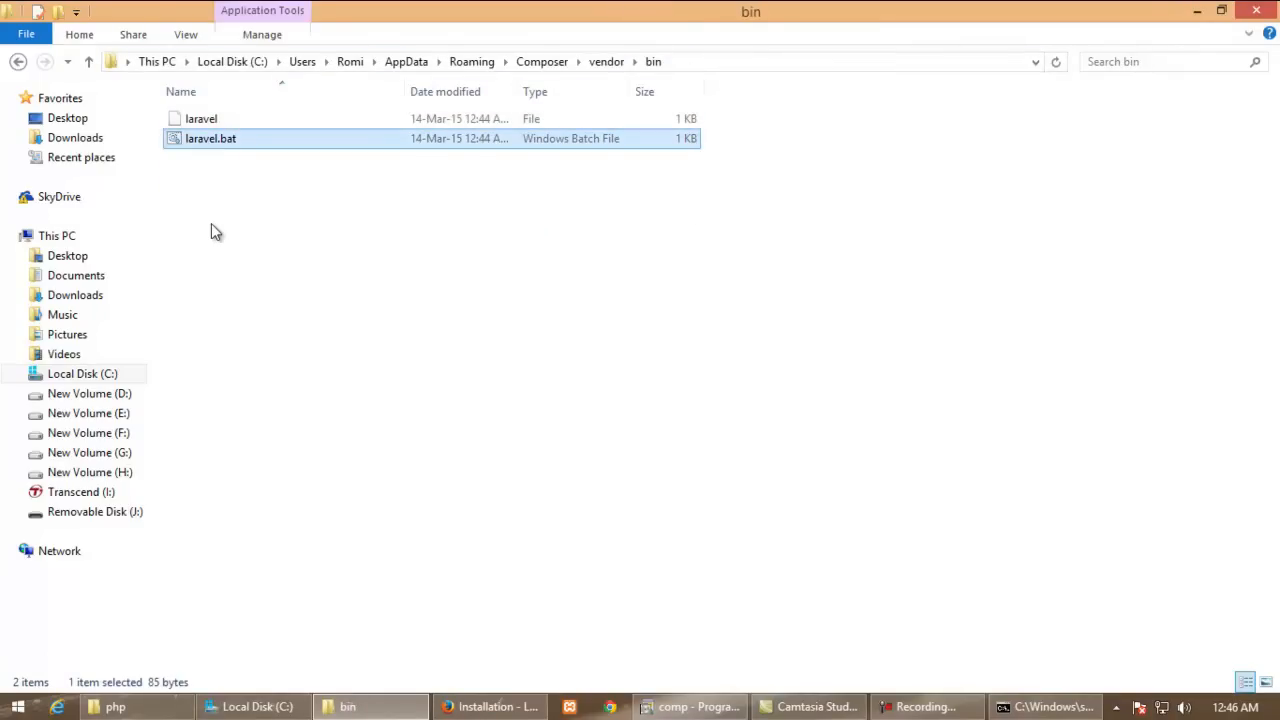
left_click(272, 358)
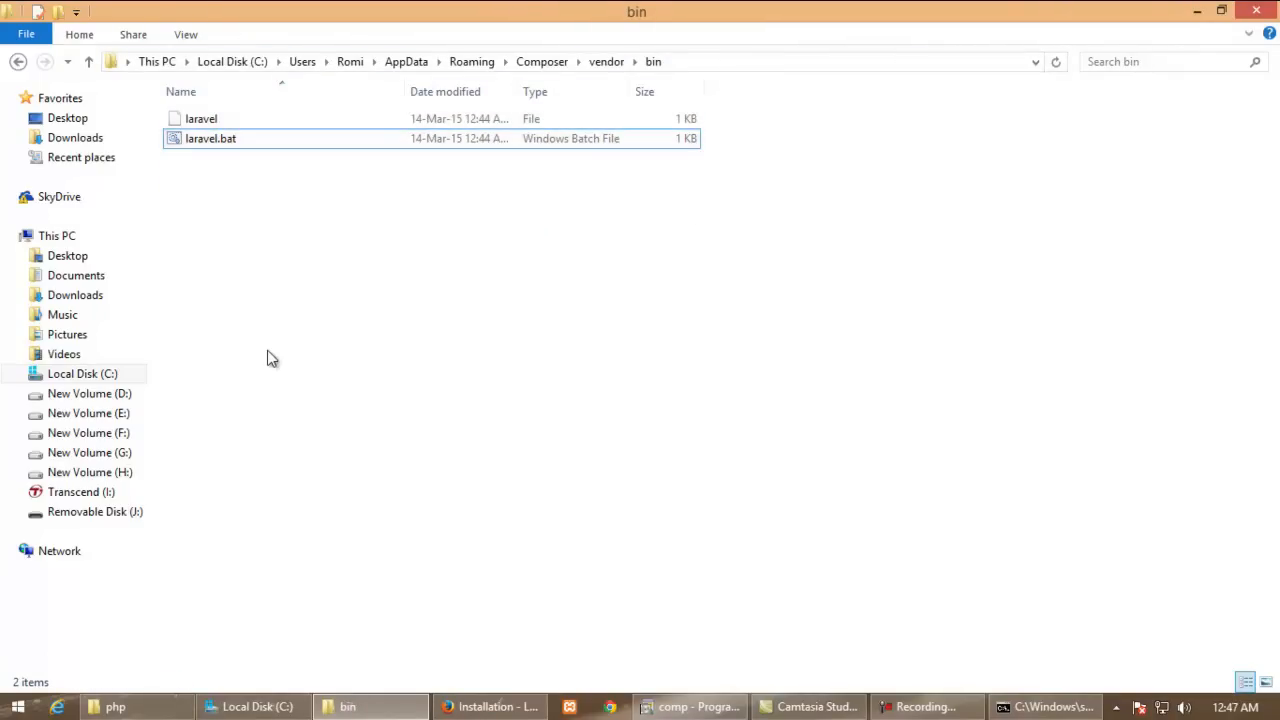
mouse_move(256, 358)
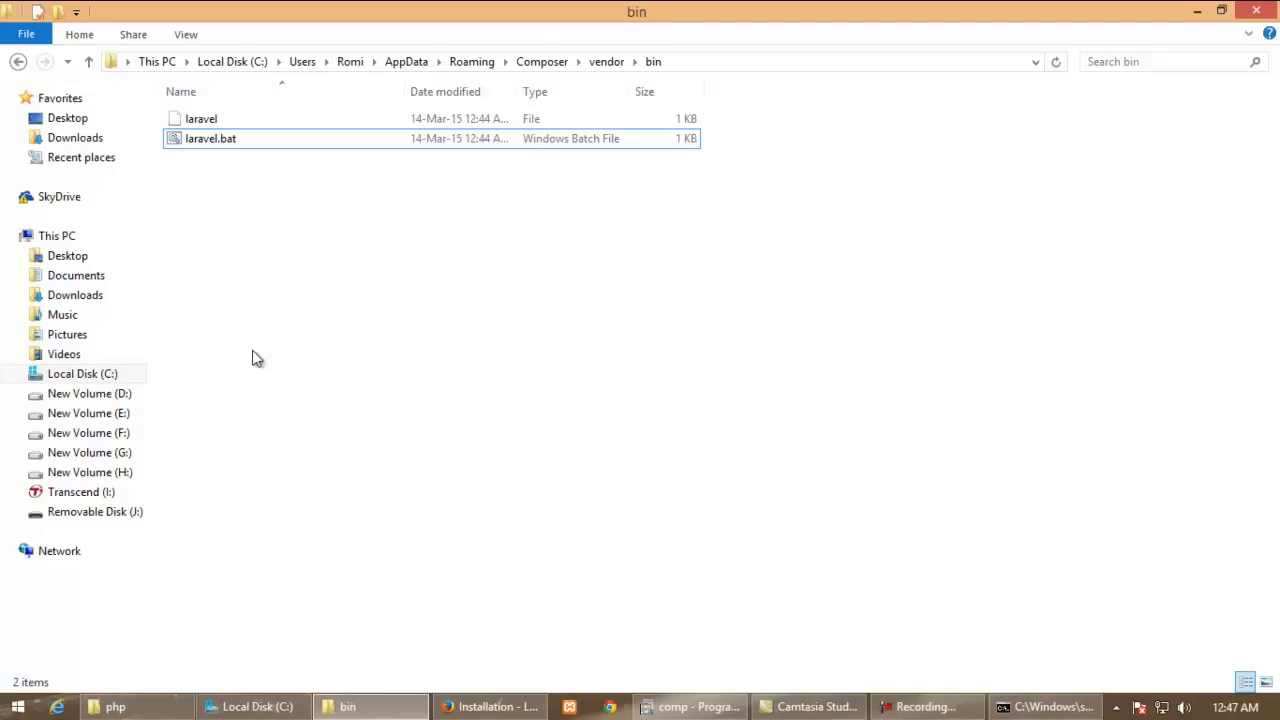
mouse_move(224, 360)
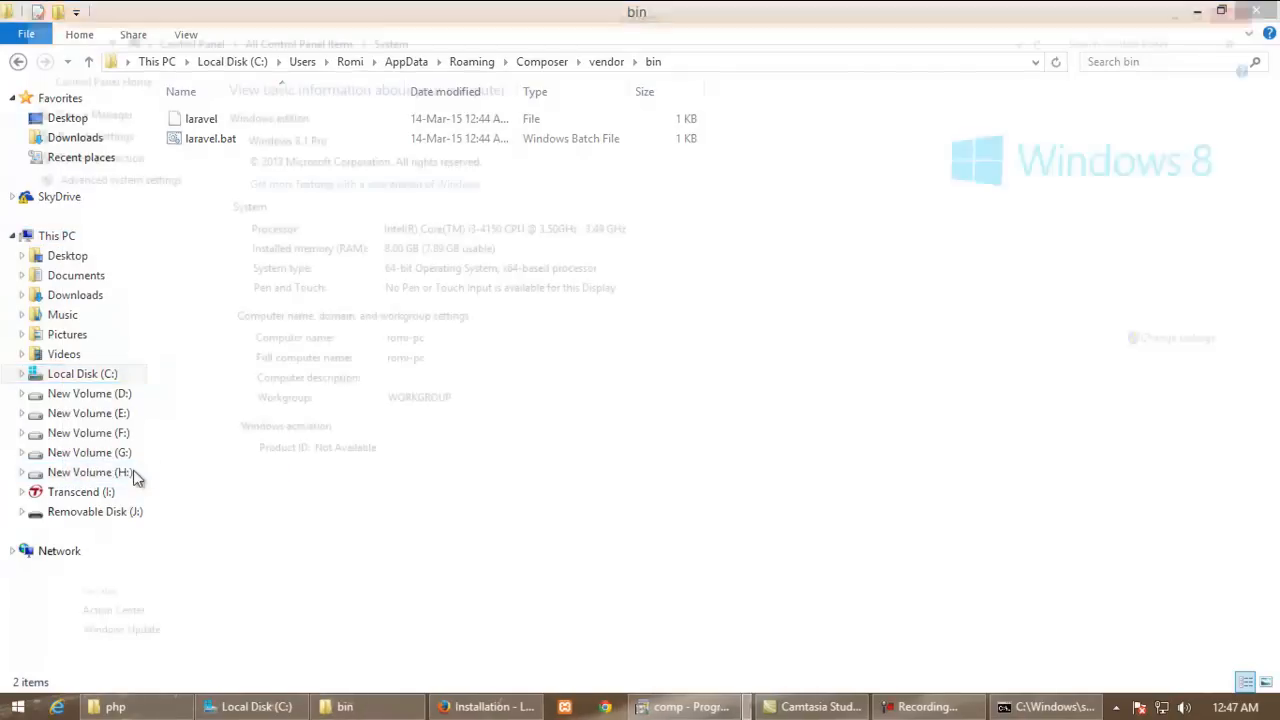
In Environment Variables, leave ADT_HOME unchanged, edit the user PATH and close System Properties
left_click(724, 708)
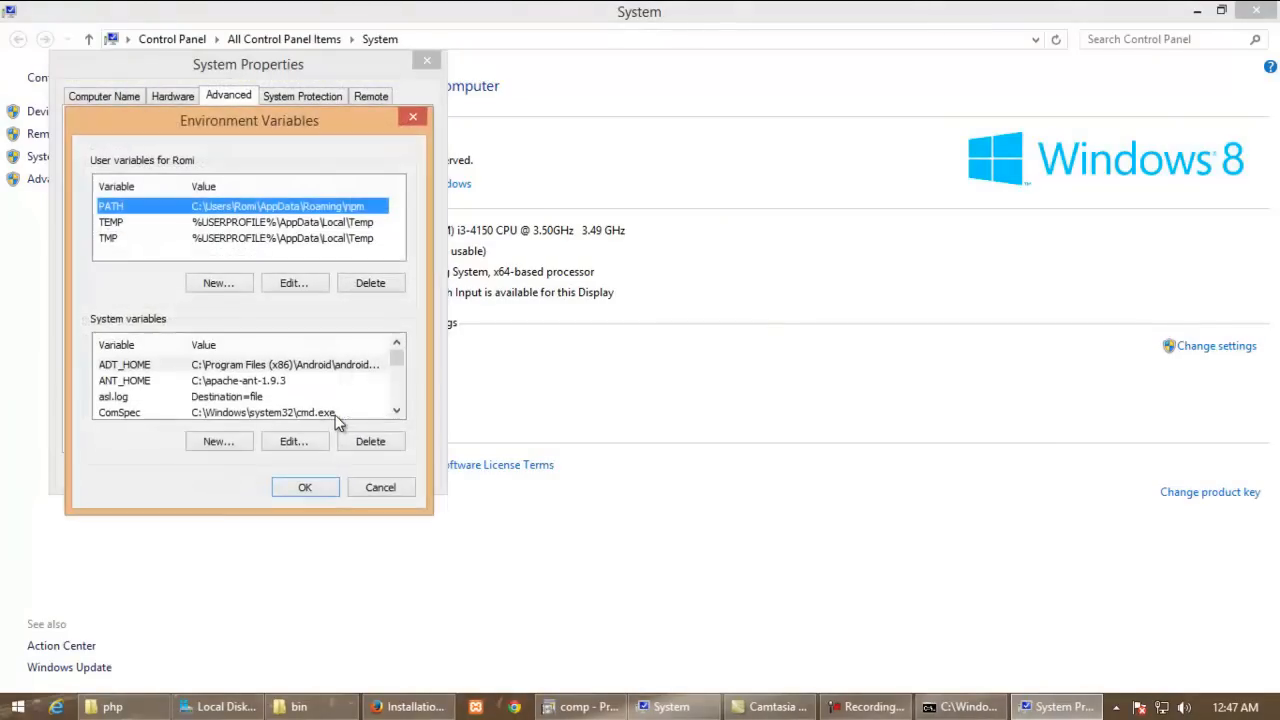
mouse_move(204, 330)
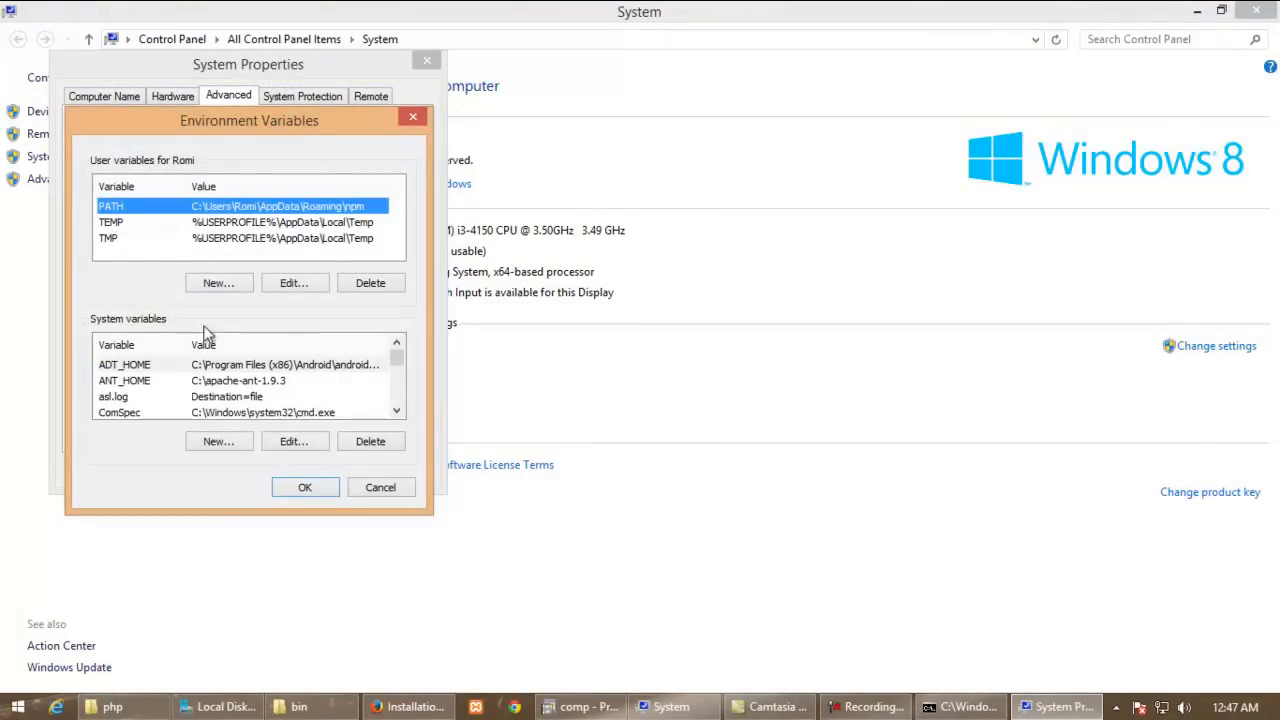
double_click(124, 364)
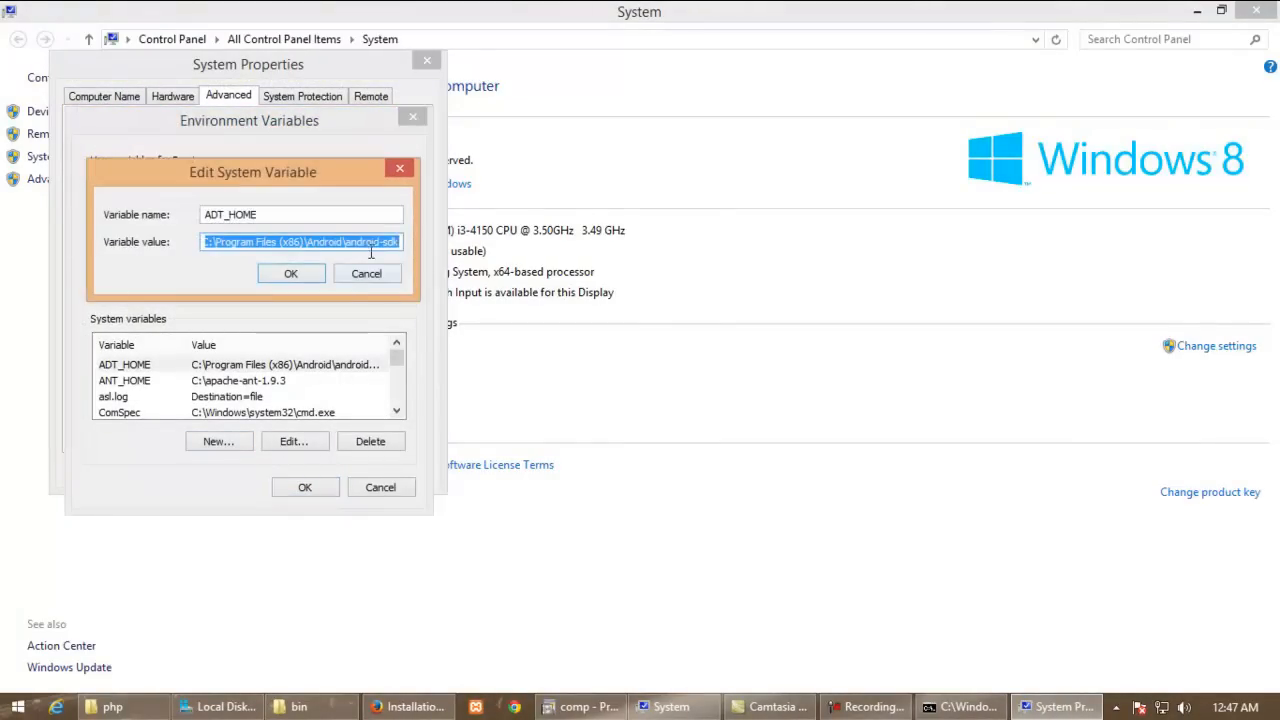
left_click(352, 240)
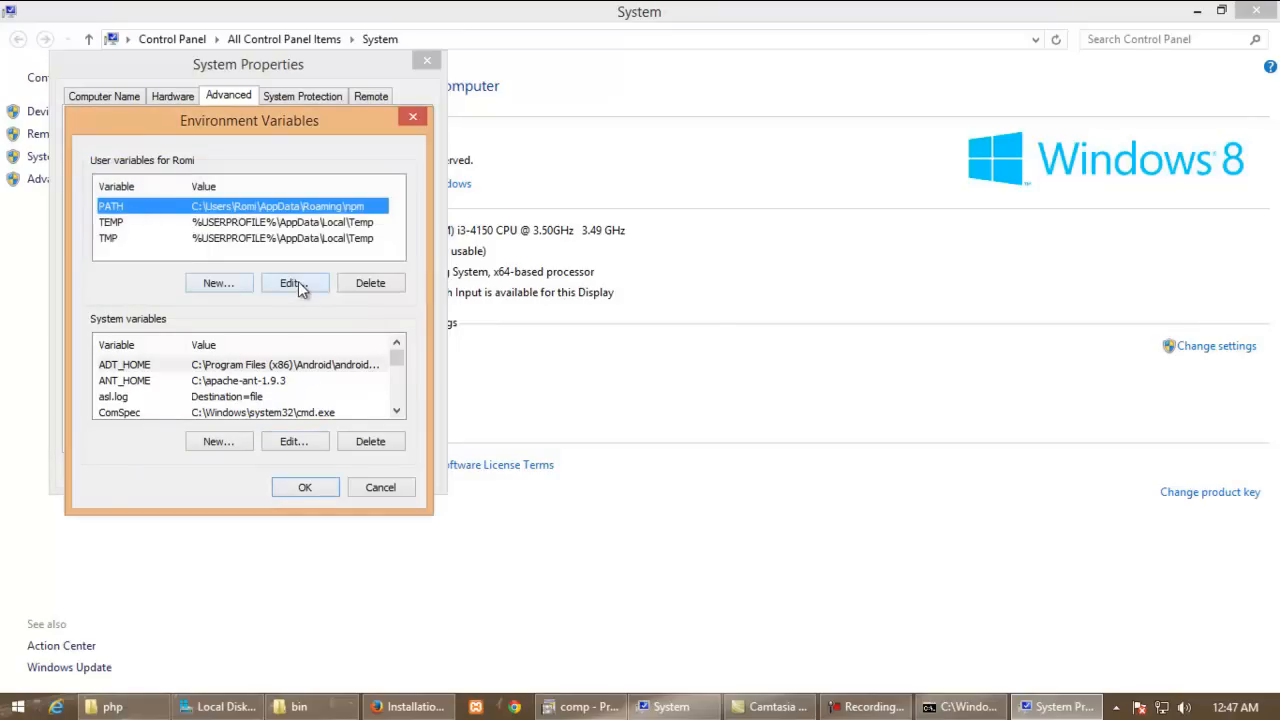
left_click(294, 282)
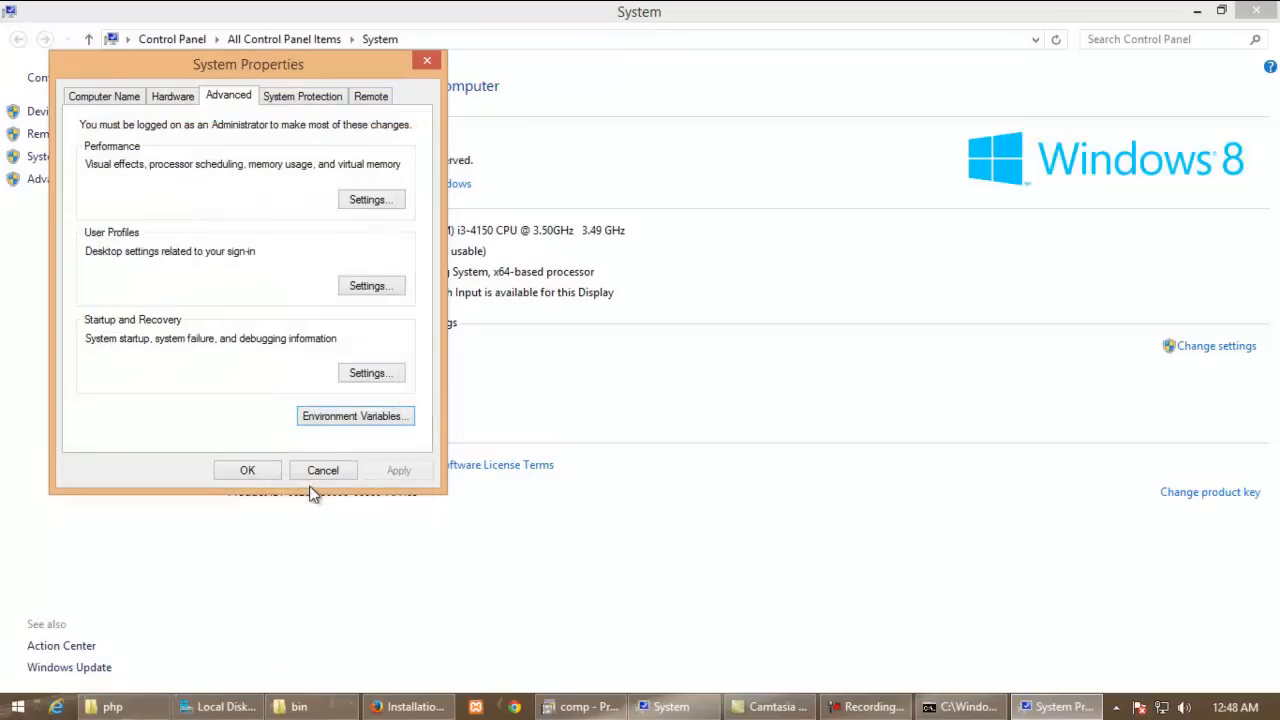
left_click(322, 470)
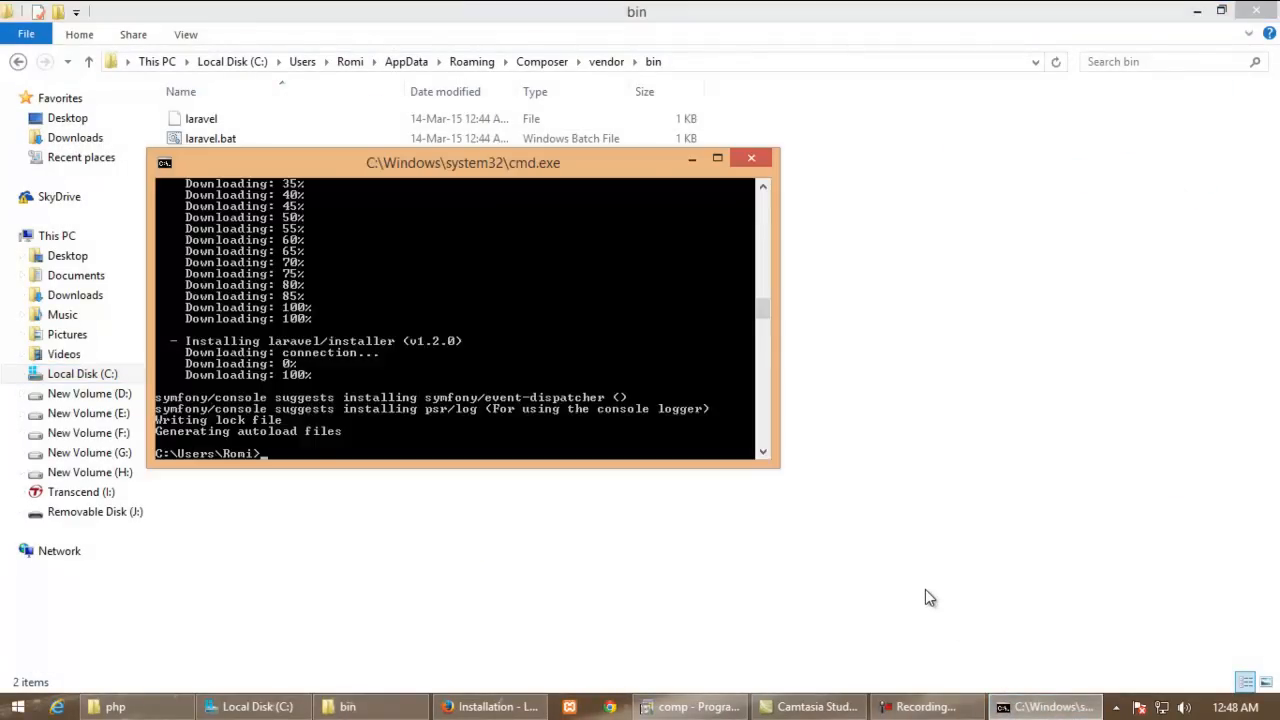
Run laravel in Command Prompt, see the 'not recognized' error, and close the window
type("laravel")
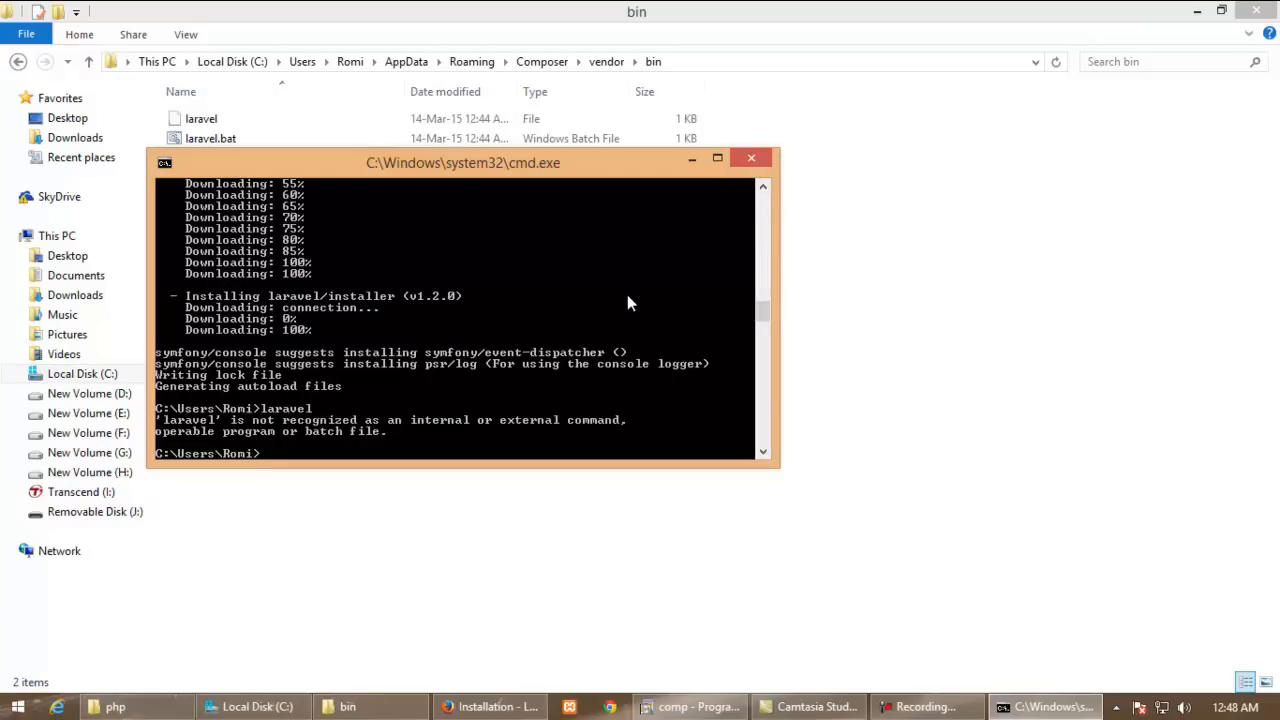
mouse_move(752, 158)
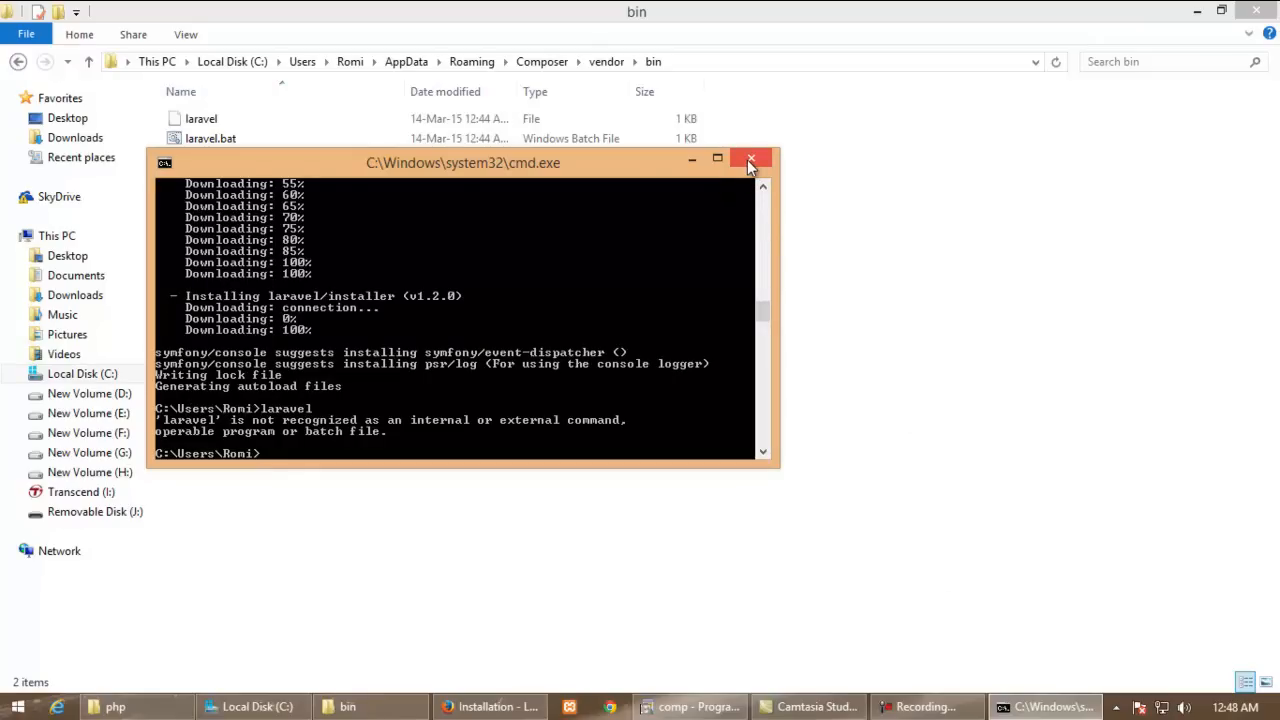
left_click(750, 160)
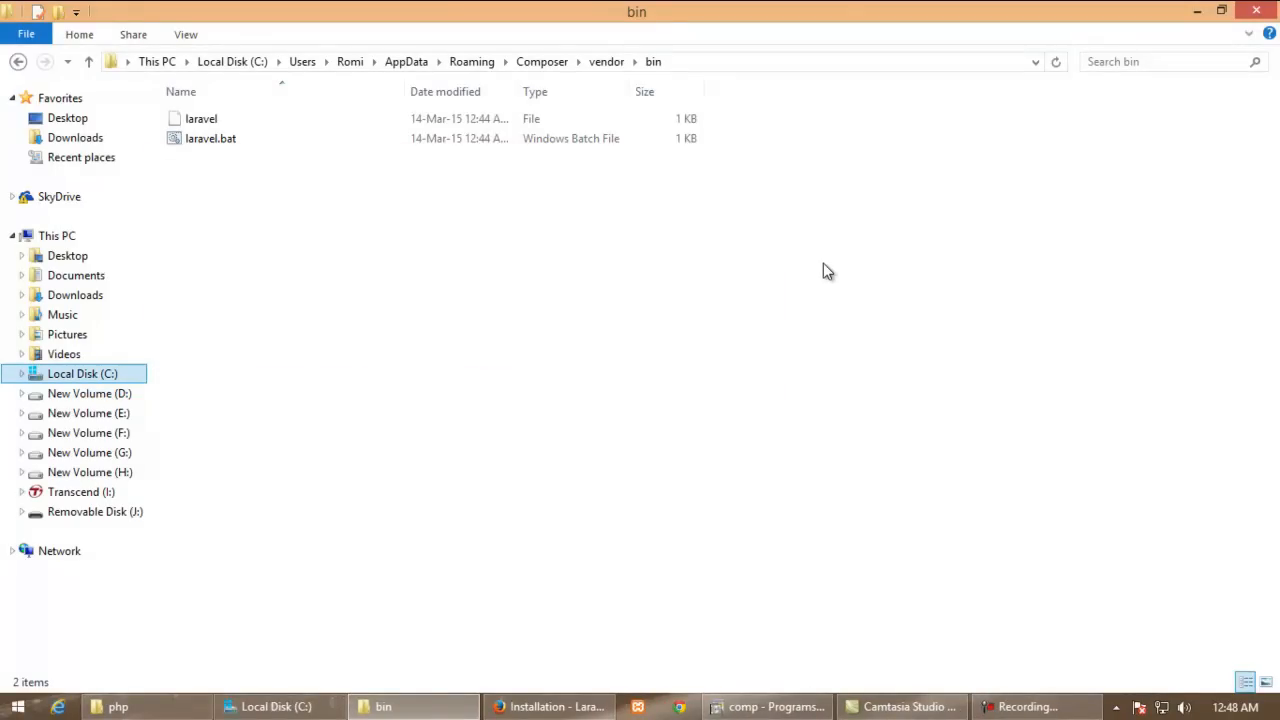
Run laravel in a fresh Command Prompt to confirm Laravel Installer 1.2.0 is recognized, then close it
key("Win+r")
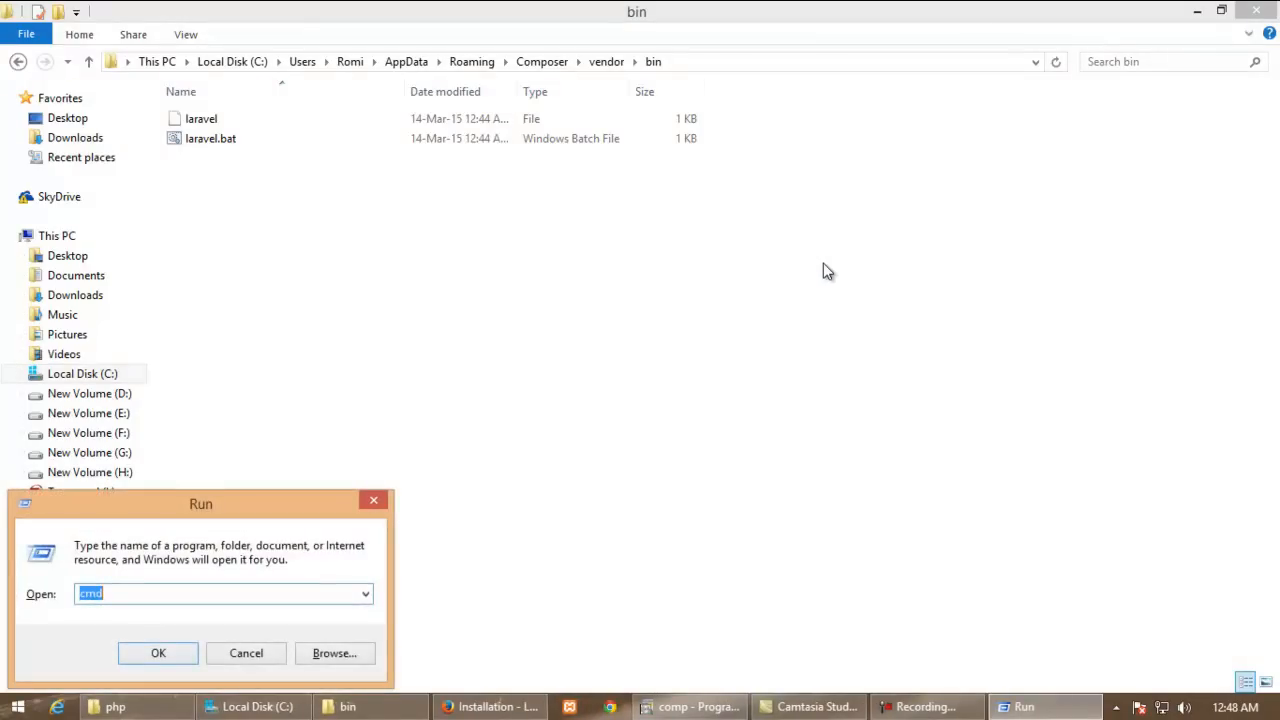
left_click(158, 652)
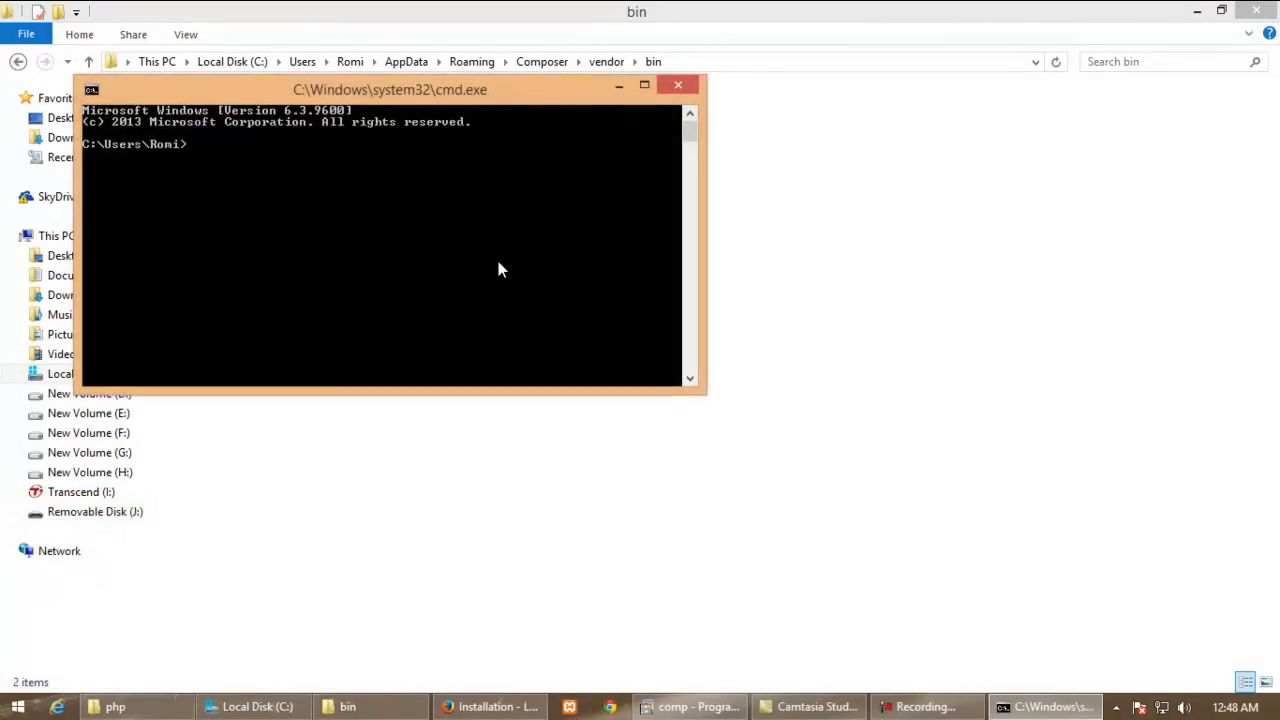
type("laravel")
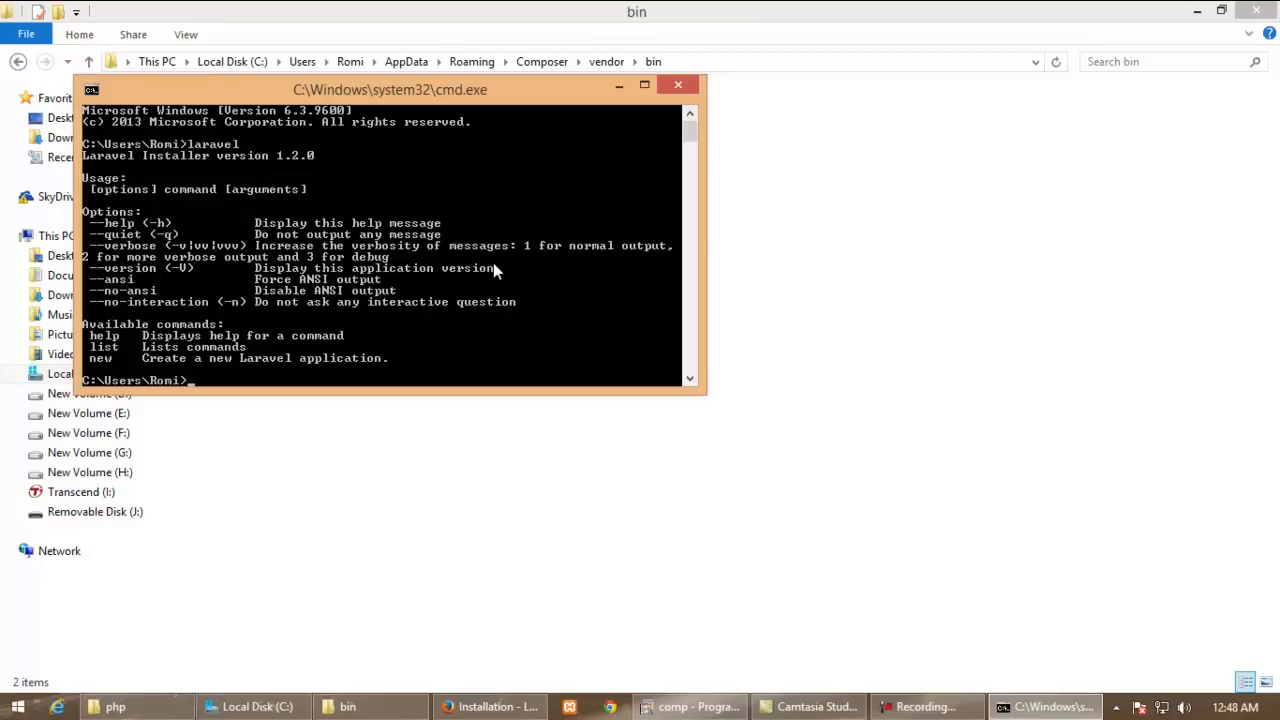
left_click(678, 84)
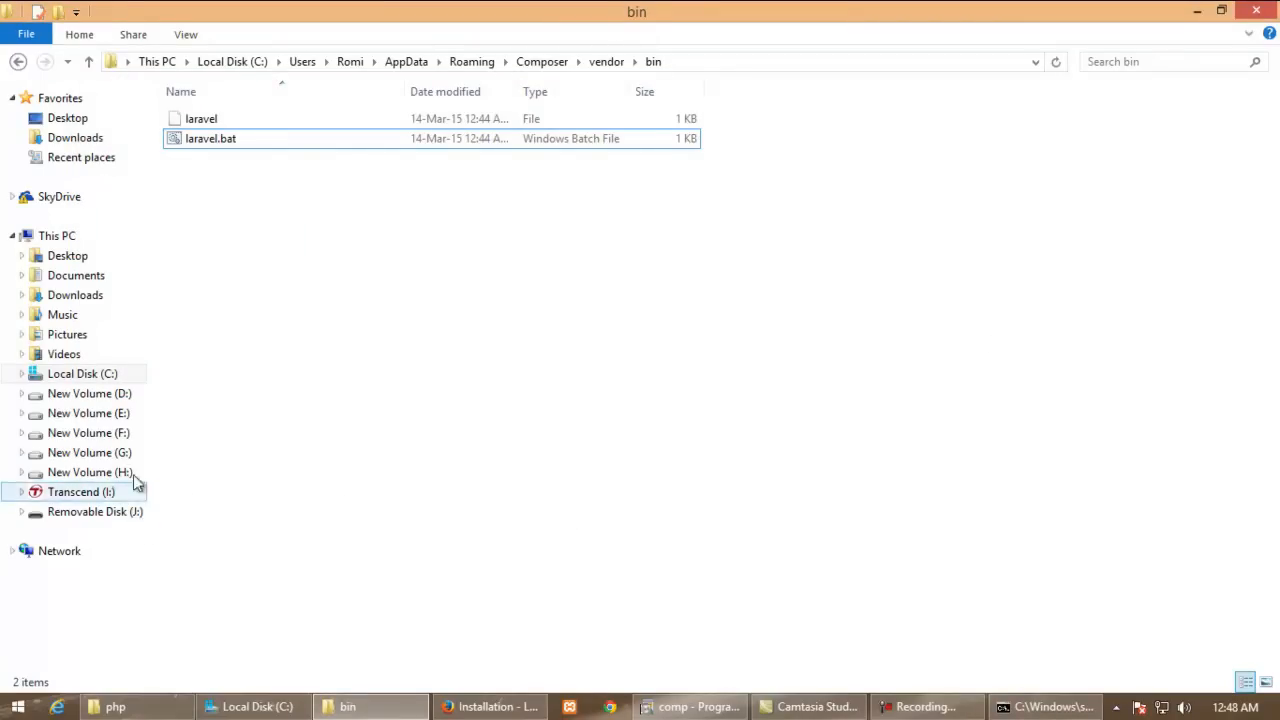
Navigate to the xampp htdocs folder on drive H
left_click(88, 472)
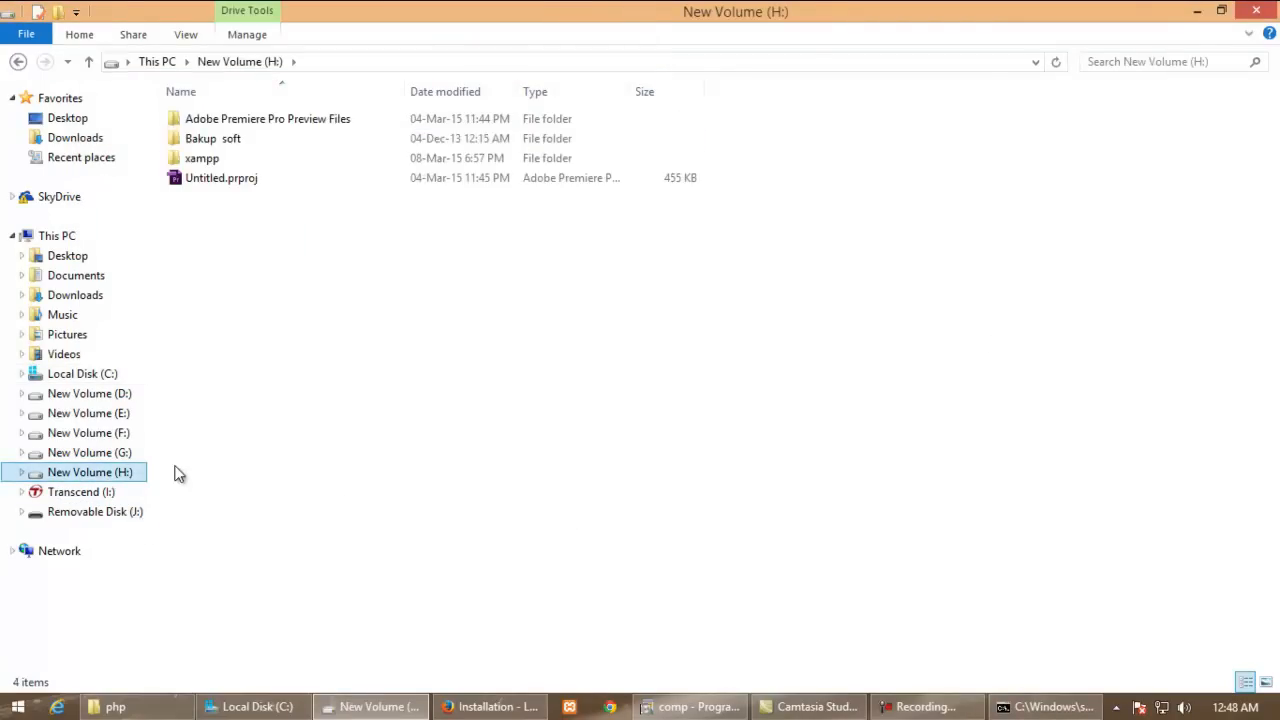
double_click(200, 158)
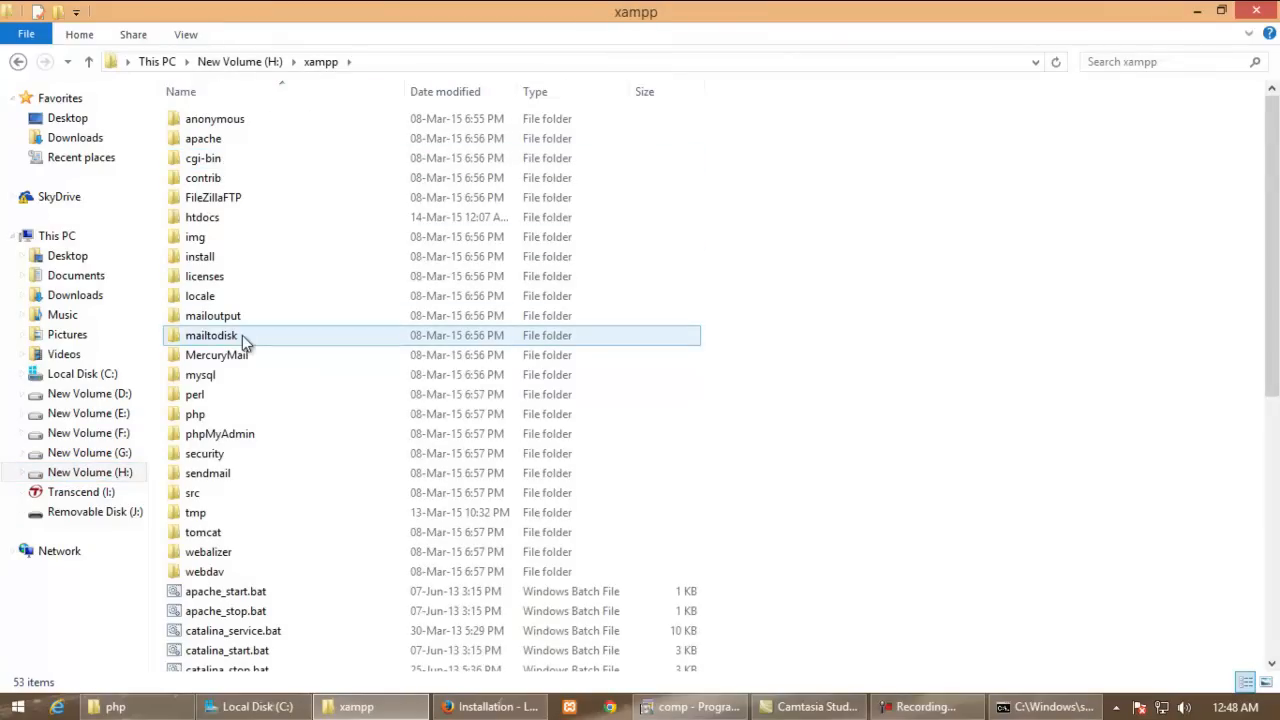
left_click(200, 216)
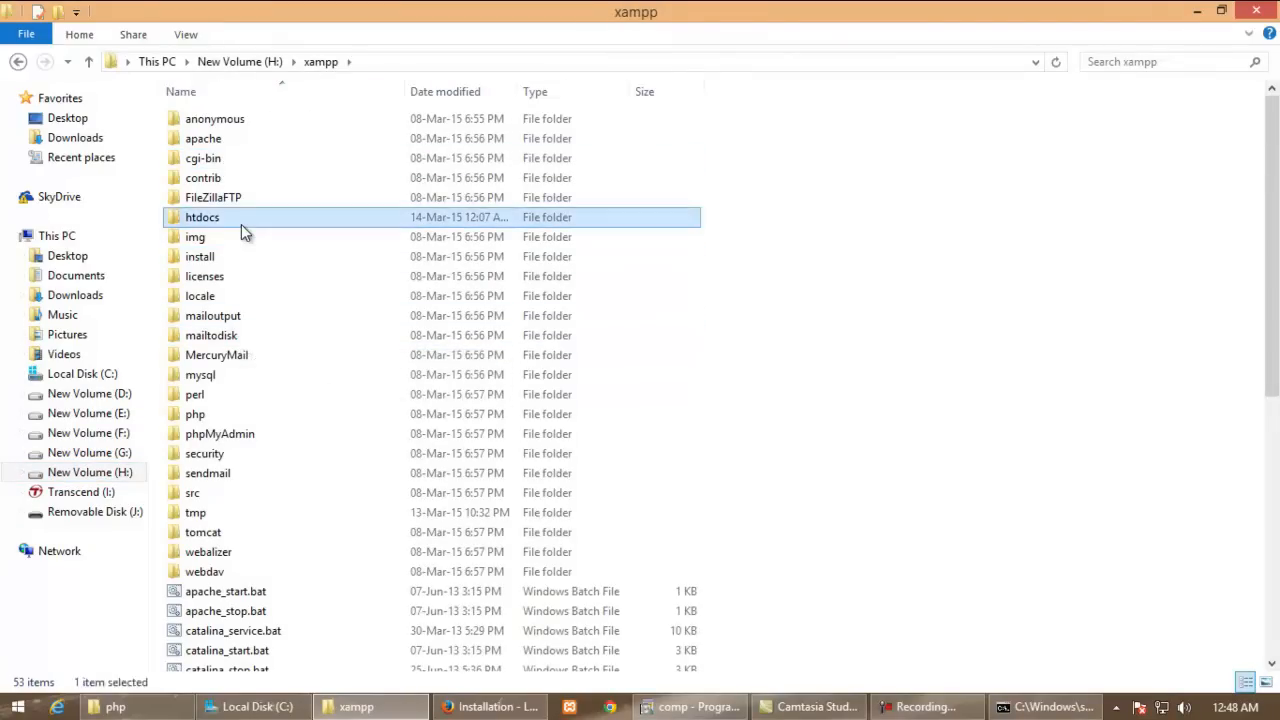
double_click(202, 216)
type("larav")
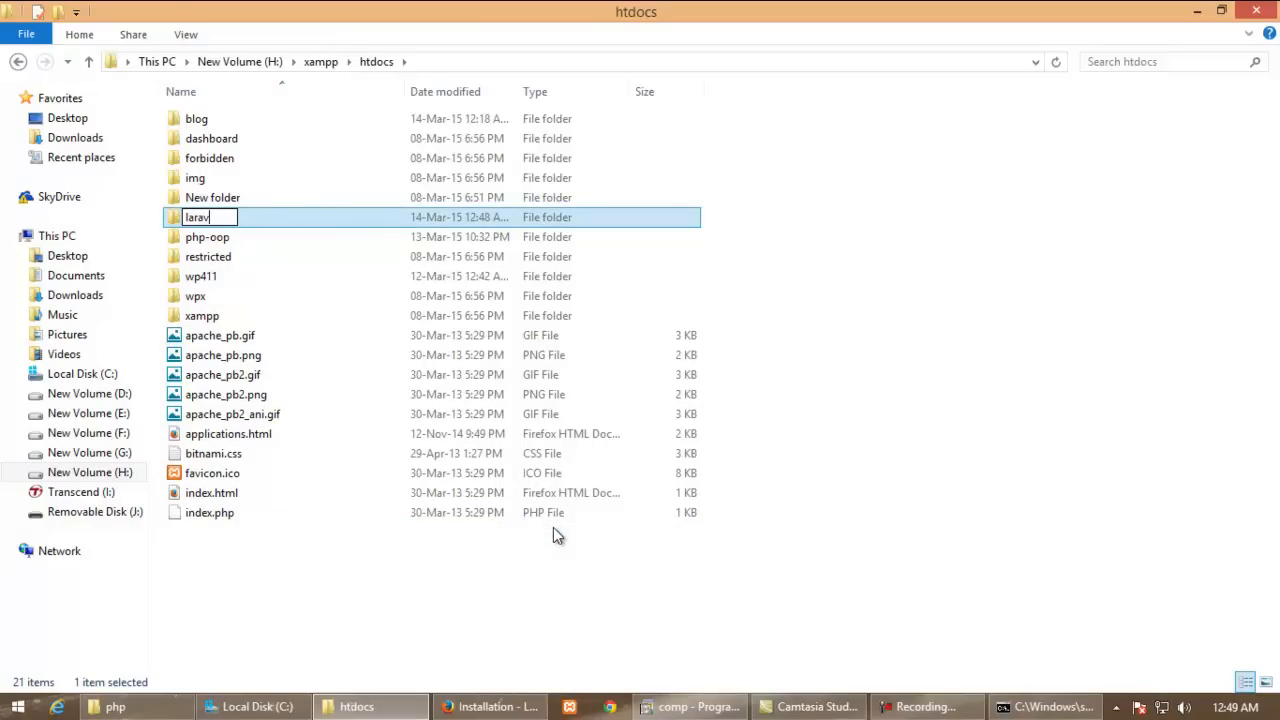
Name the new folder laravelapps and enter it
type("elapps")
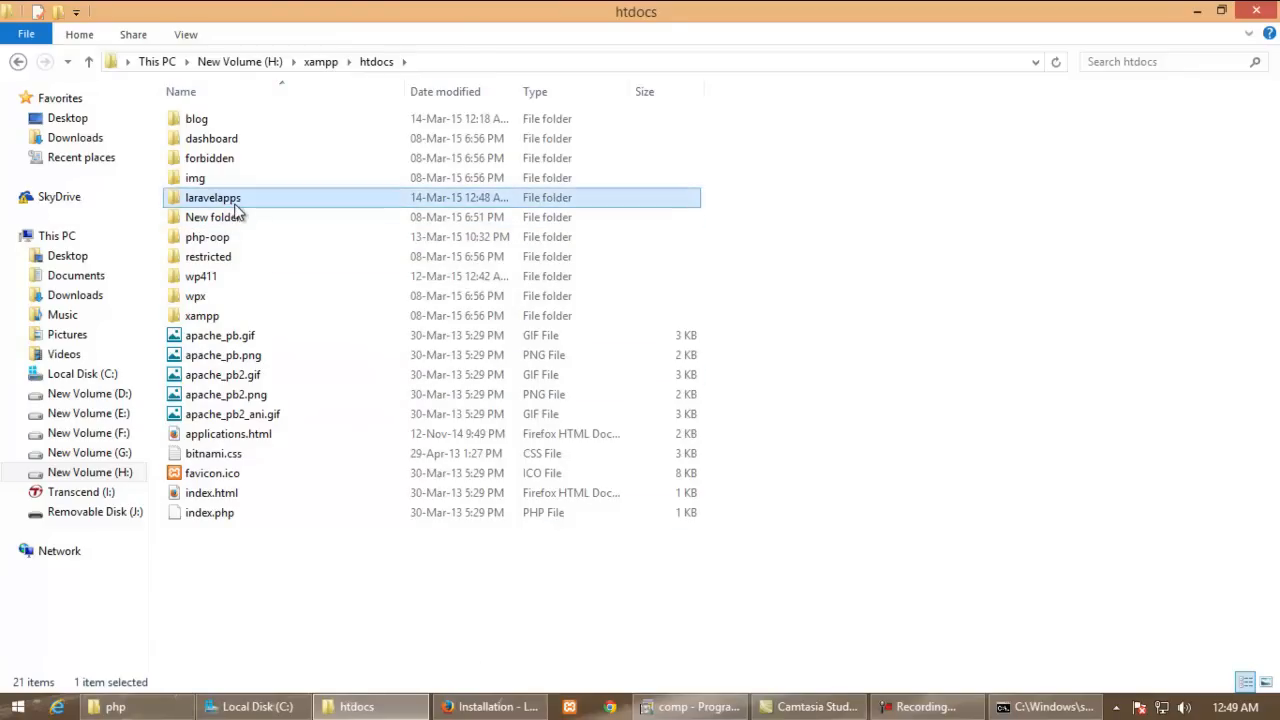
double_click(212, 198)
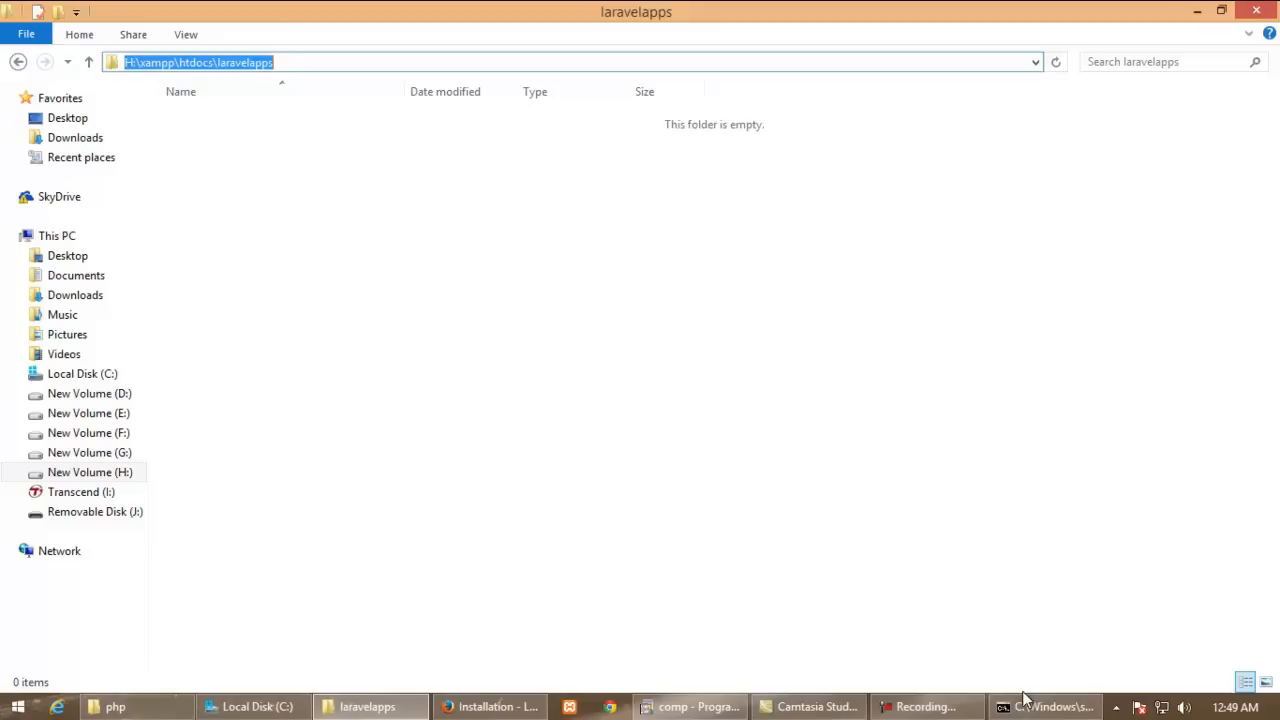
Switch the console to drive H and cd into H:\xampp\htdocs\laravelapps using the pasted path
left_click(1044, 706)
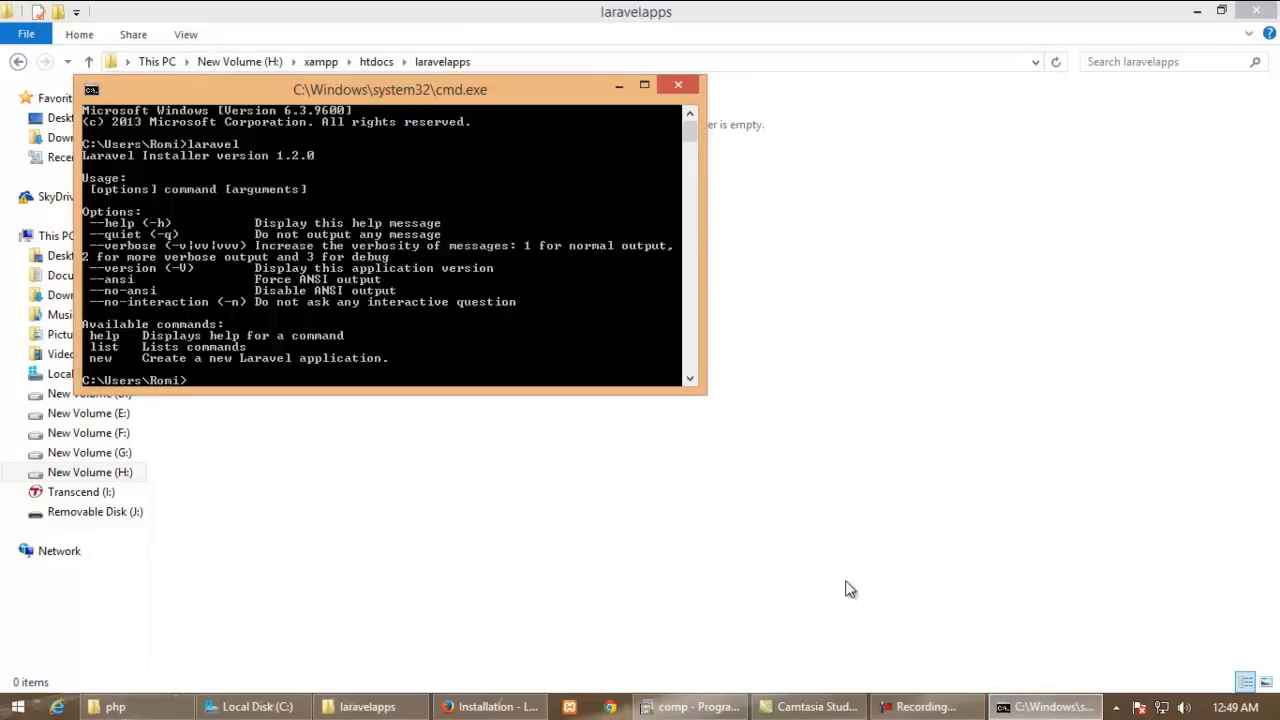
type("h:")
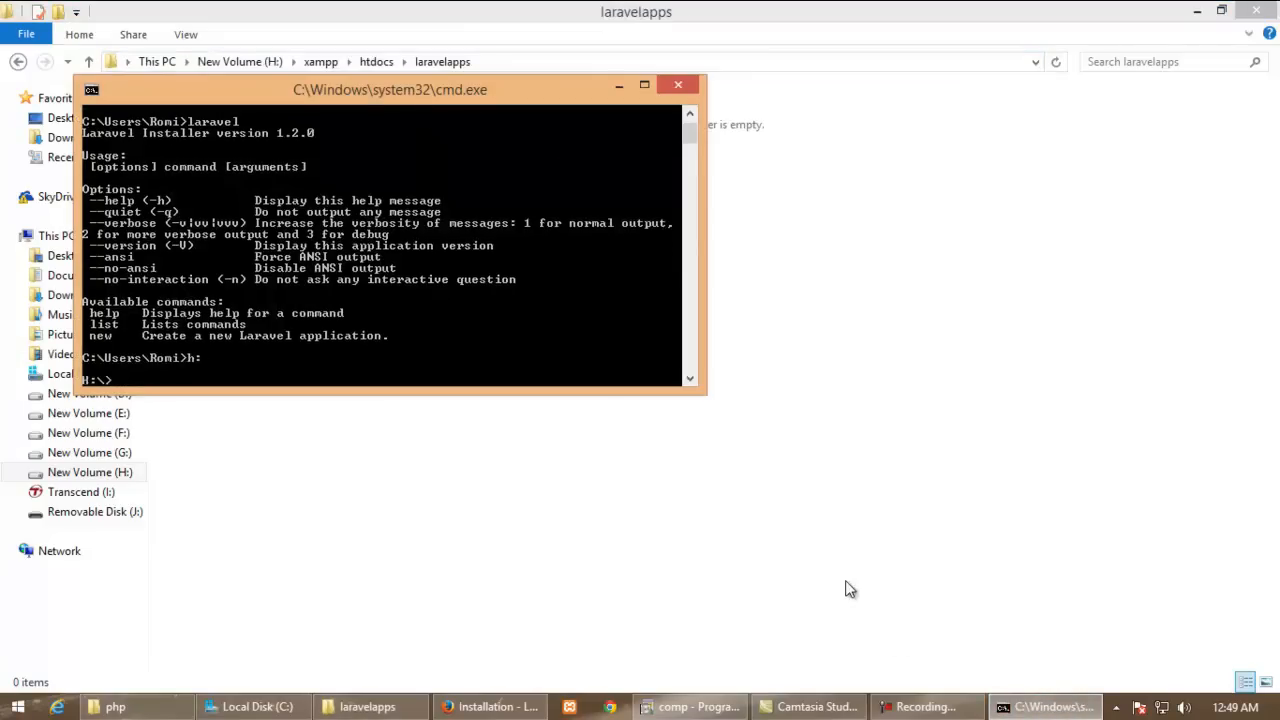
right_click(640, 384)
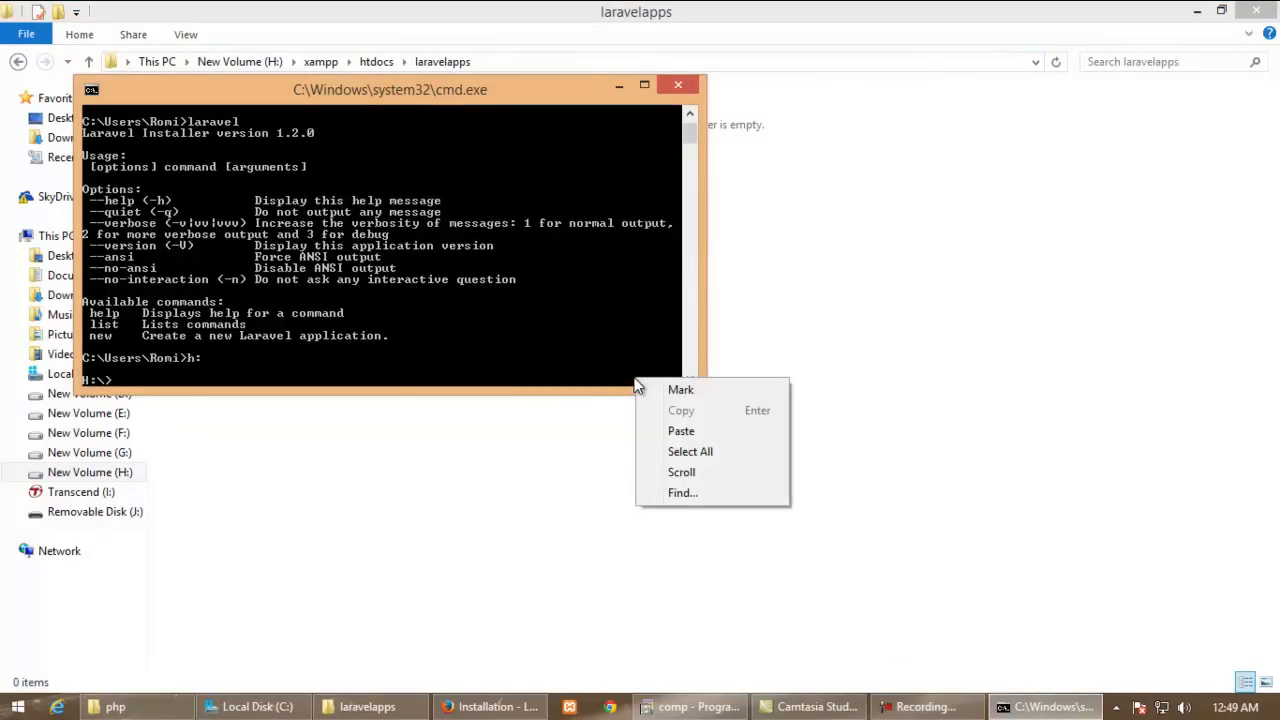
left_click(564, 360)
type("cd")
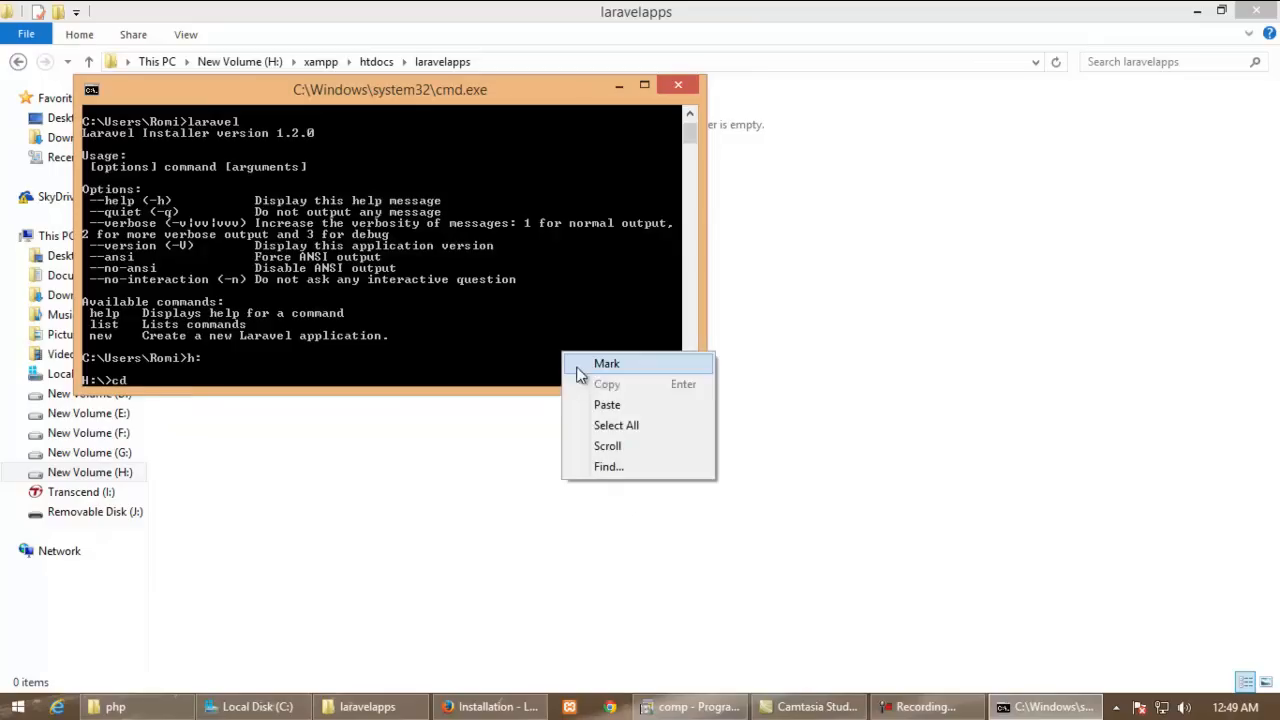
left_click(608, 404)
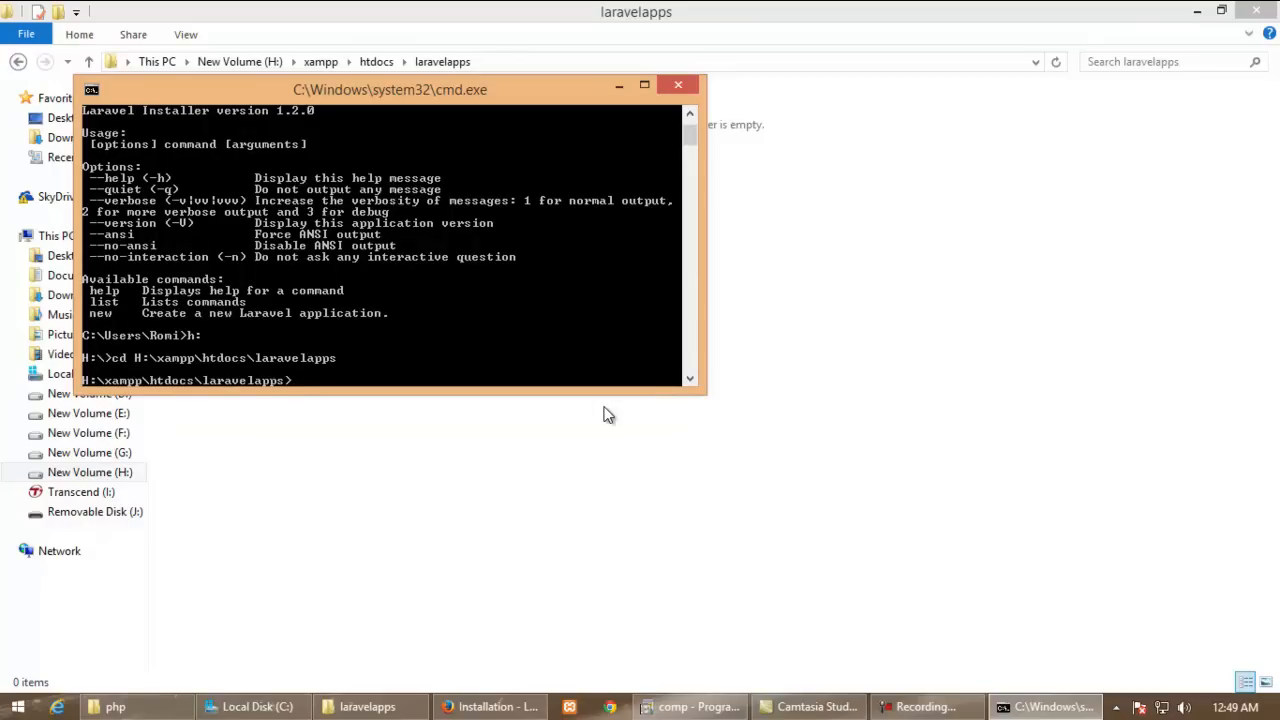
Run laravel new blog to start crafting the application
type("laravel")
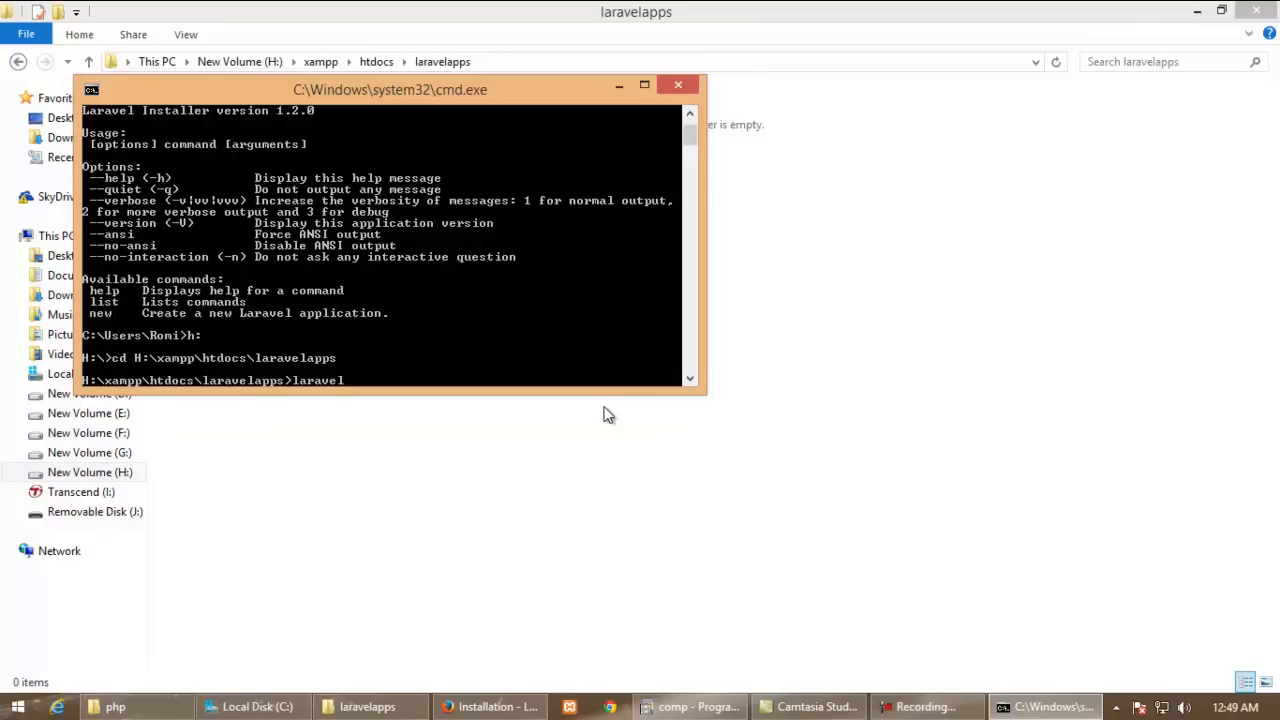
type("new blog")
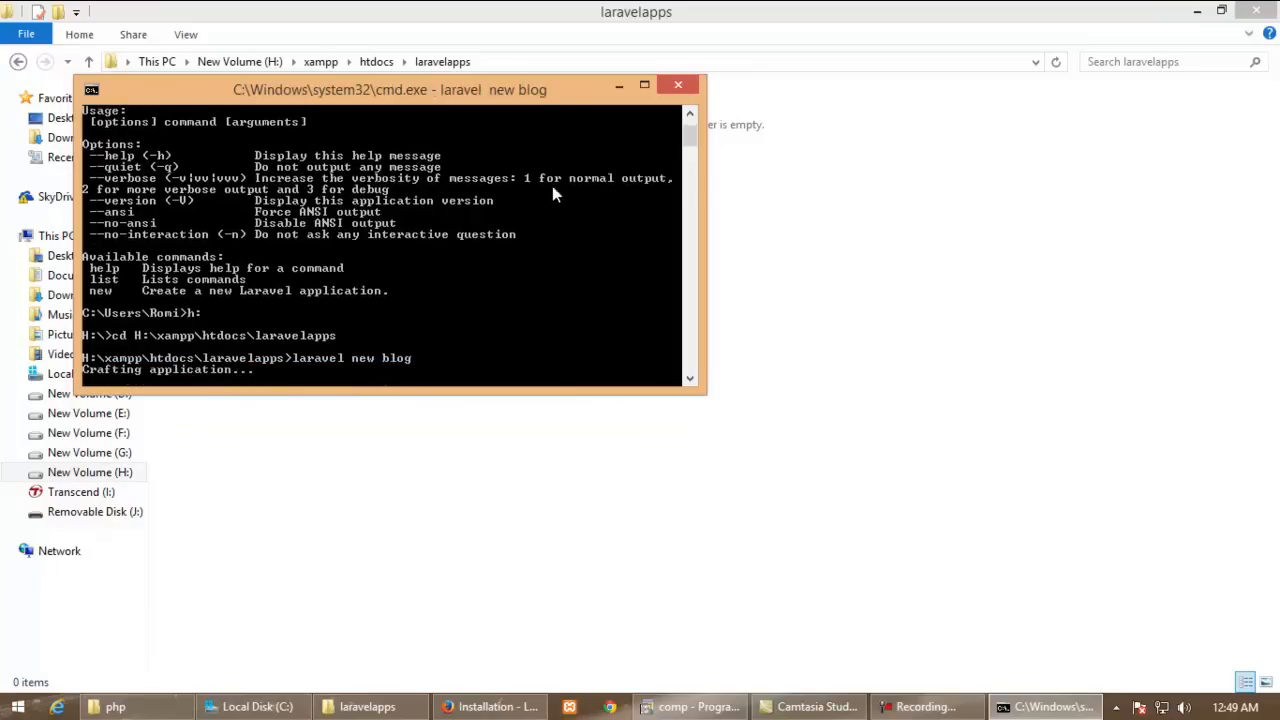
Wait for 'Application ready!' with the console moved aside, then return to Firefox
left_click_drag(388, 88, 824, 260)
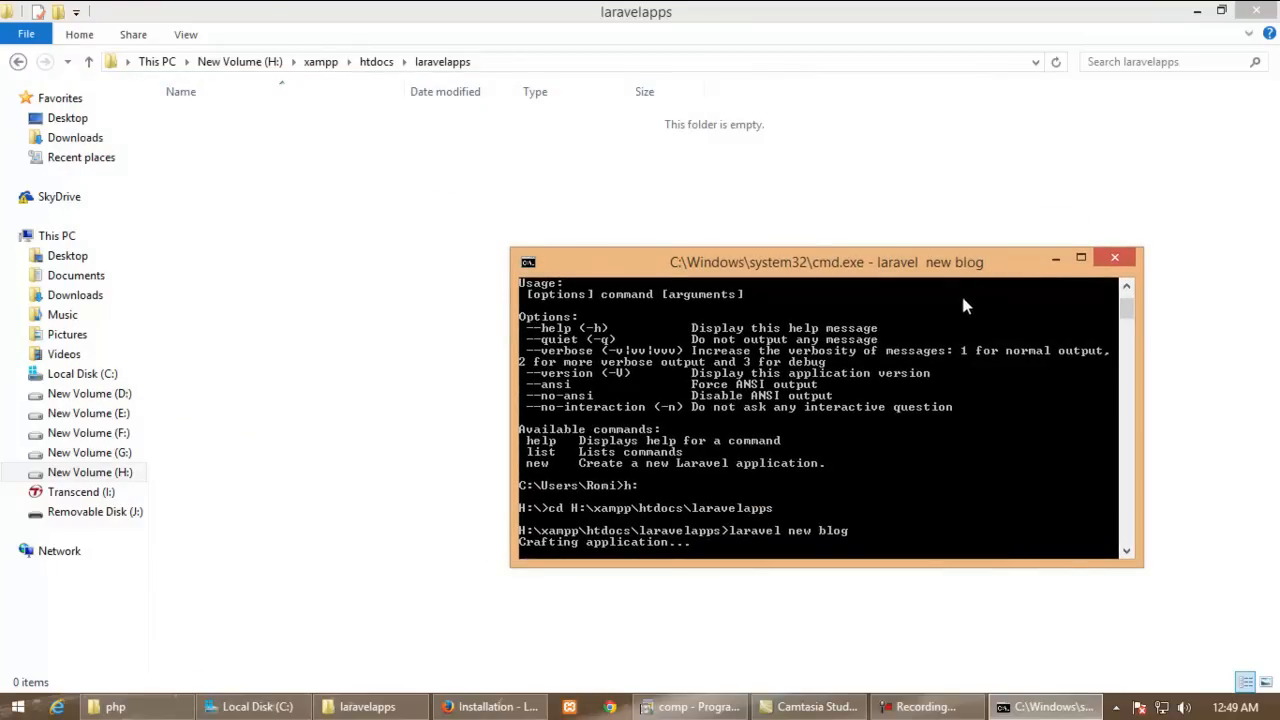
mouse_move(956, 376)
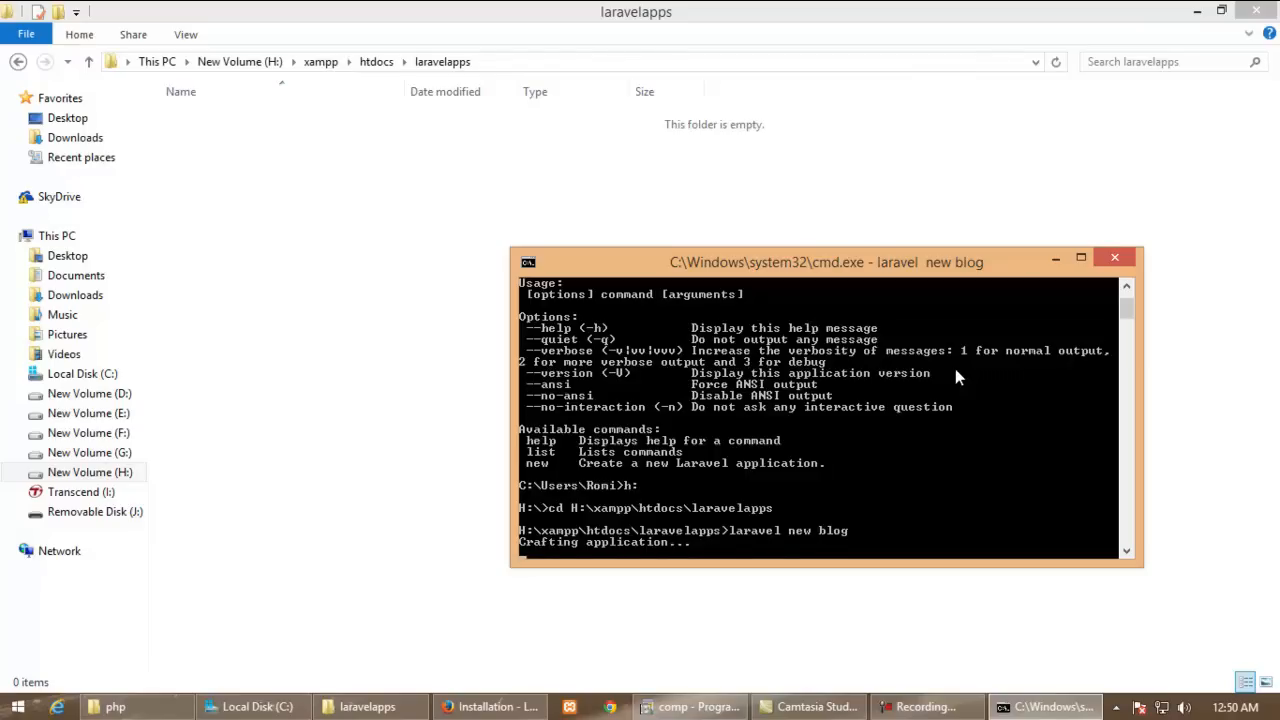
mouse_move(968, 524)
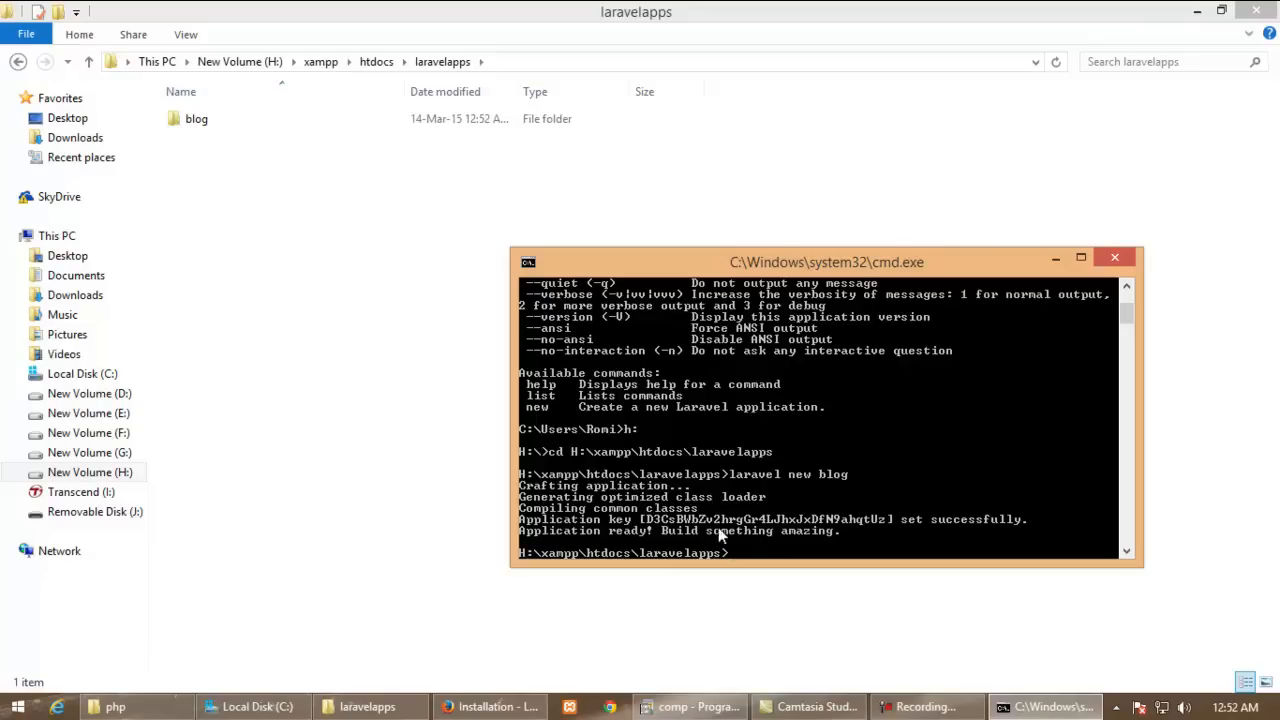
left_click(488, 706)
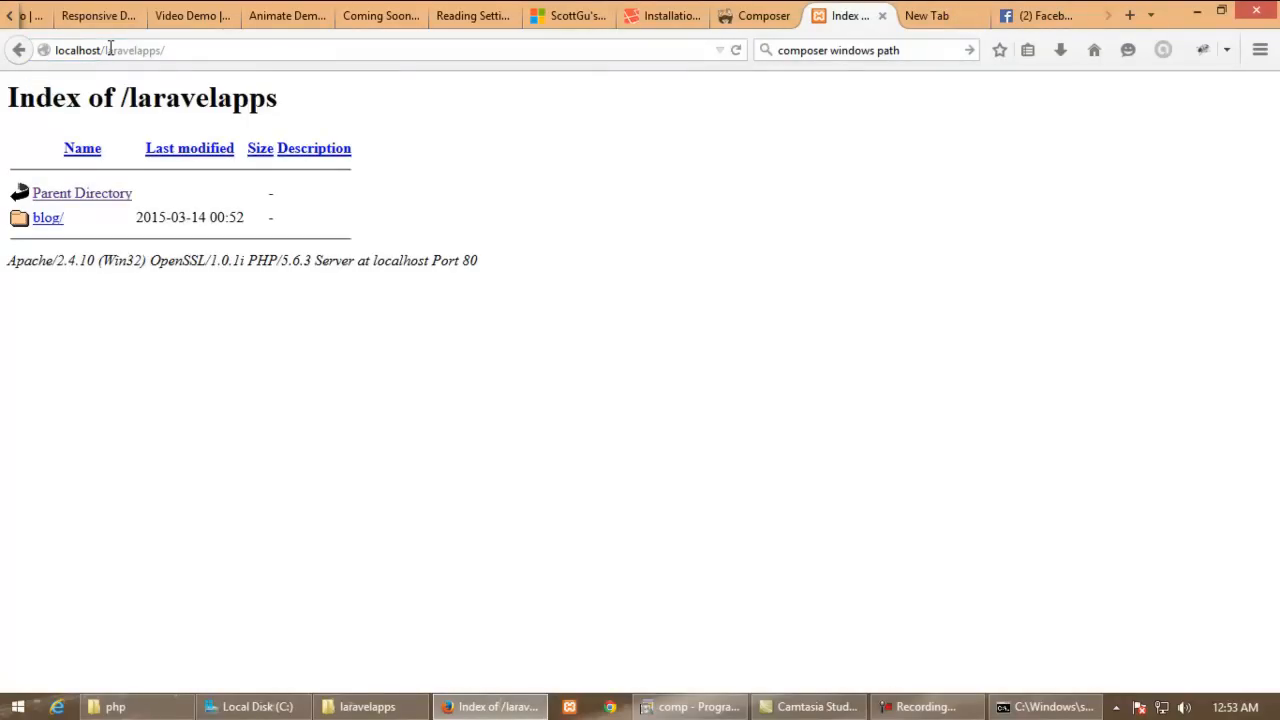
Browse localhost/laravelapps into blog/public to load the Laravel 5 welcome page
left_click(48, 216)
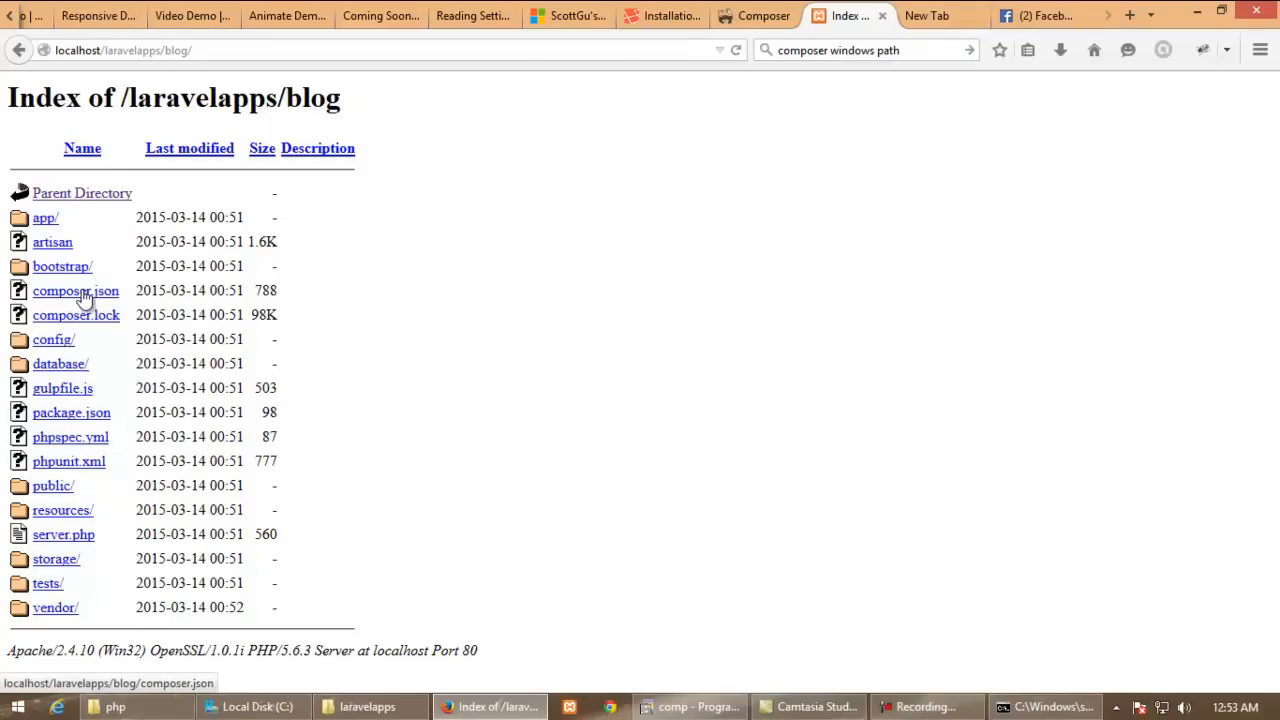
mouse_move(52, 484)
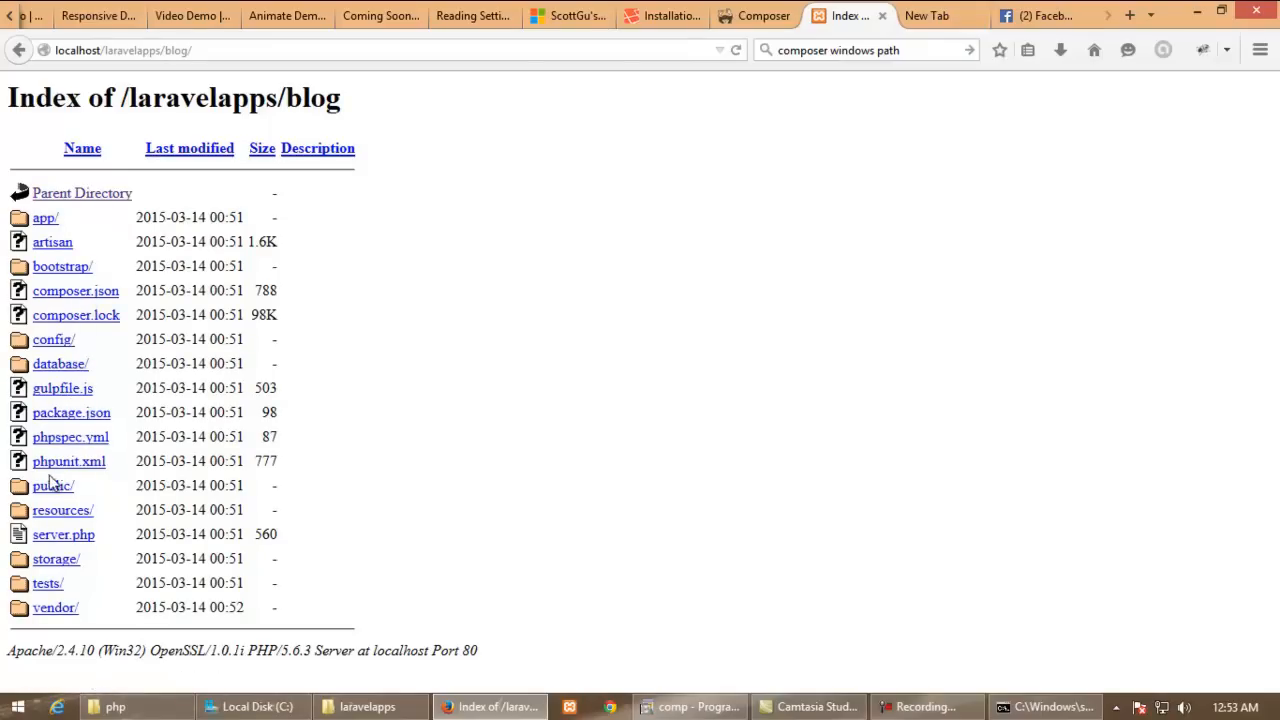
left_click(52, 486)
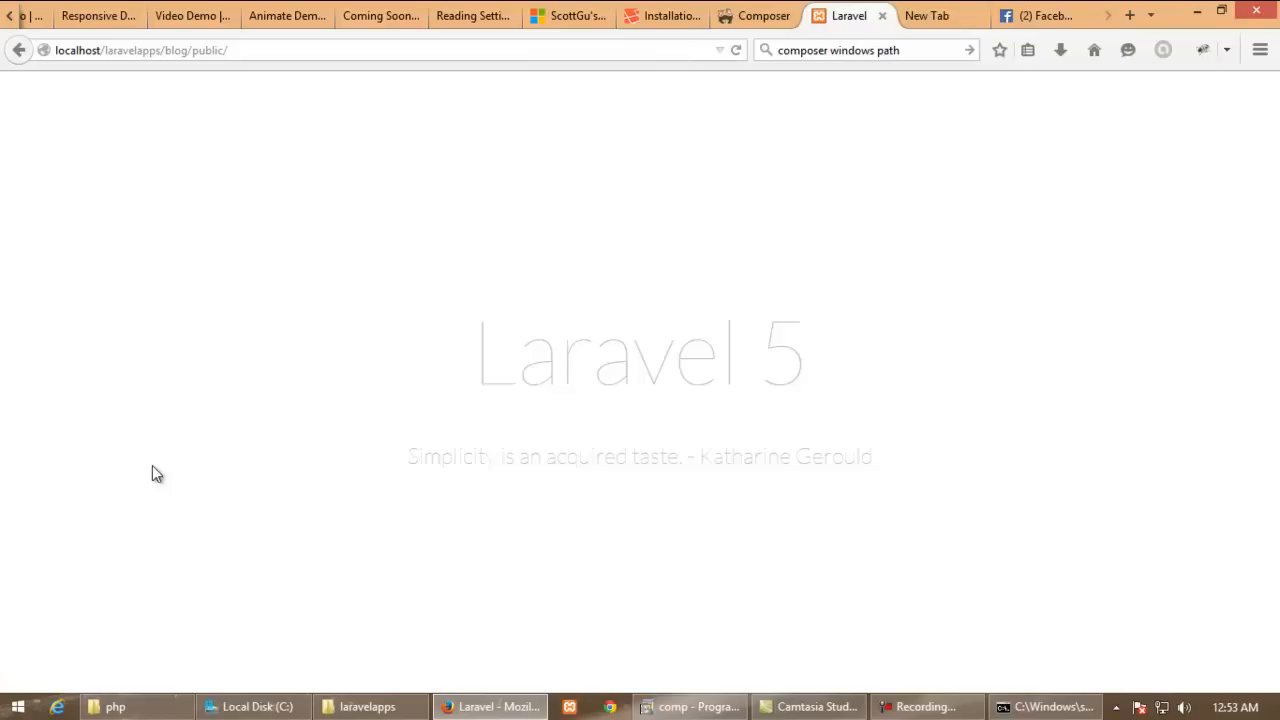
mouse_move(256, 488)
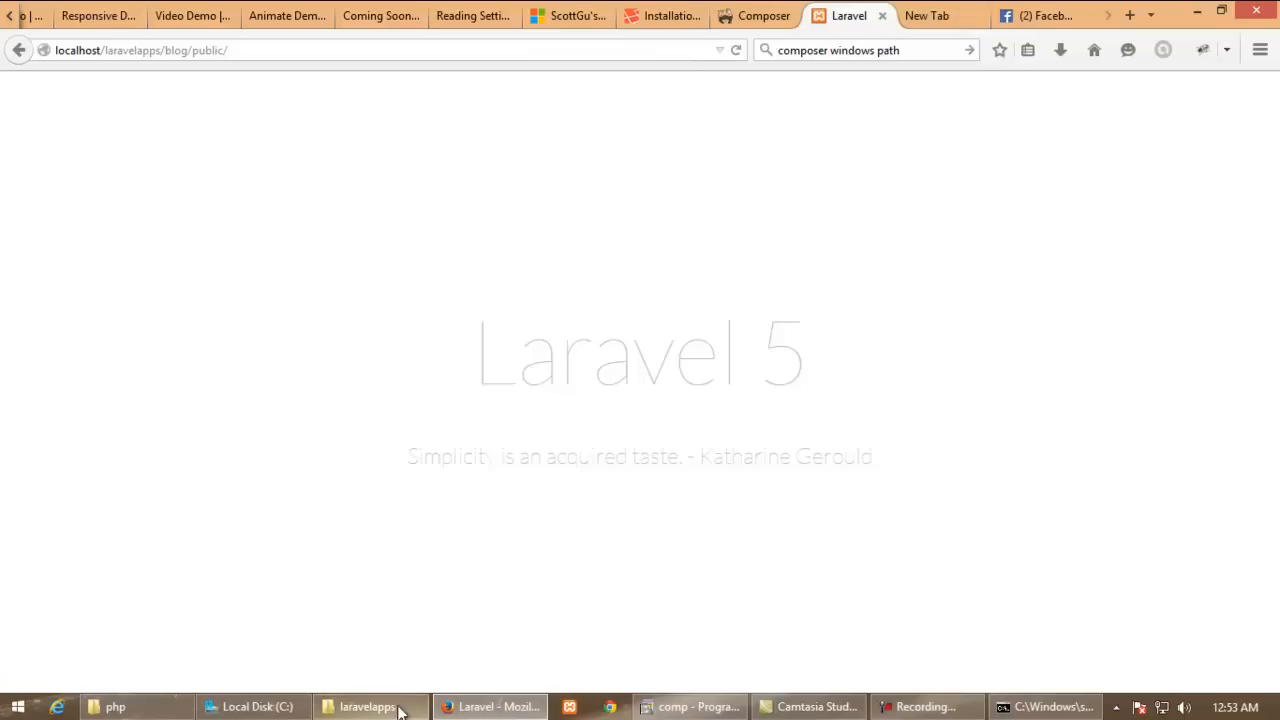
Navigate into the blog project's app, Http, Controllers folder
left_click(370, 708)
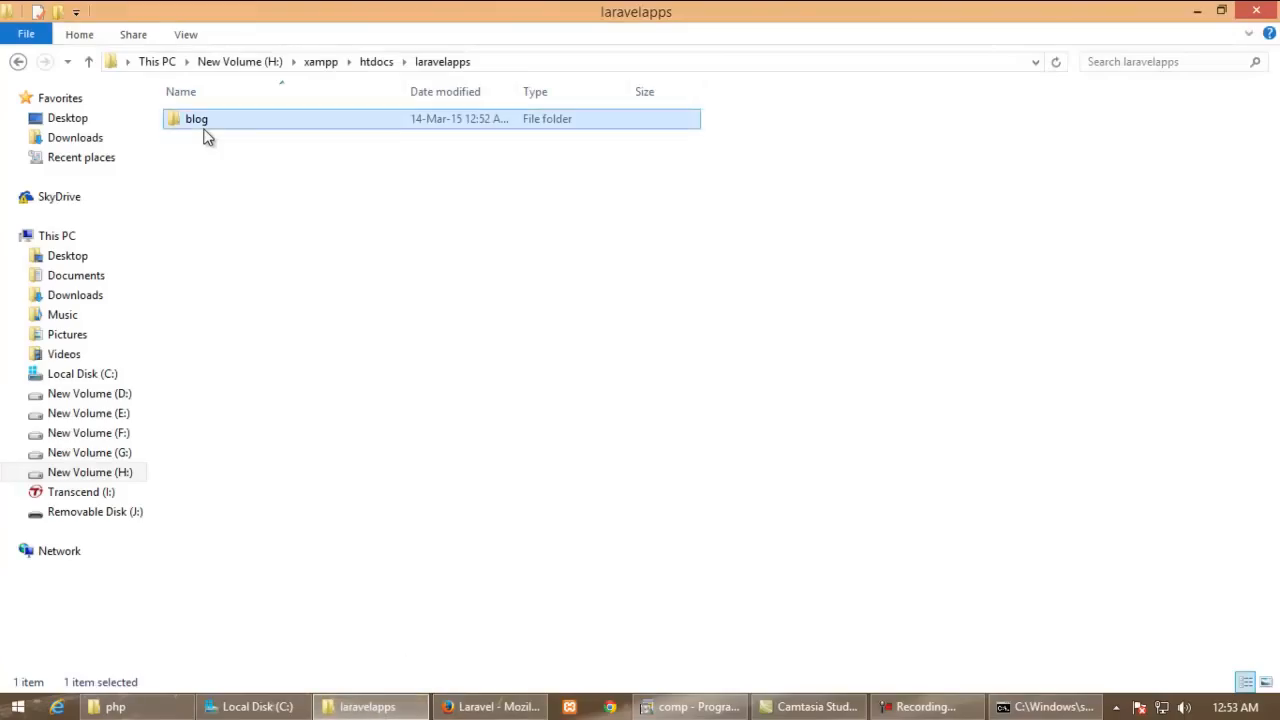
double_click(196, 118)
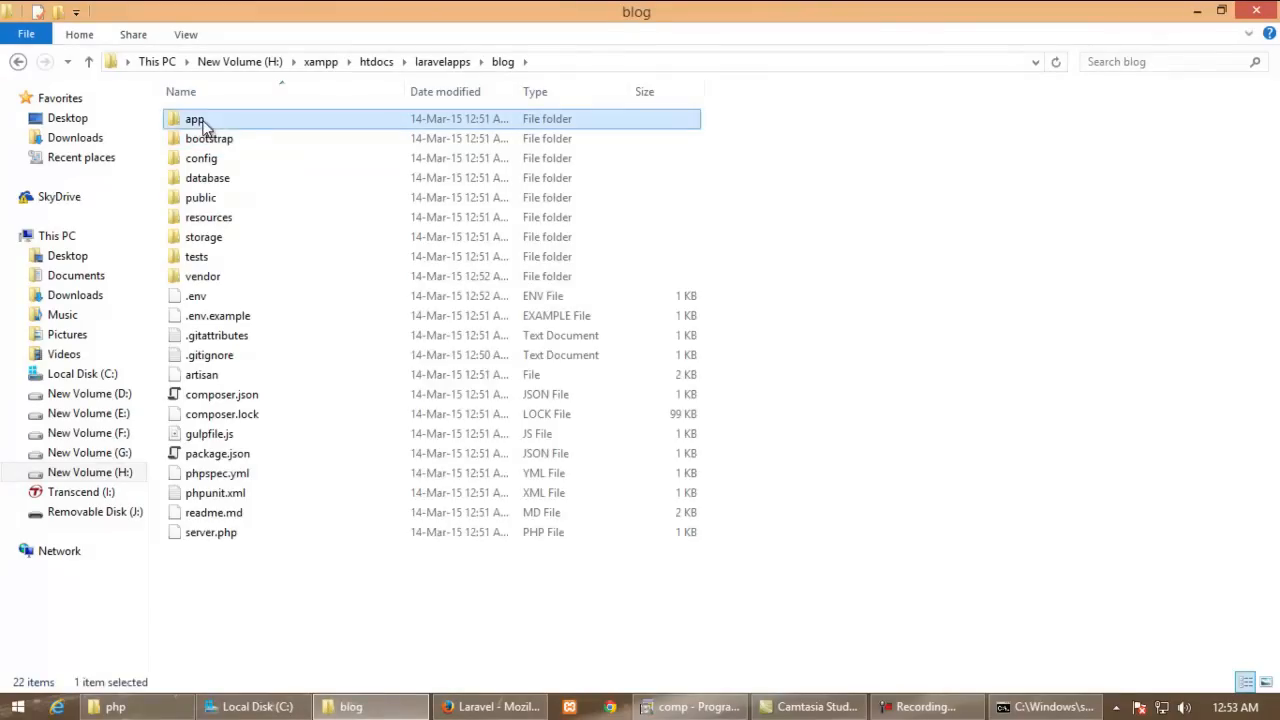
double_click(196, 118)
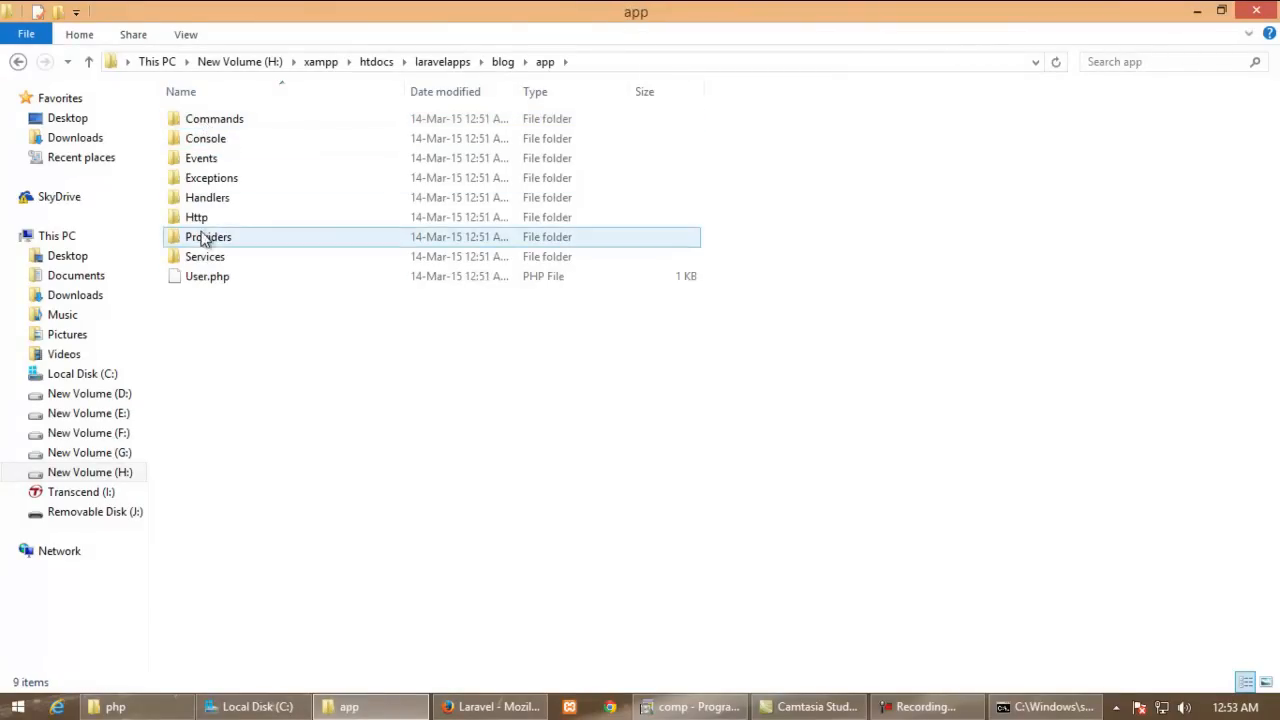
double_click(196, 216)
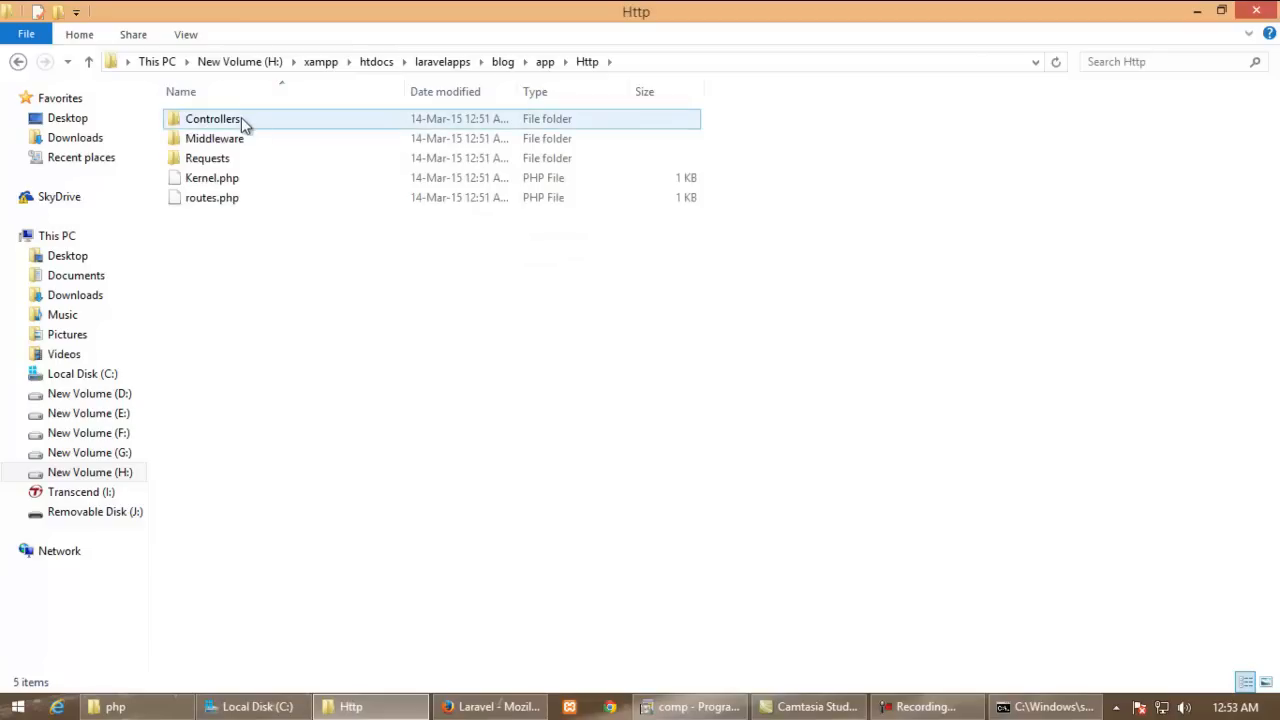
double_click(212, 118)
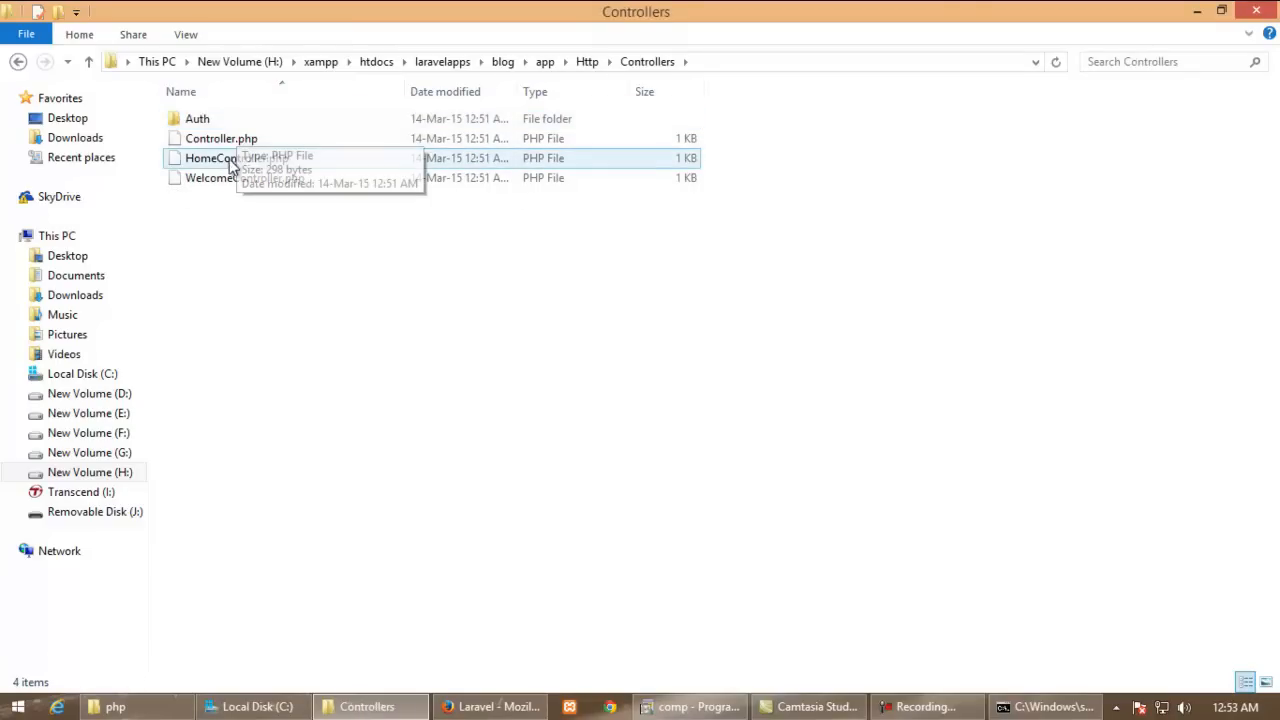
Open WelcomeController.php with Edit with Notepad++
left_click(244, 176)
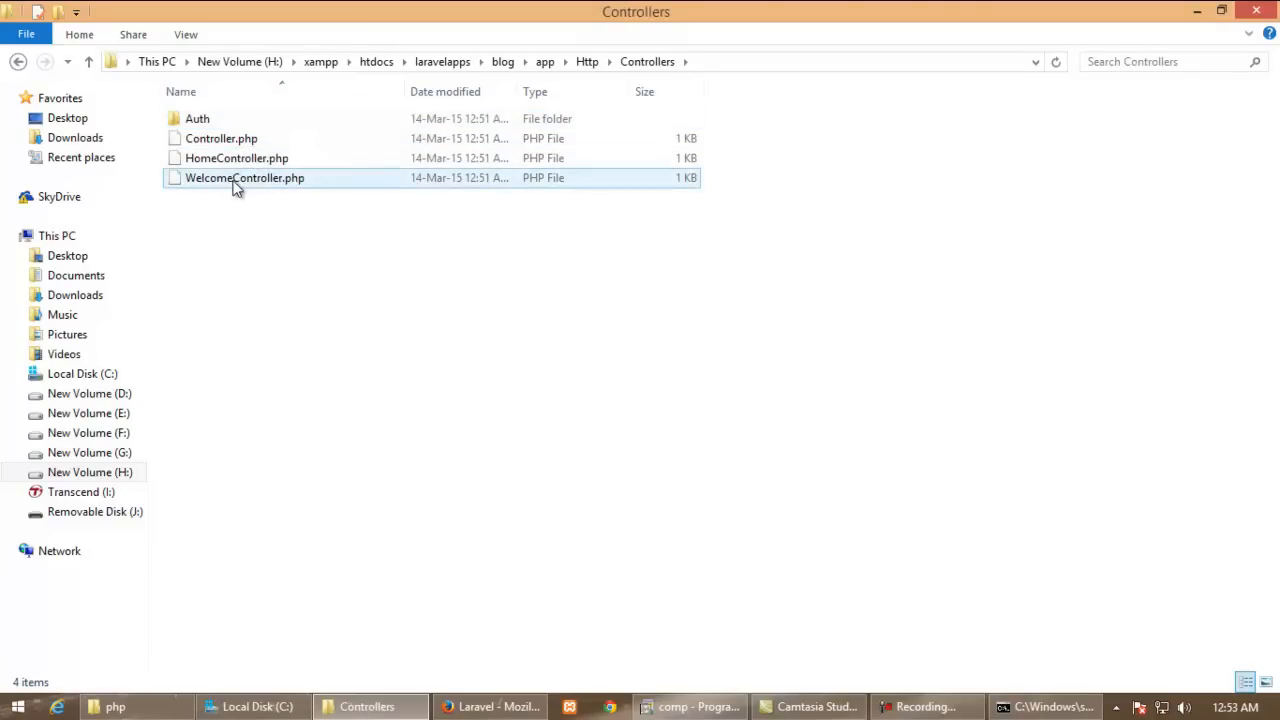
right_click(244, 178)
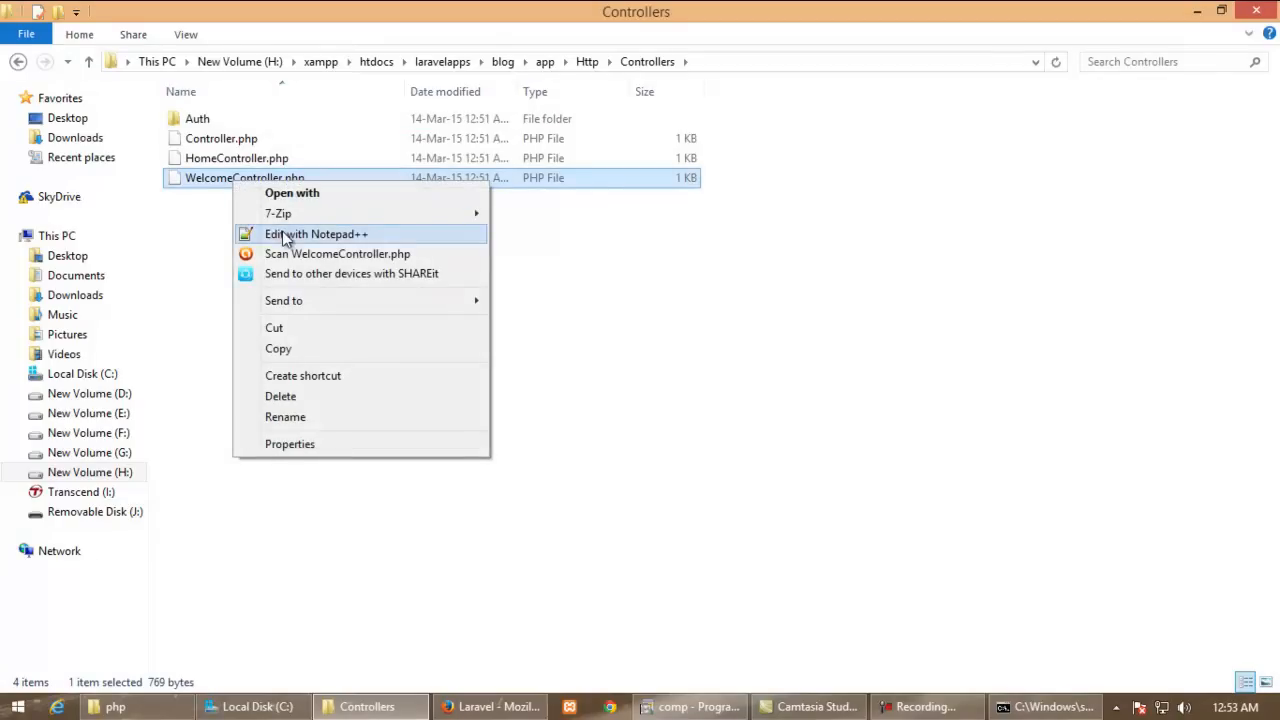
left_click(316, 234)
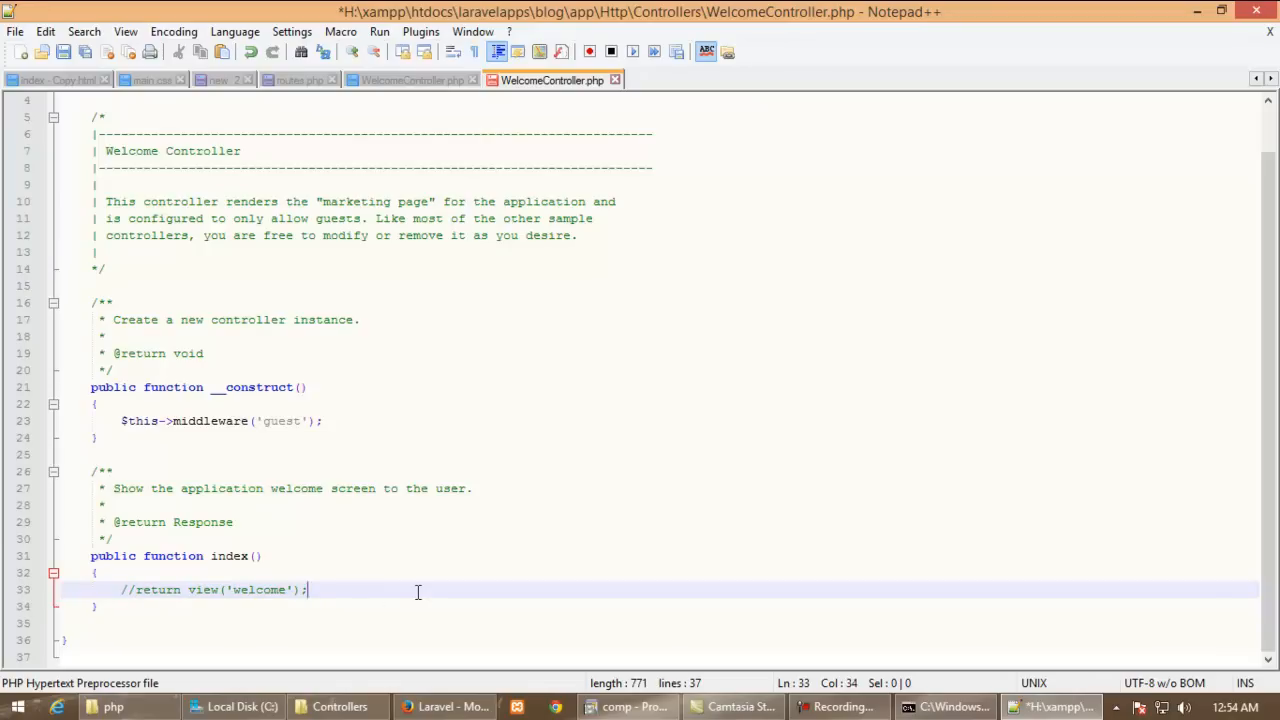
Write echo "hello world"; in index() in place of returning the welcome view
type("echo \"")
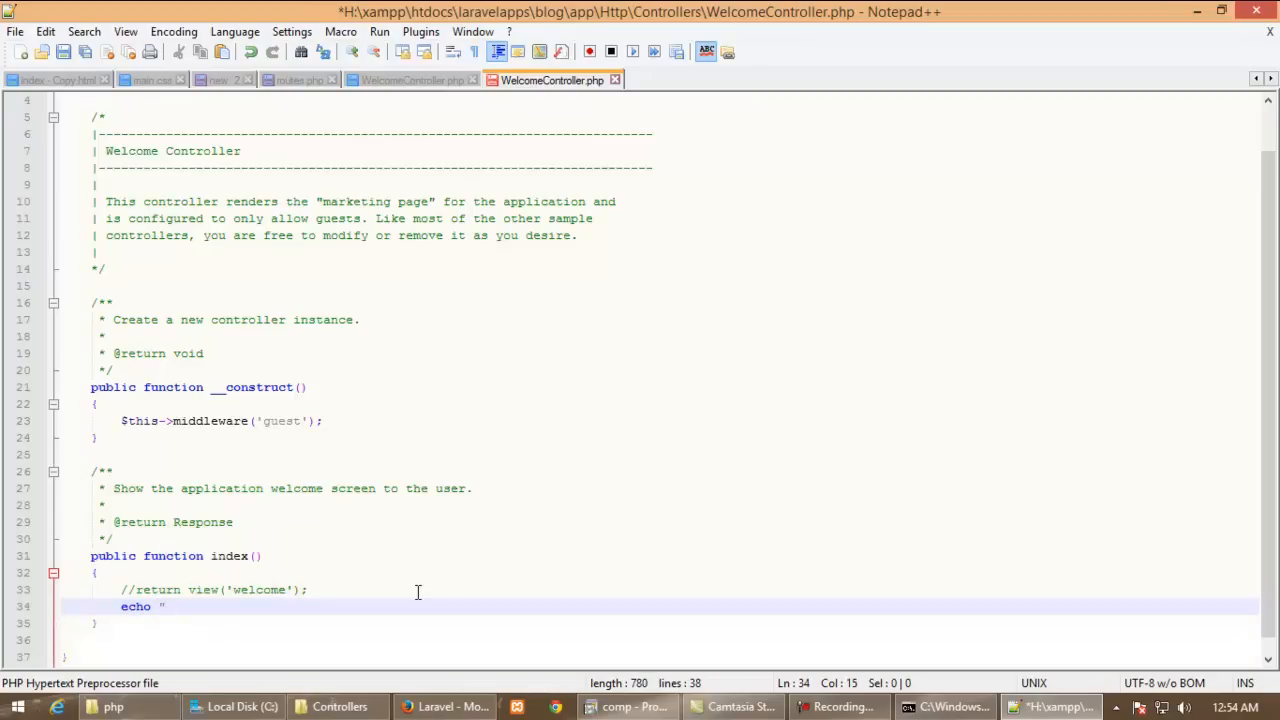
type("hello")
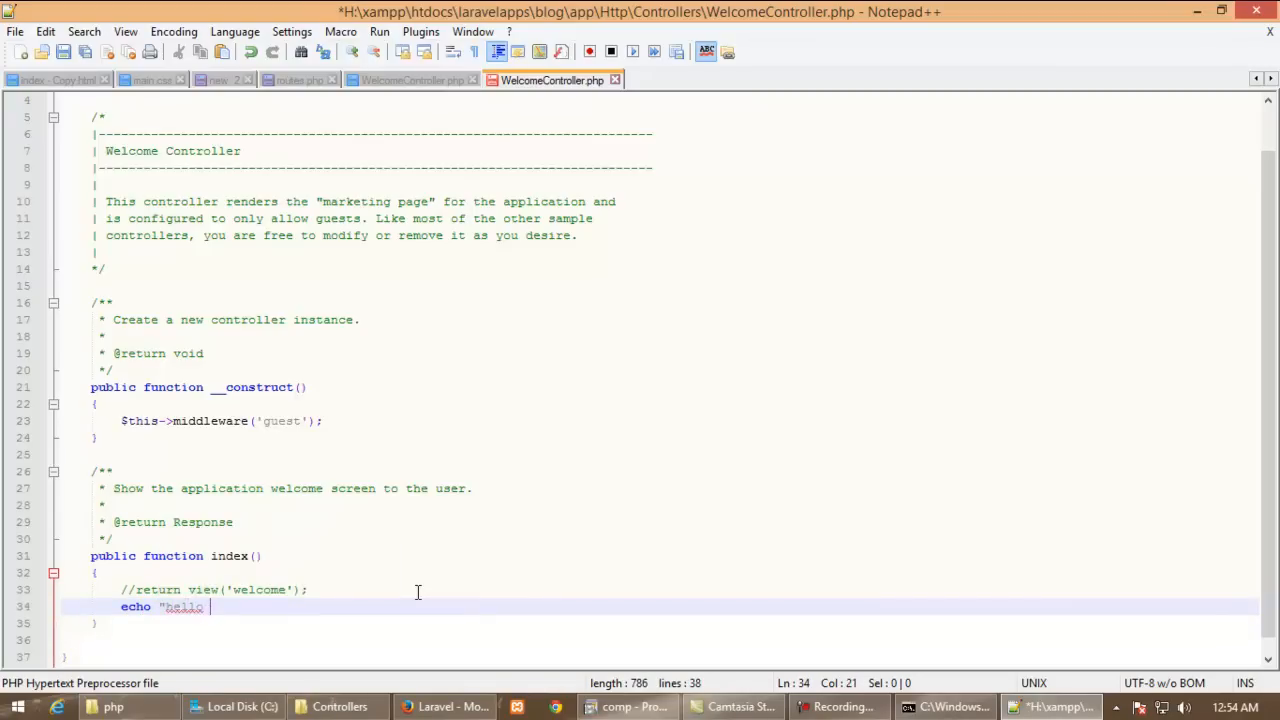
type("world")
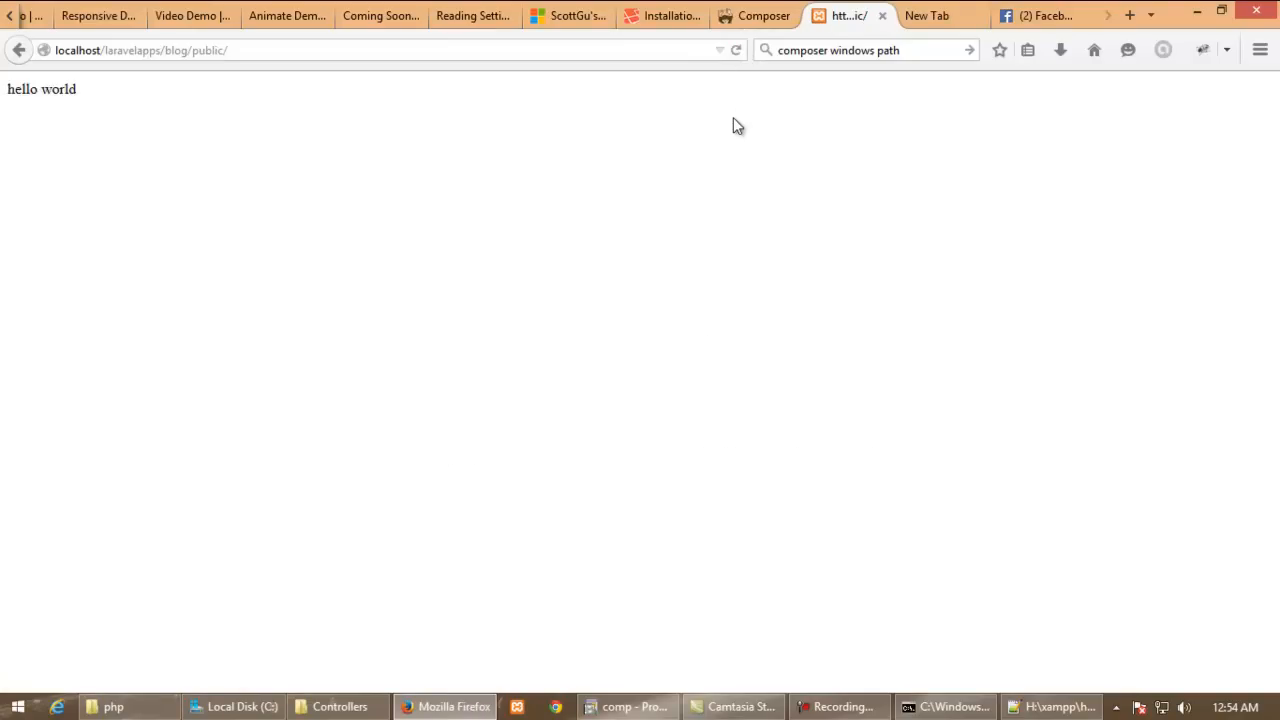
mouse_move(716, 152)
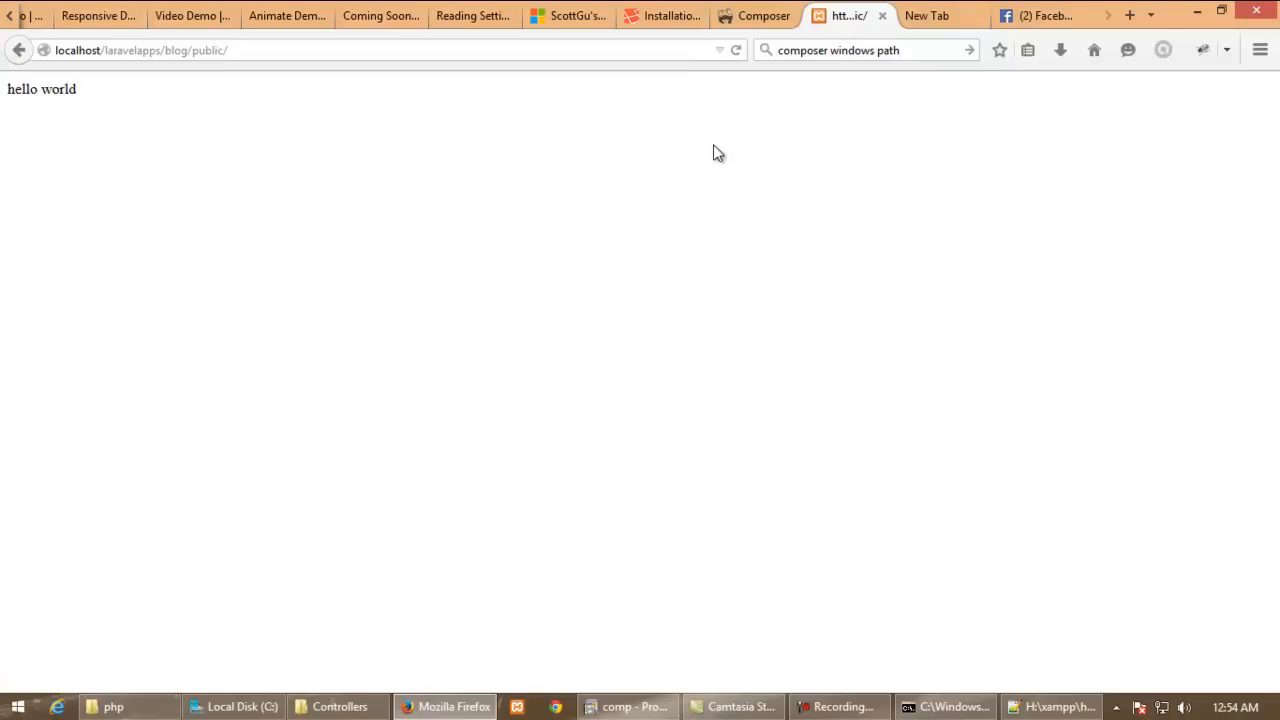
mouse_move(712, 156)
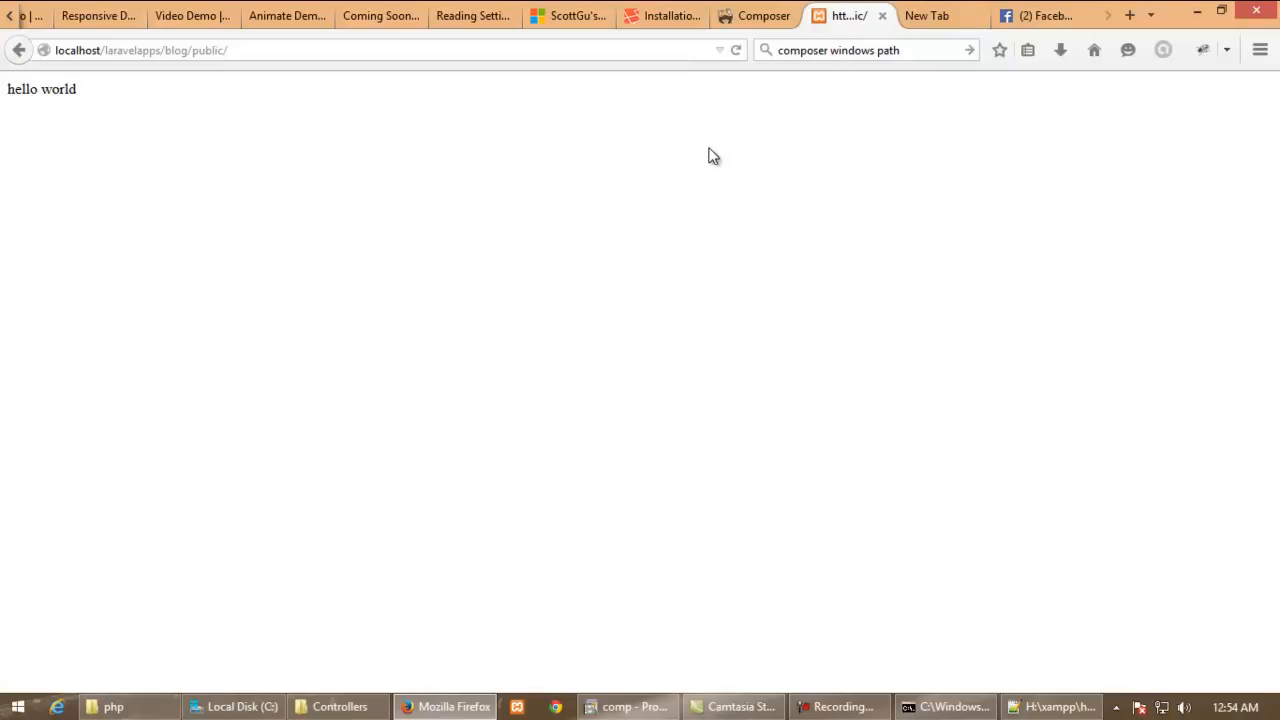